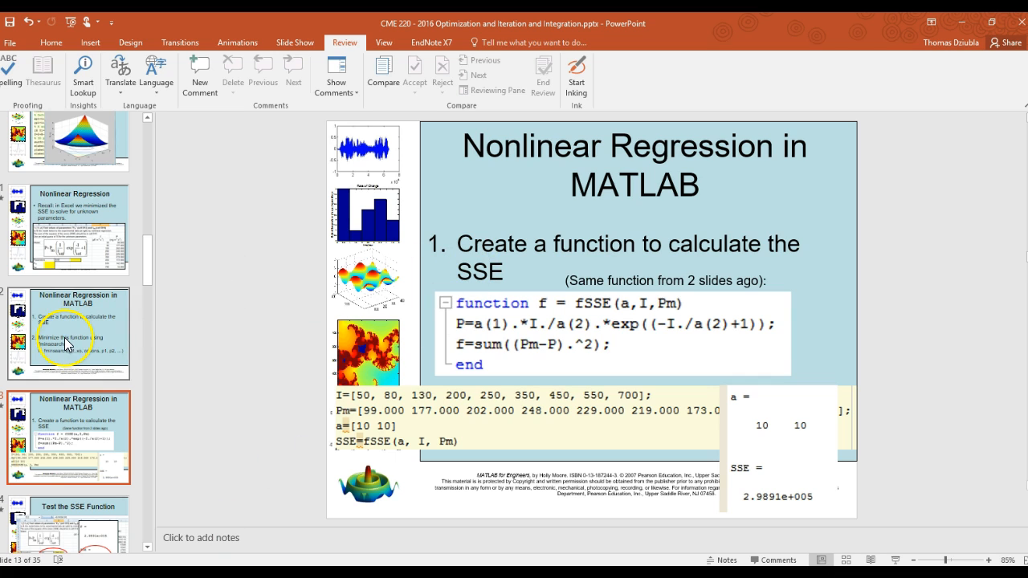
# Show the Nonlinear Regression recap slide on Excel's SSE minimization and its data table
pyautogui.click(68, 334)
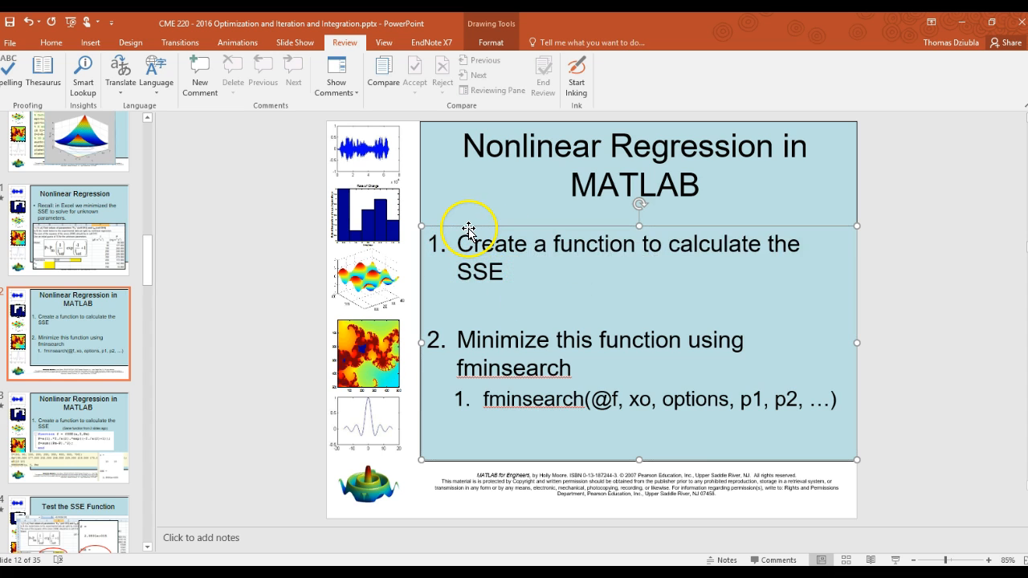
pyautogui.doubleClick(479, 271)
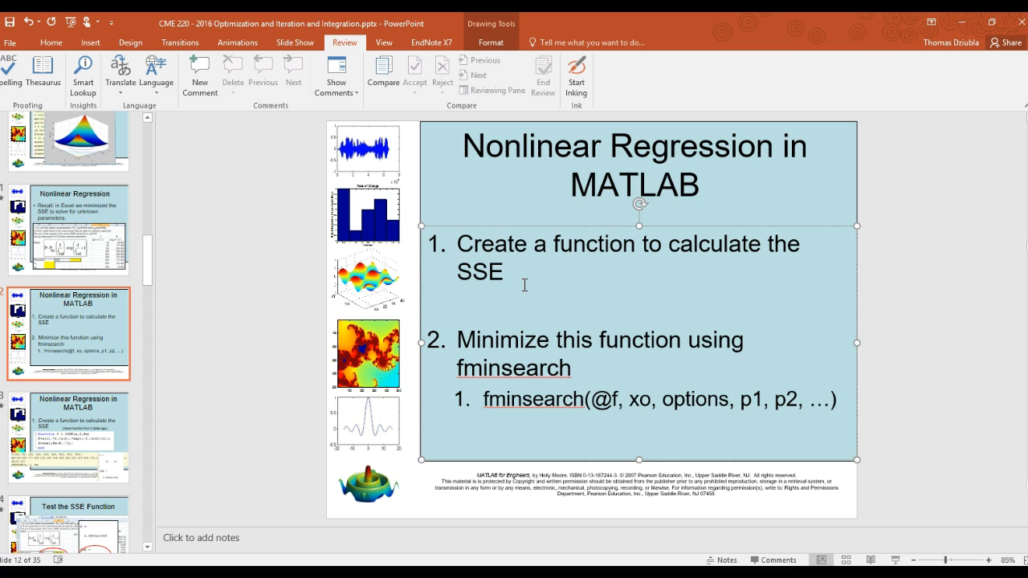
pyautogui.click(510, 272)
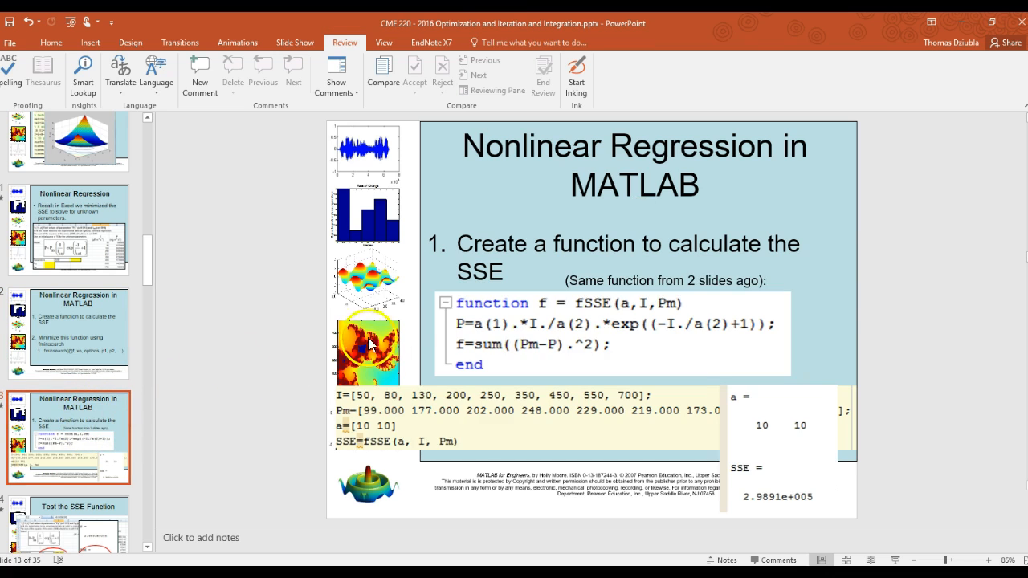
pyautogui.click(77, 227)
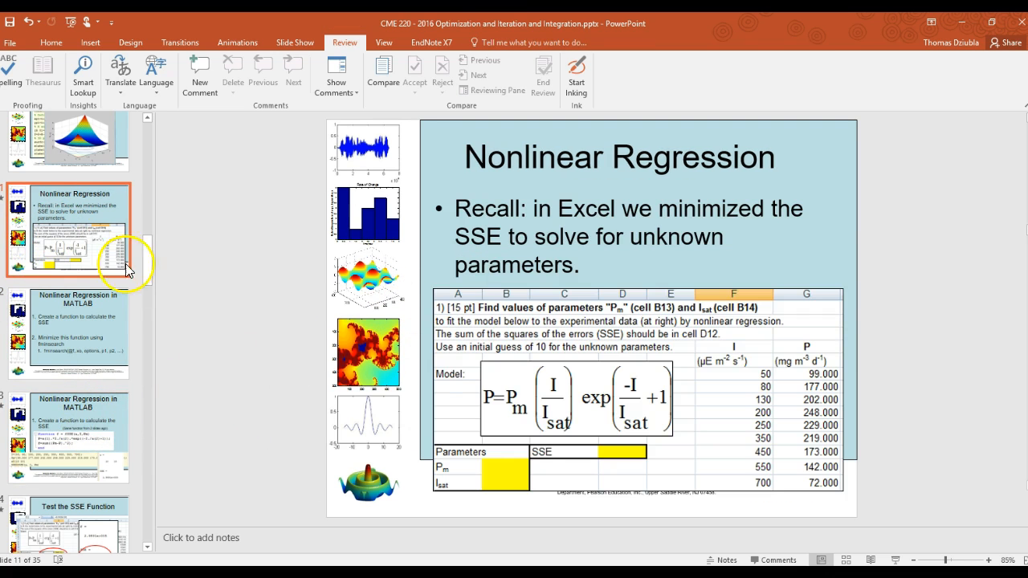
pyautogui.moveTo(494, 353)
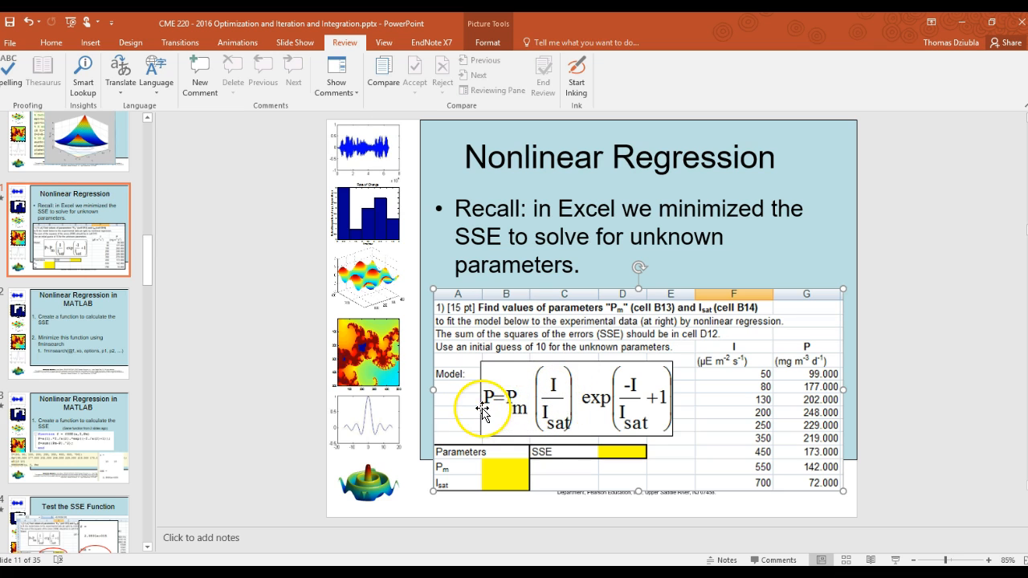
pyautogui.moveTo(445, 406)
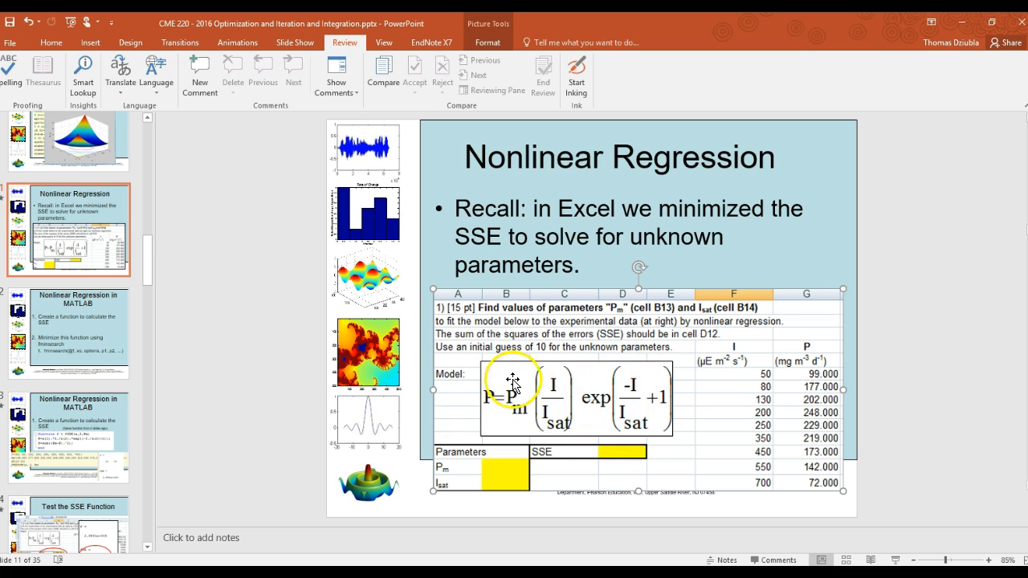
pyautogui.moveTo(444, 424)
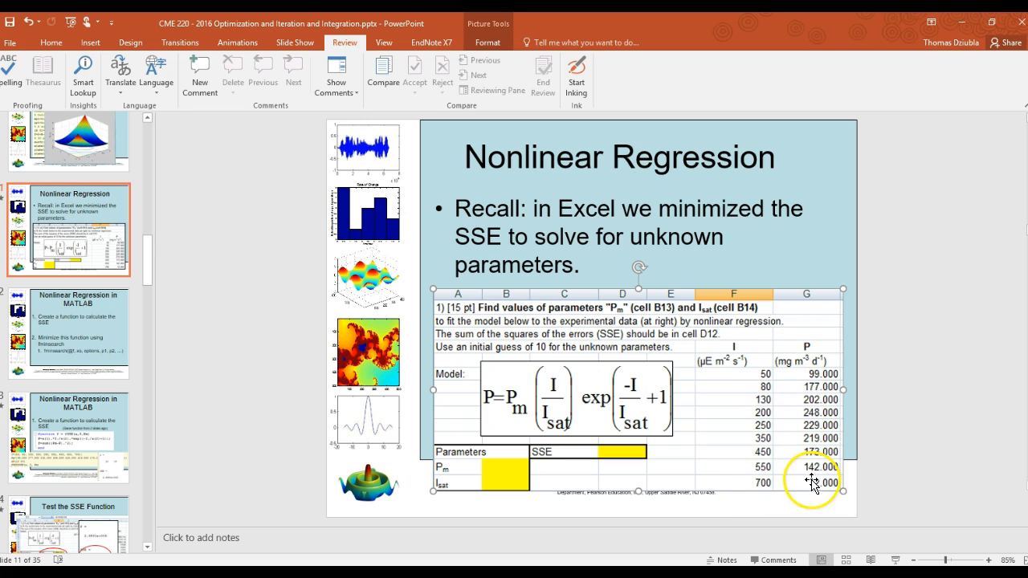
pyautogui.moveTo(228, 442)
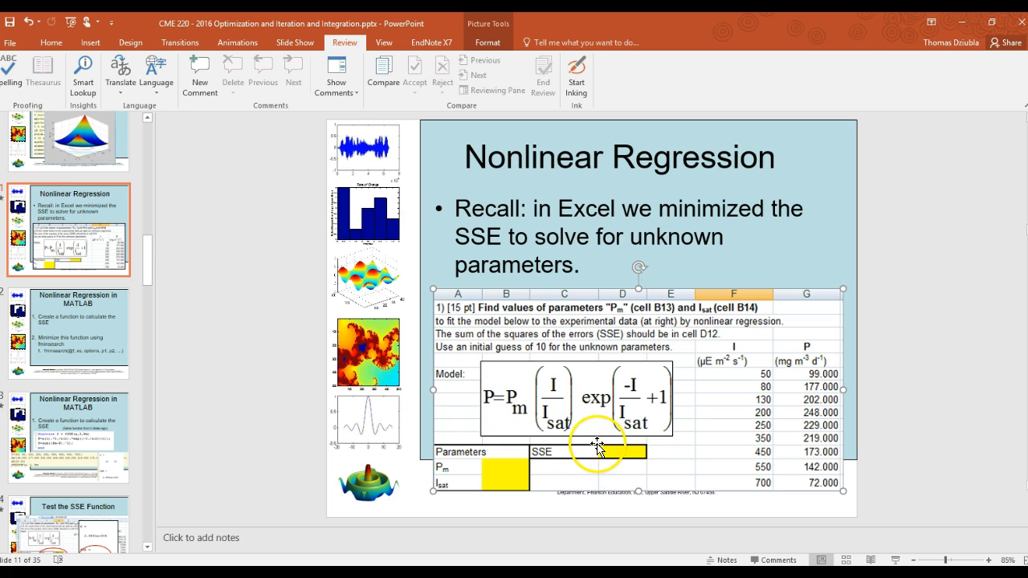
pyautogui.moveTo(747, 350)
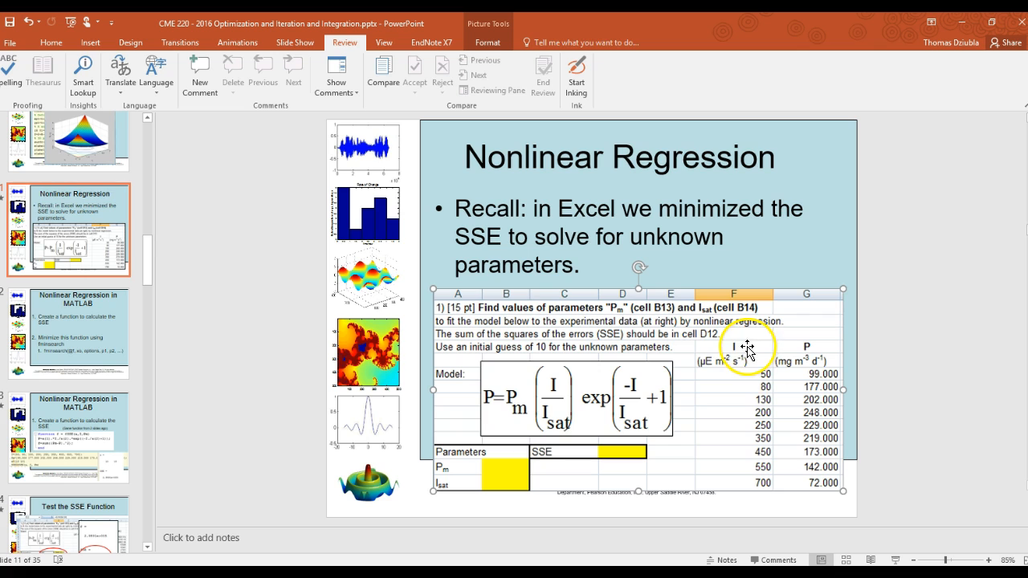
pyautogui.moveTo(743, 486)
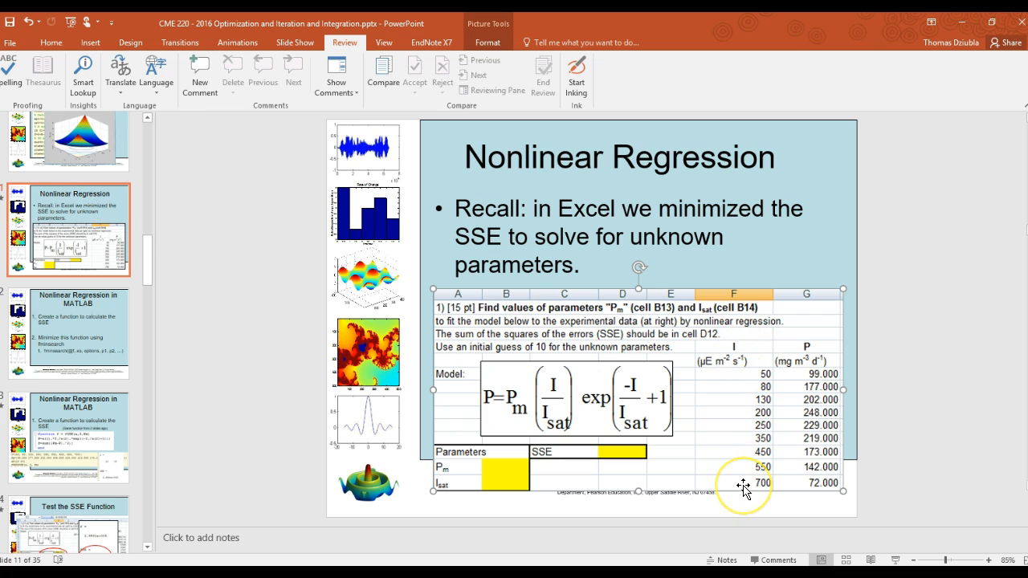
pyautogui.moveTo(799, 347)
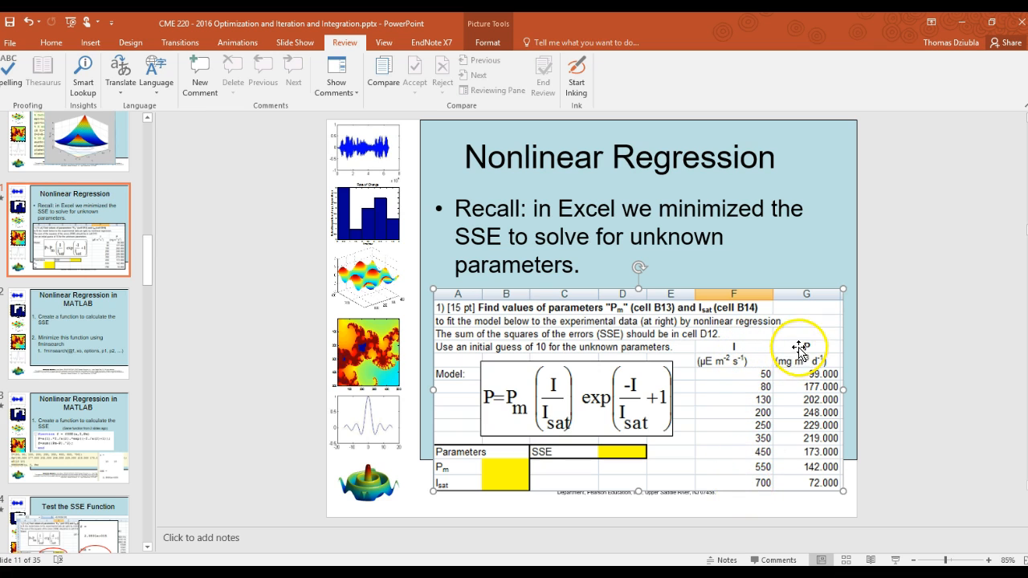
# Visit the fSSE code and fminsearch slides, then return to the Excel regression recap
pyautogui.click(68, 437)
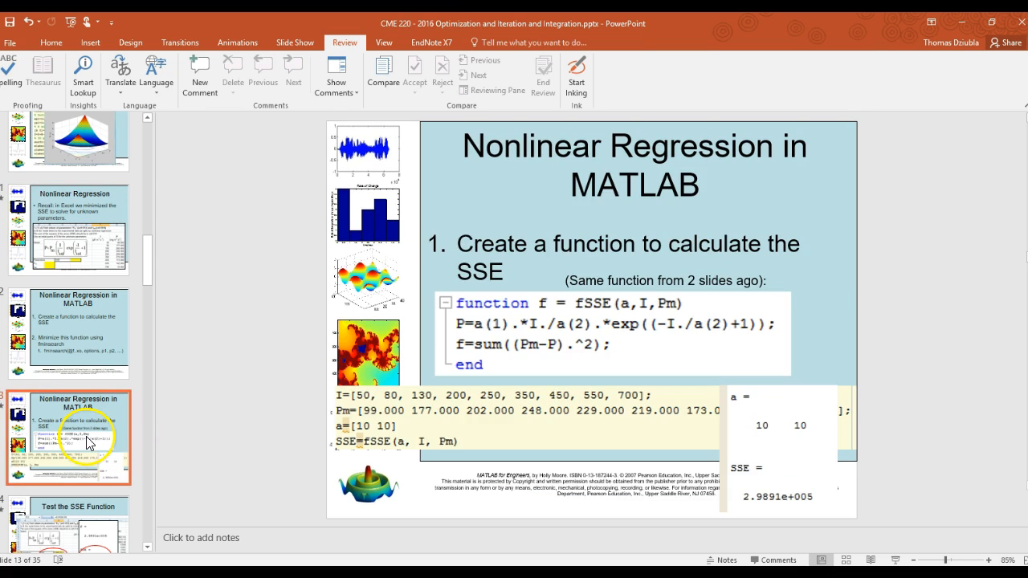
pyautogui.moveTo(140, 377)
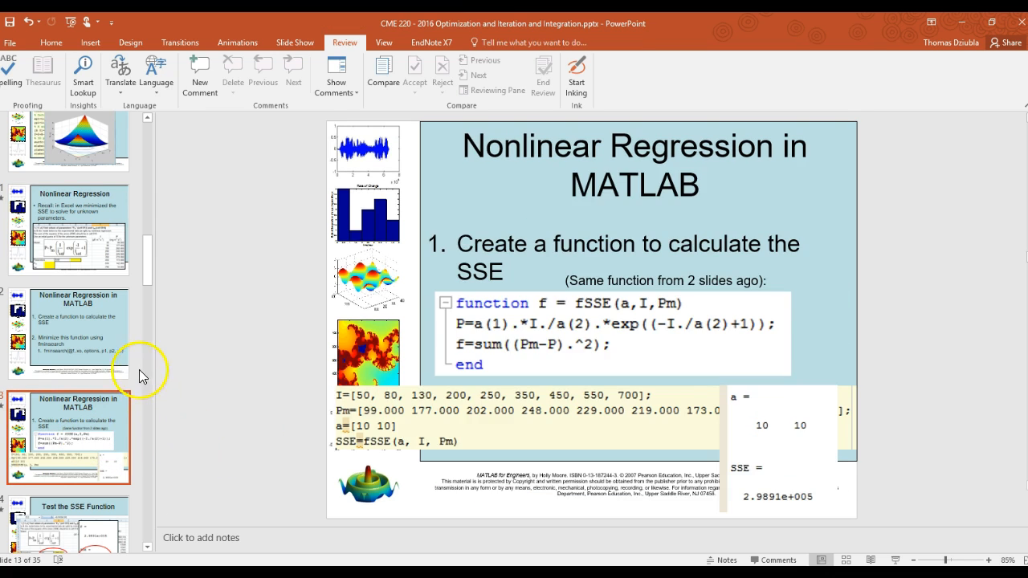
pyautogui.click(69, 333)
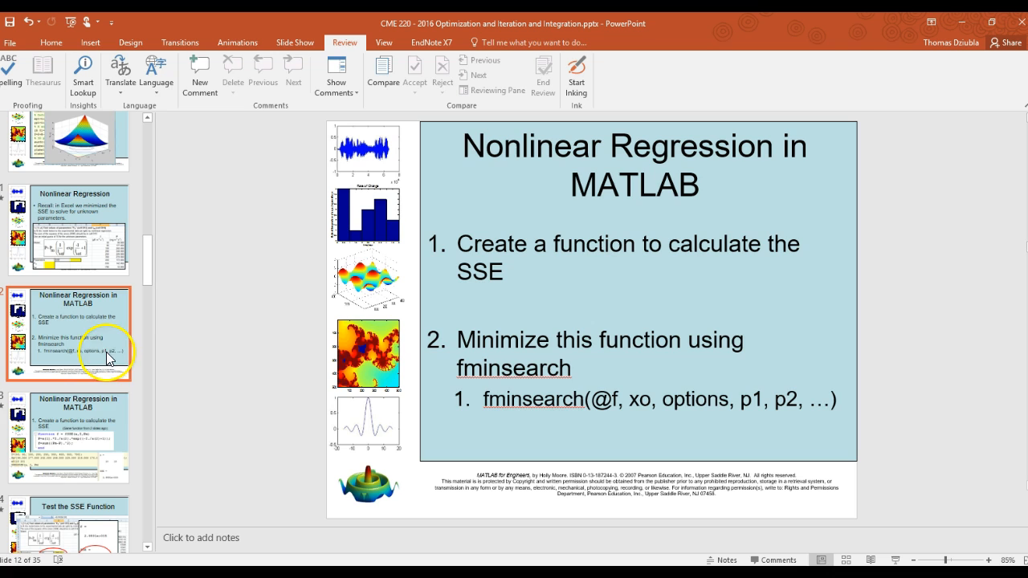
pyautogui.click(68, 228)
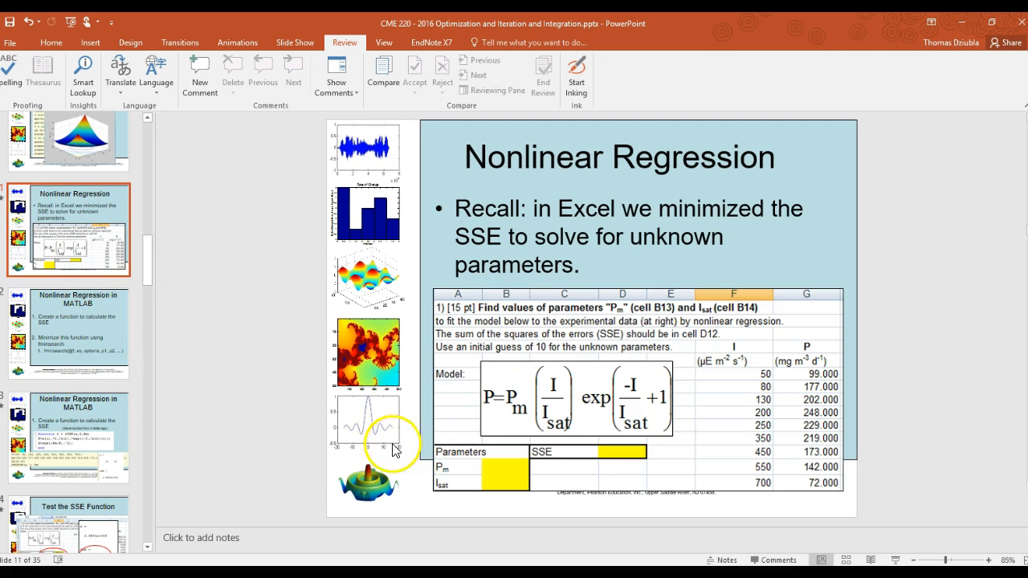
pyautogui.moveTo(275, 460)
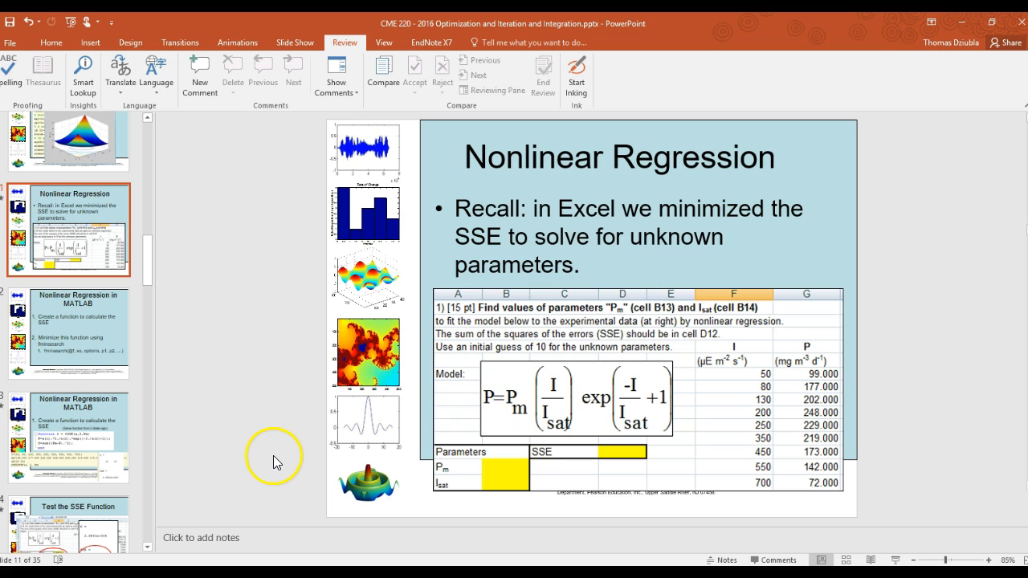
pyautogui.moveTo(269, 458)
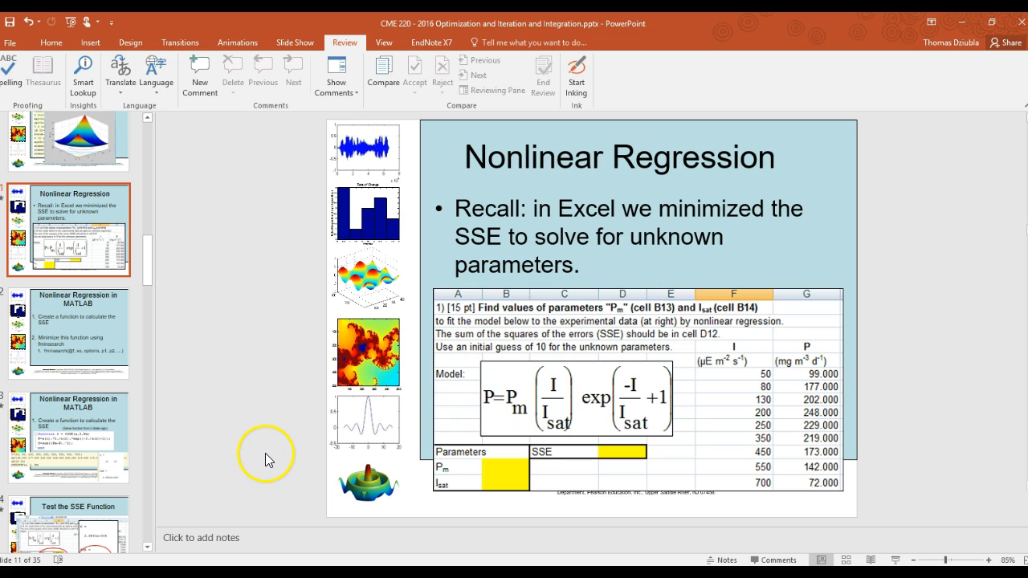
pyautogui.moveTo(264, 457)
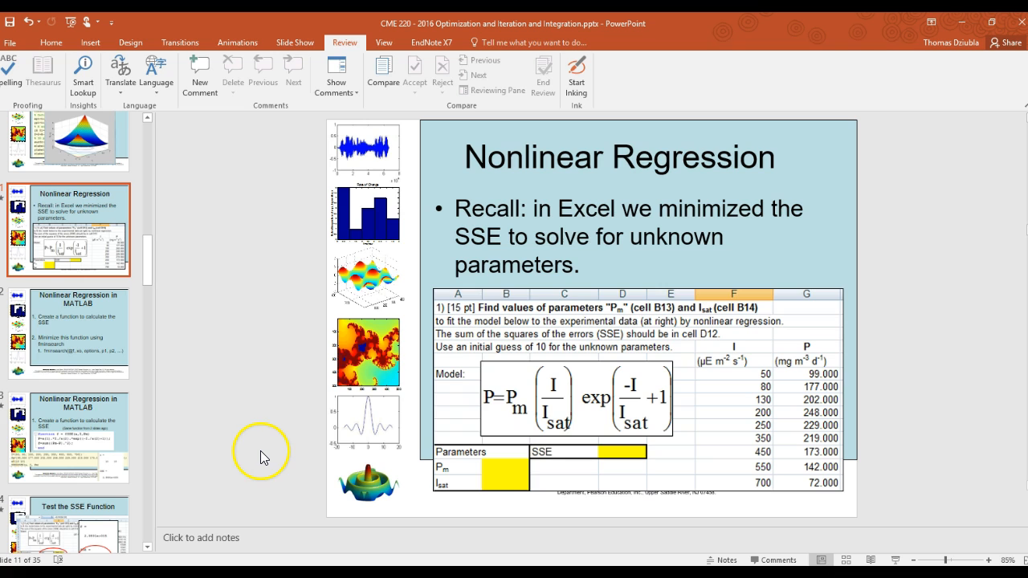
pyautogui.moveTo(506, 401)
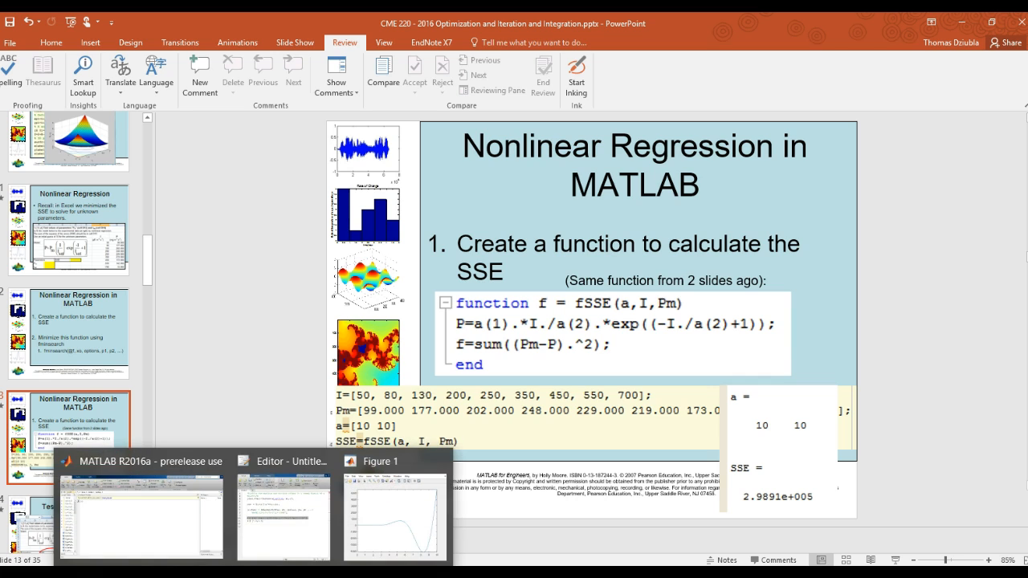
pyautogui.moveTo(282, 514)
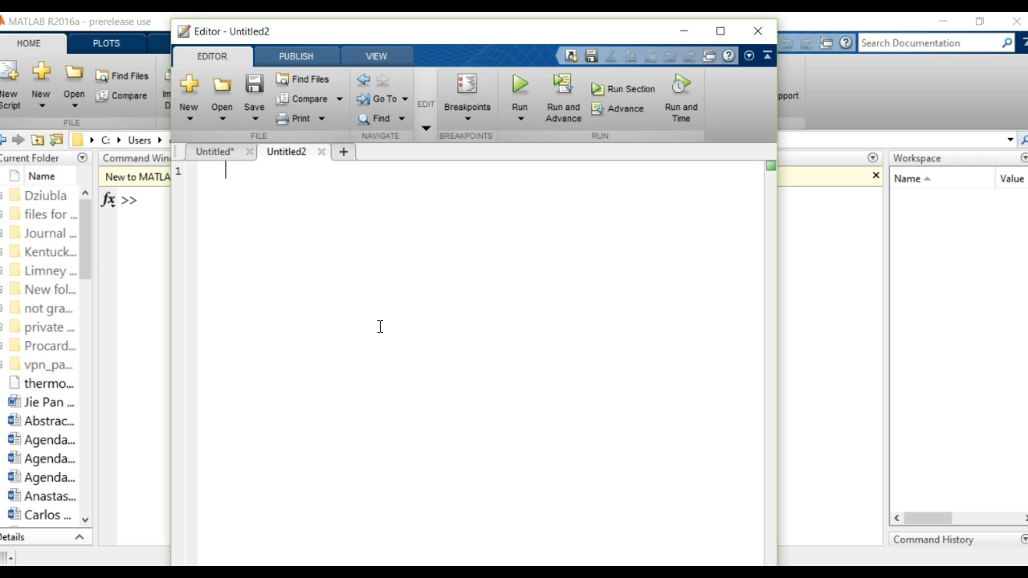
# Write the header 'function output = fSSE(coef,I,Pdata)' and continue on the next line
pyautogui.write('func')
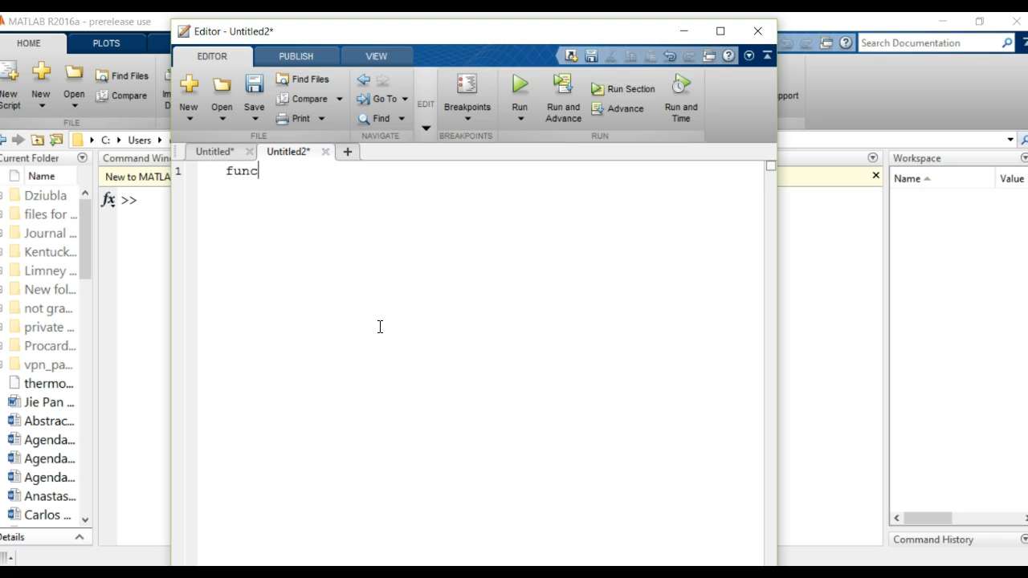
pyautogui.write('tion')
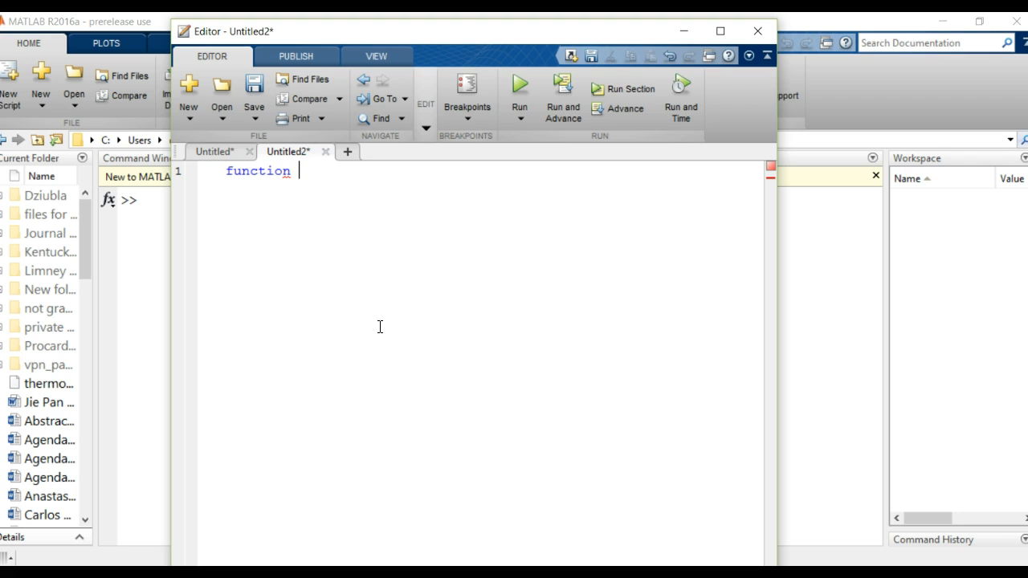
pyautogui.write('output =')
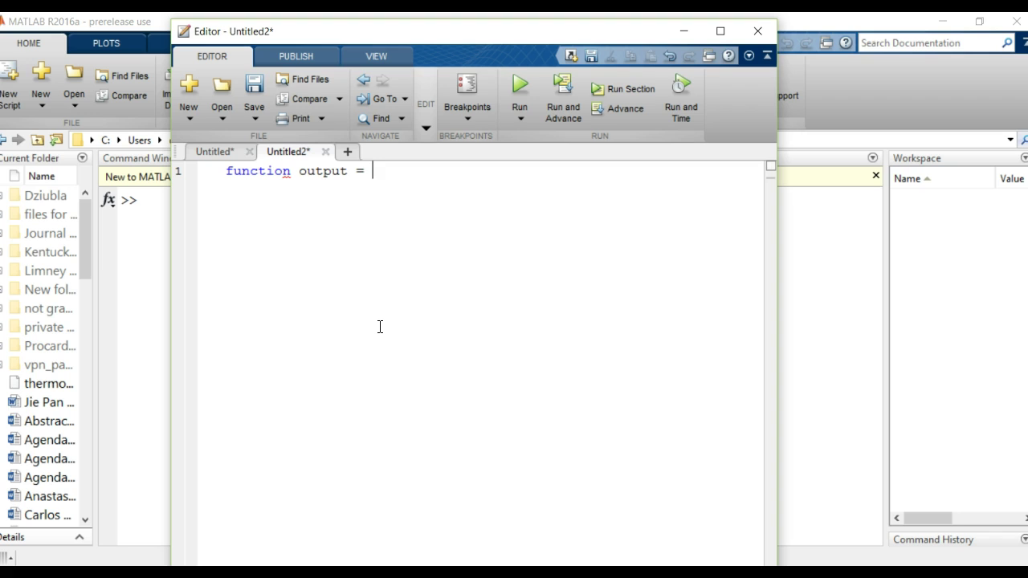
pyautogui.write('fsee')
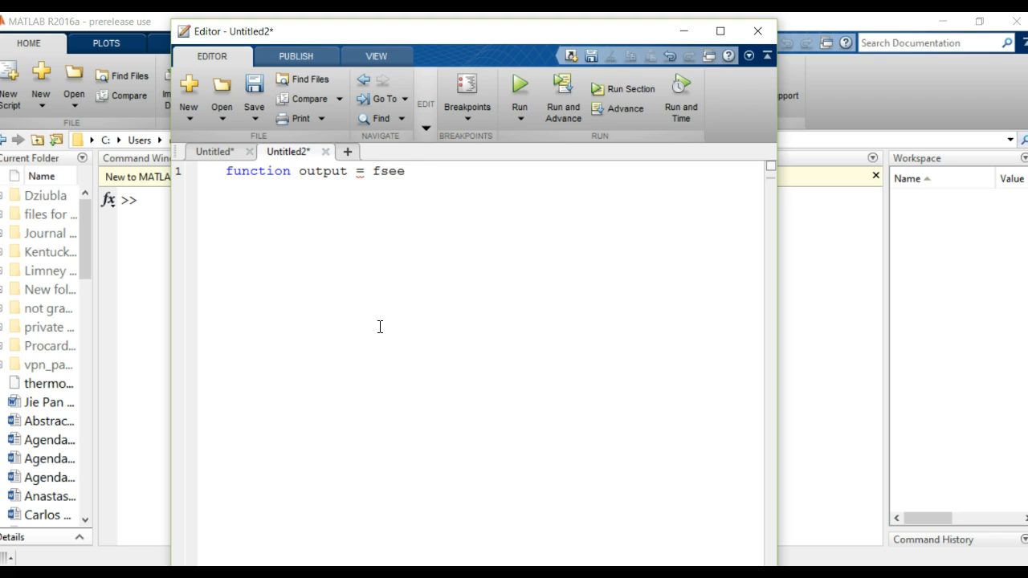
pyautogui.write('SSE')
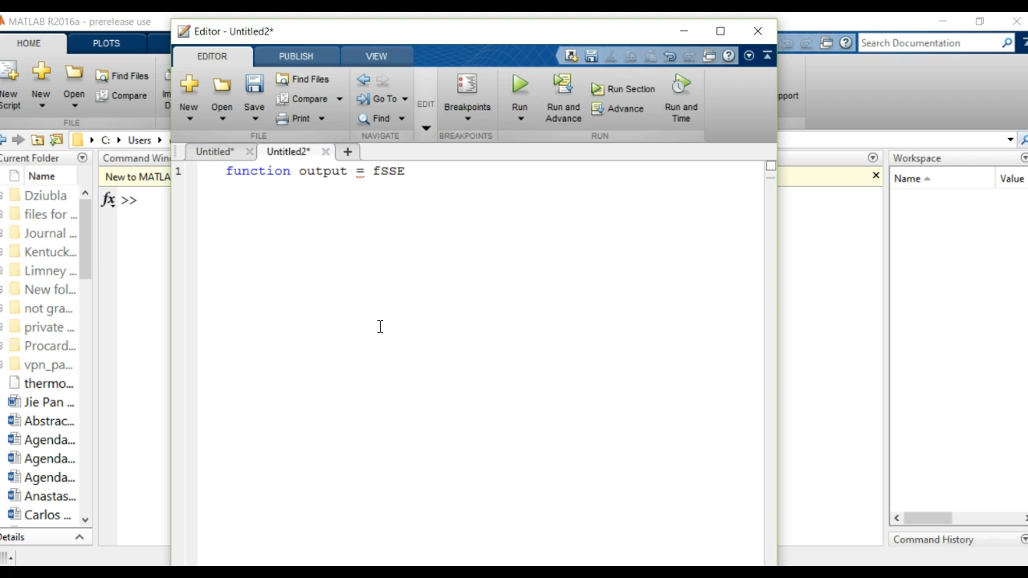
pyautogui.write('(')
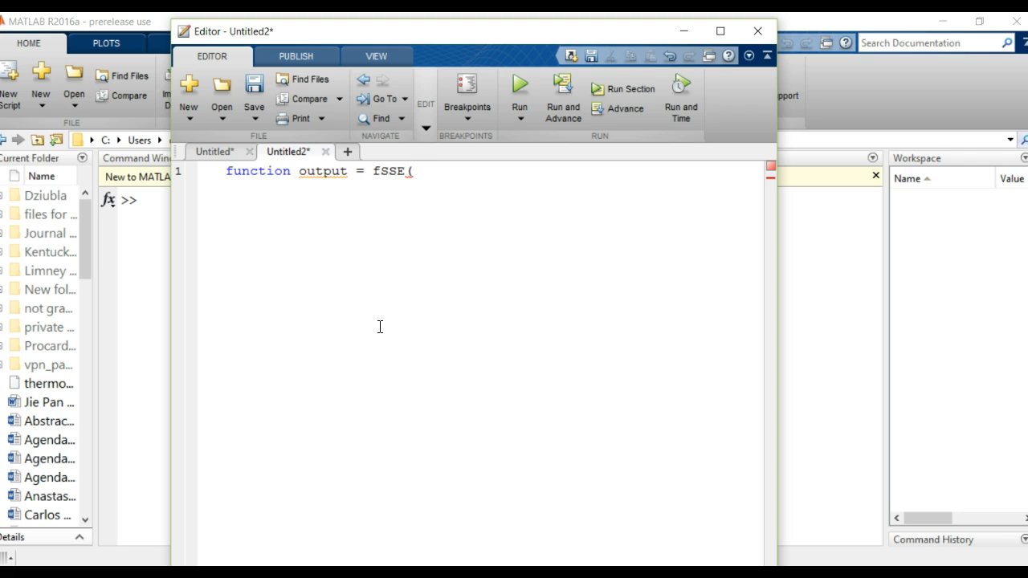
pyautogui.write('coef')
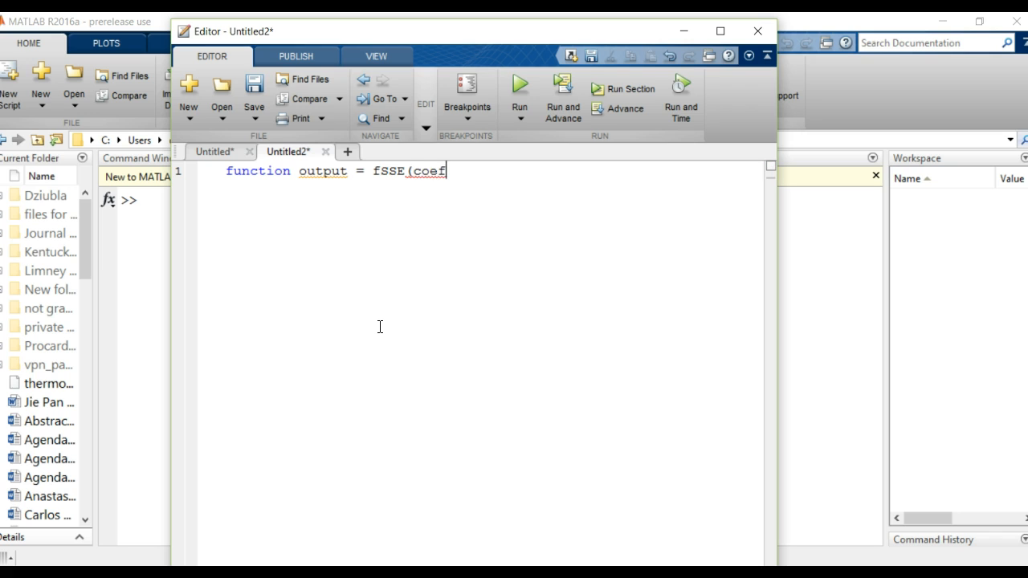
pyautogui.write(',')
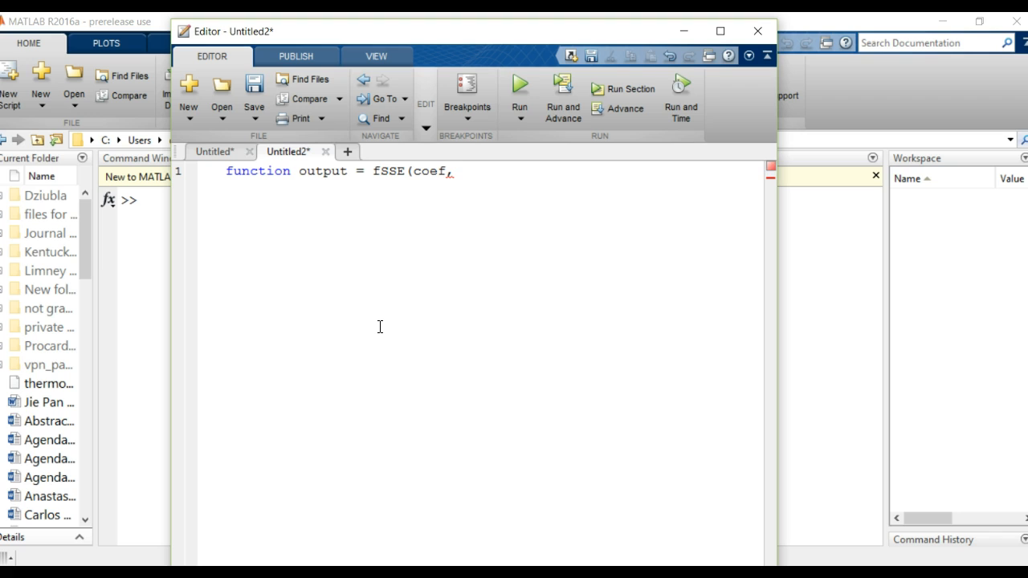
pyautogui.write('I')
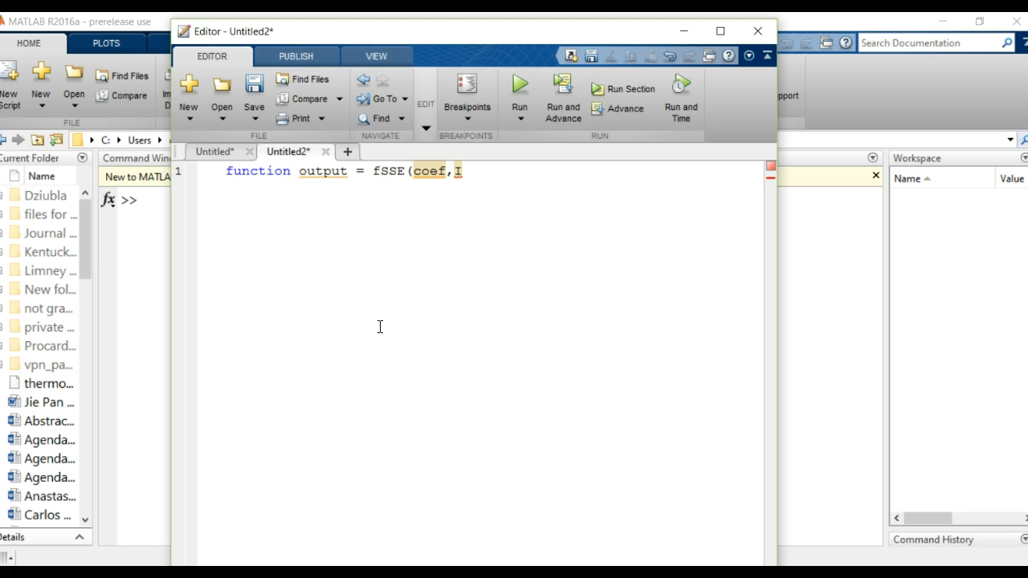
pyautogui.write(',')
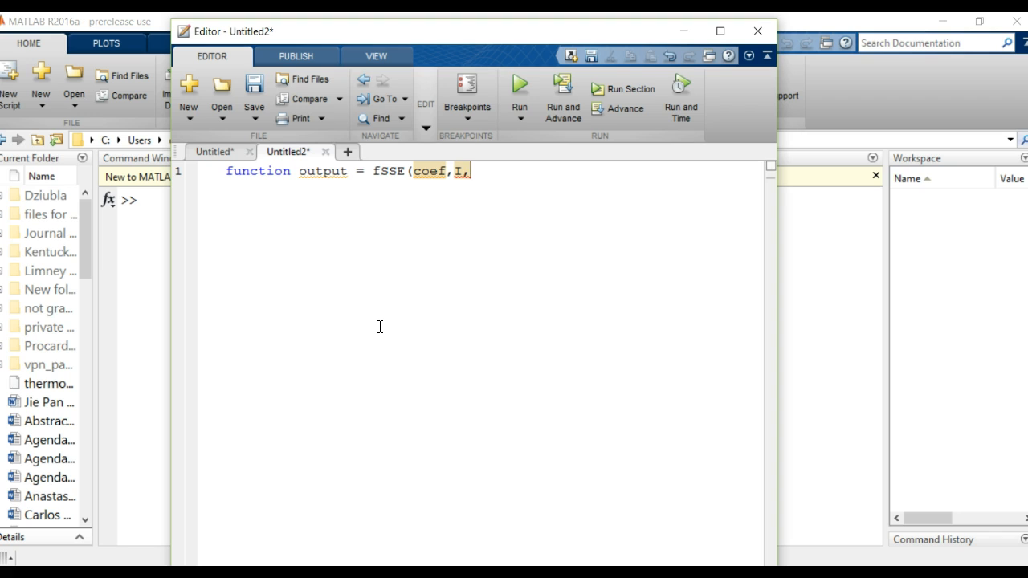
pyautogui.write('P')
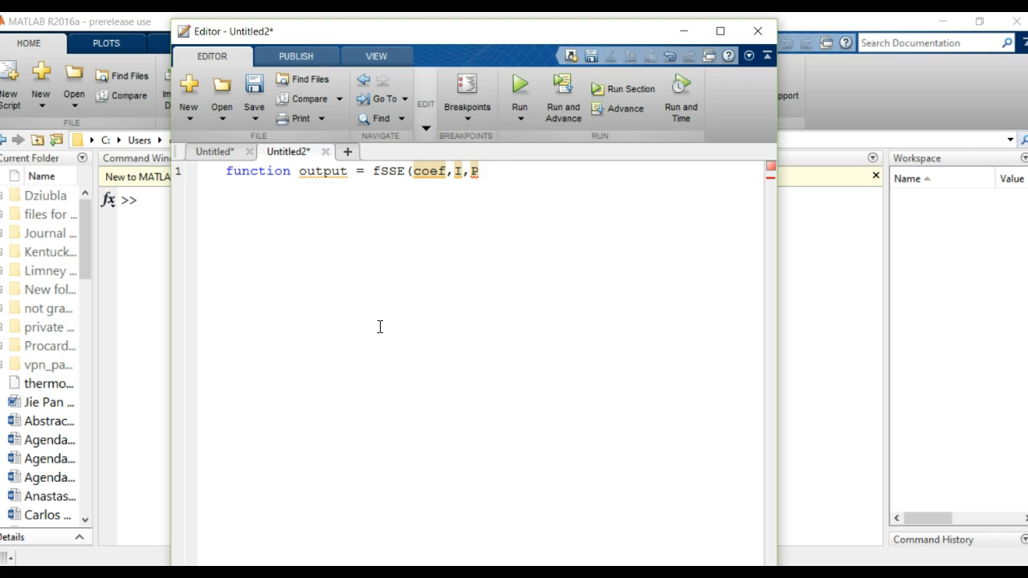
pyautogui.write('raw')
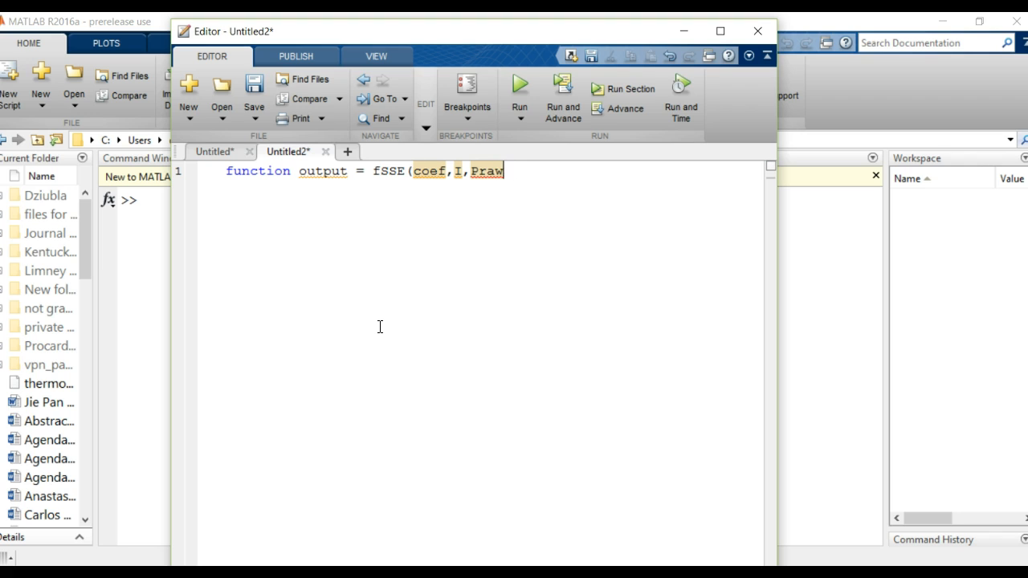
pyautogui.write('data')
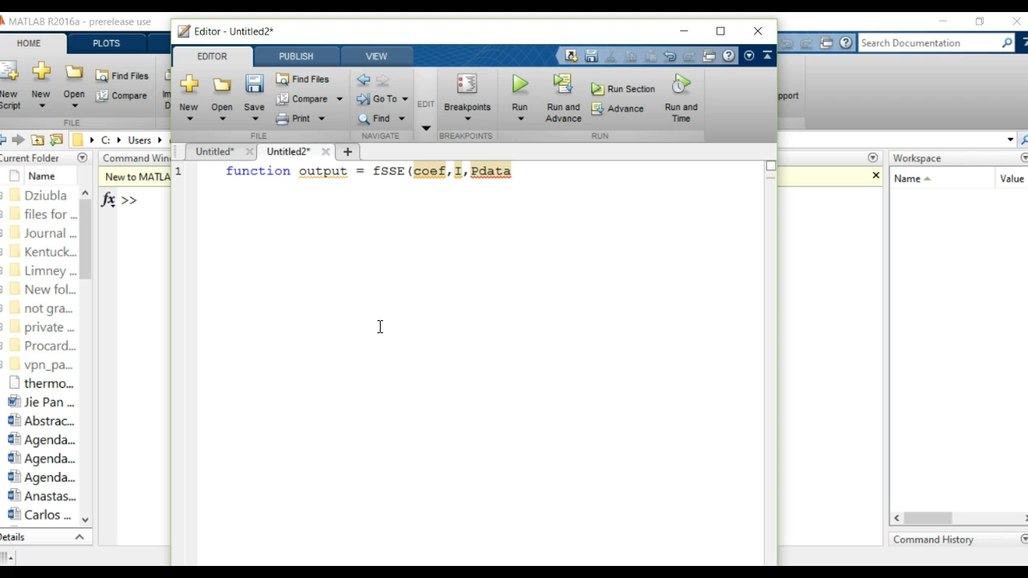
pyautogui.write(')')
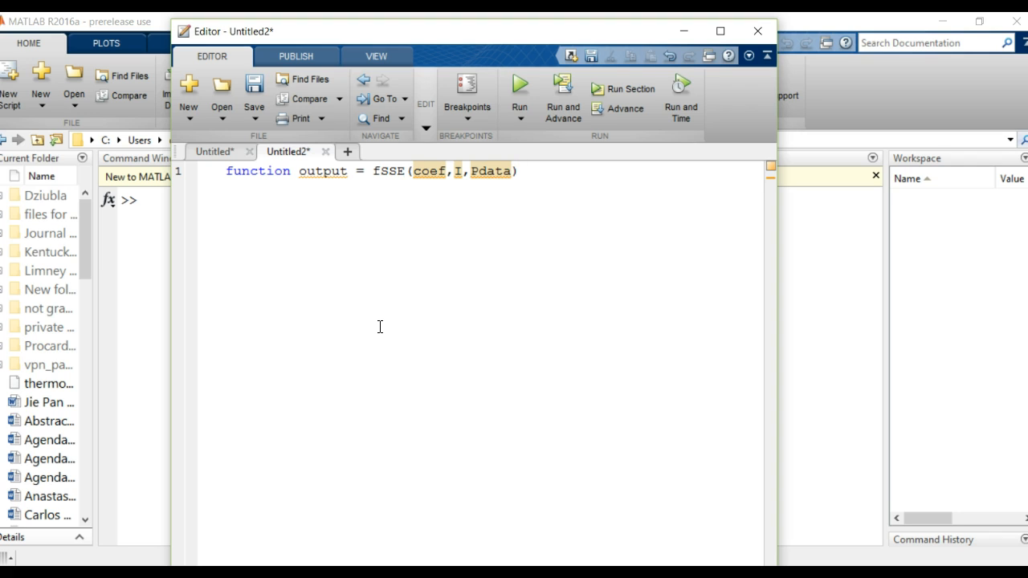
pyautogui.click(519, 171)
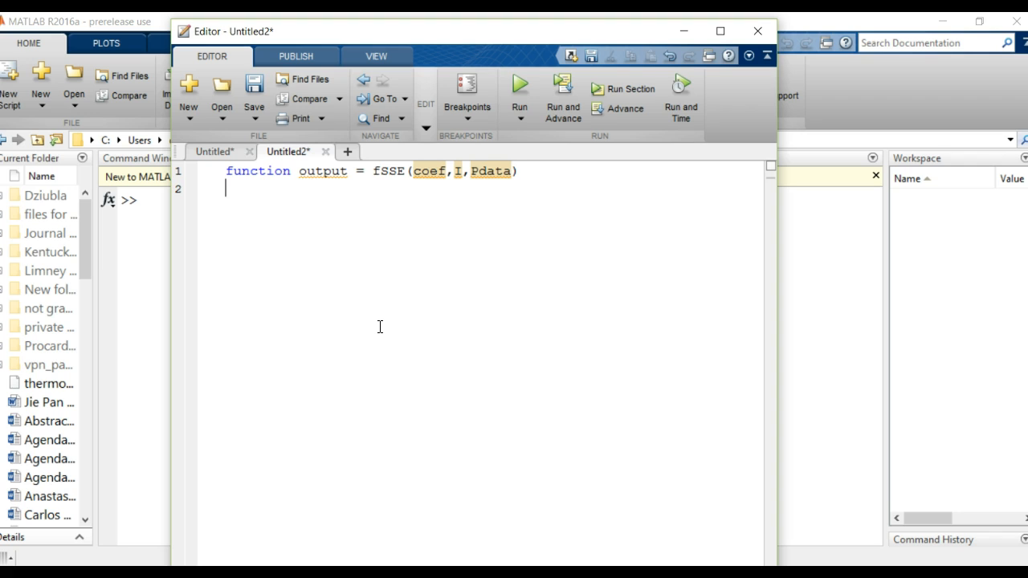
# Add the body line P=coef(1).*I./coef(2).*(exp(-I./coef(2)+1)); to fSSE
pyautogui.write('P')
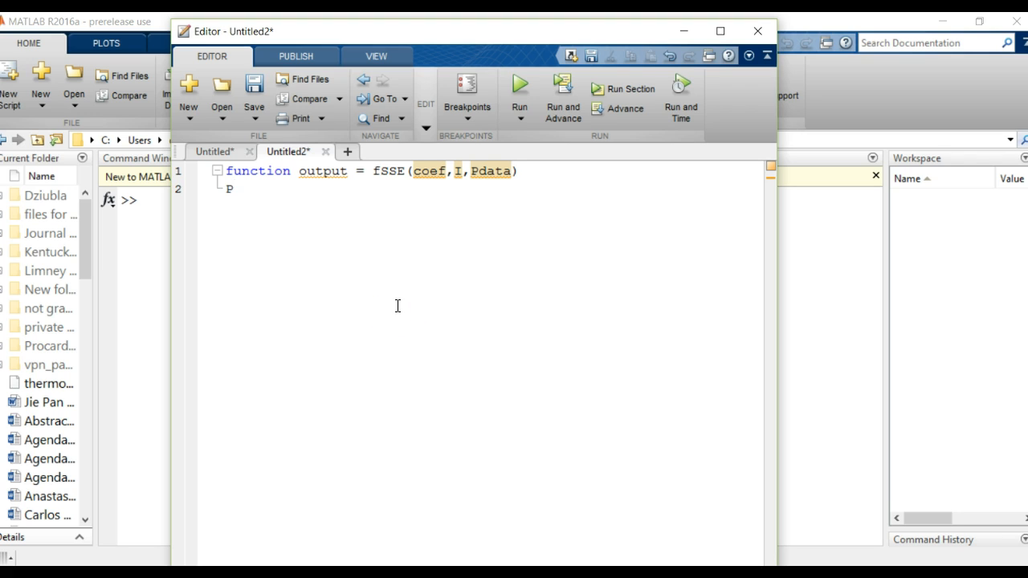
pyautogui.write('=coef(')
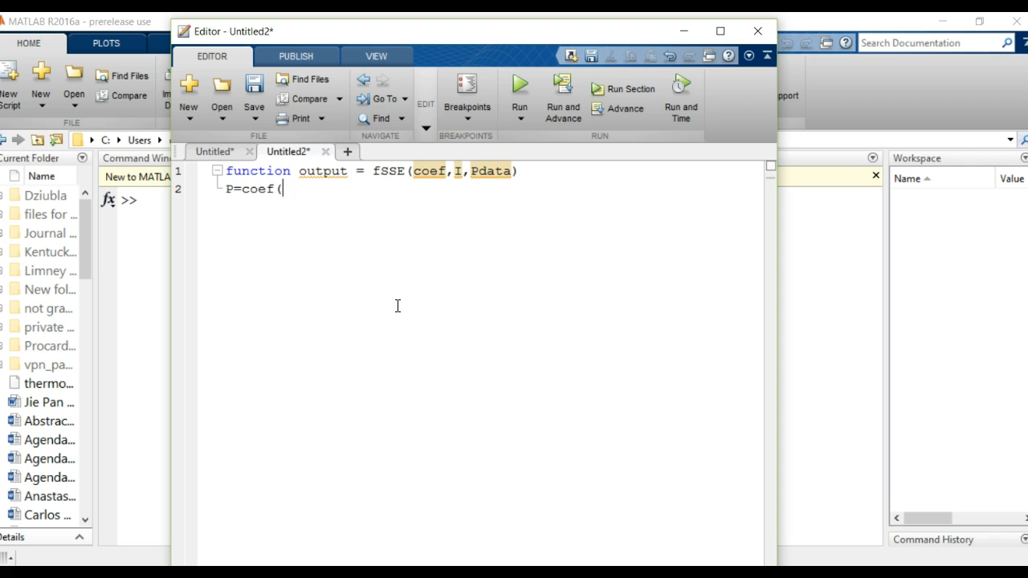
pyautogui.write('1)')
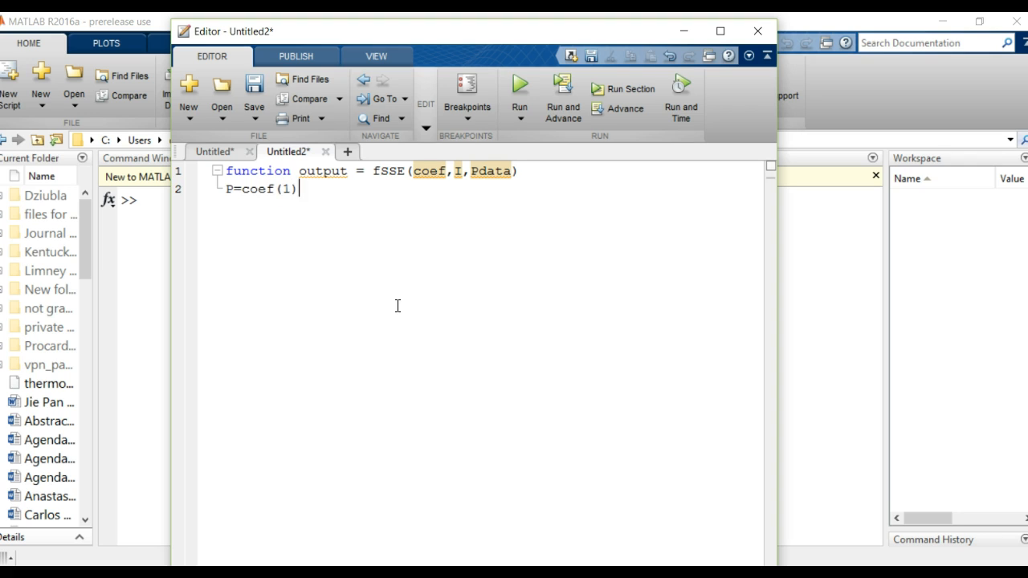
pyautogui.write('.*')
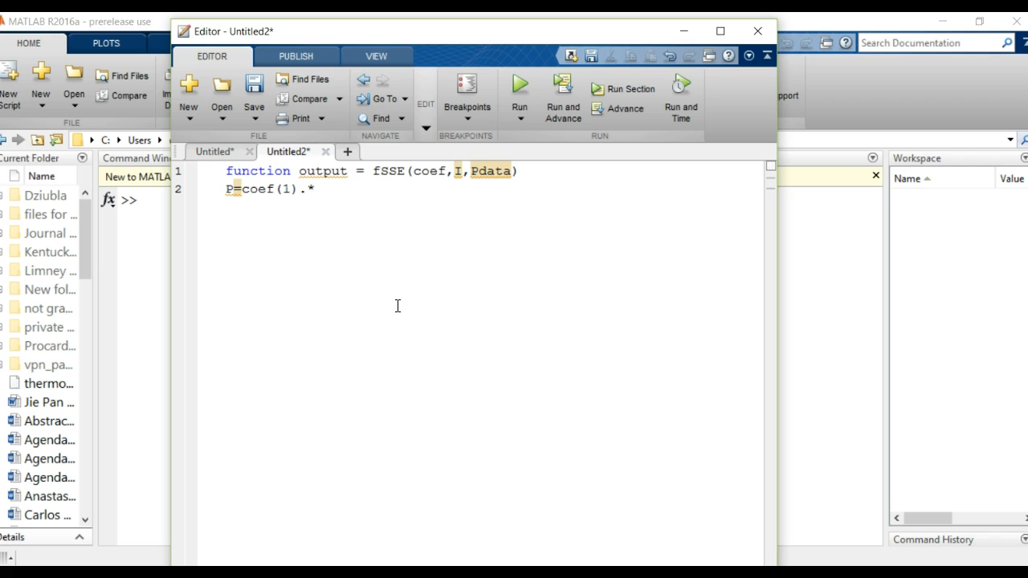
pyautogui.write('I')
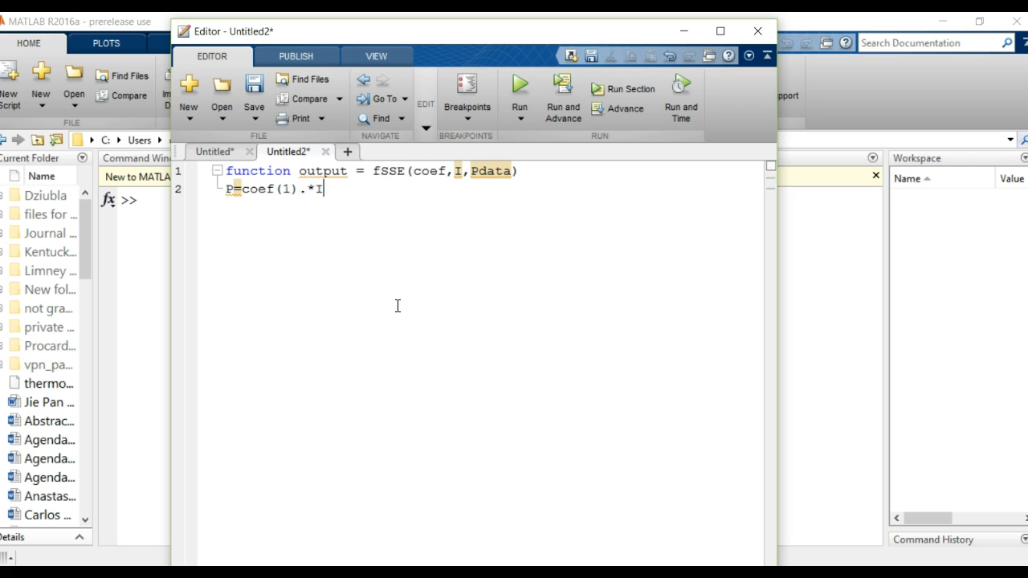
pyautogui.write('./')
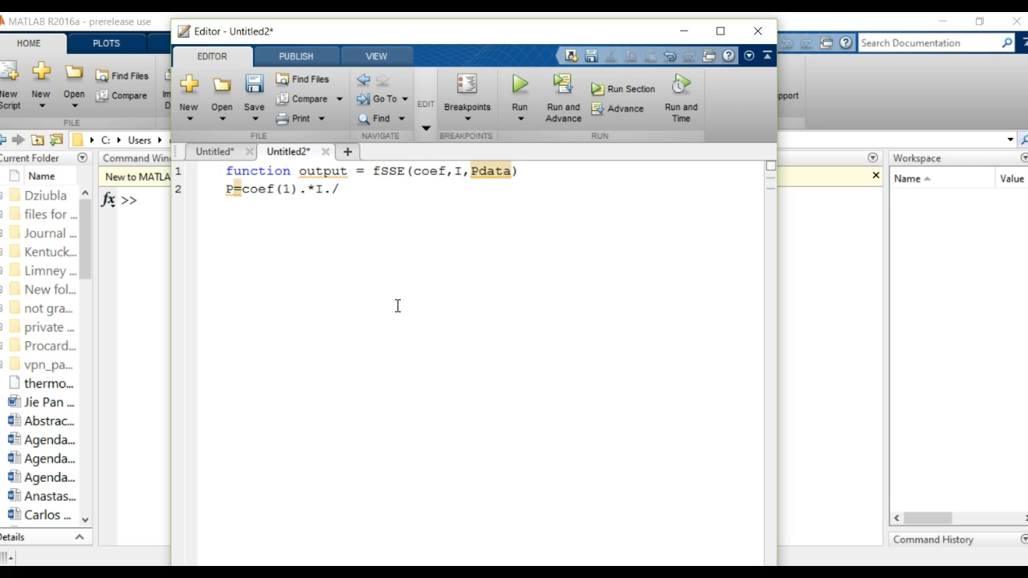
pyautogui.write('coef')
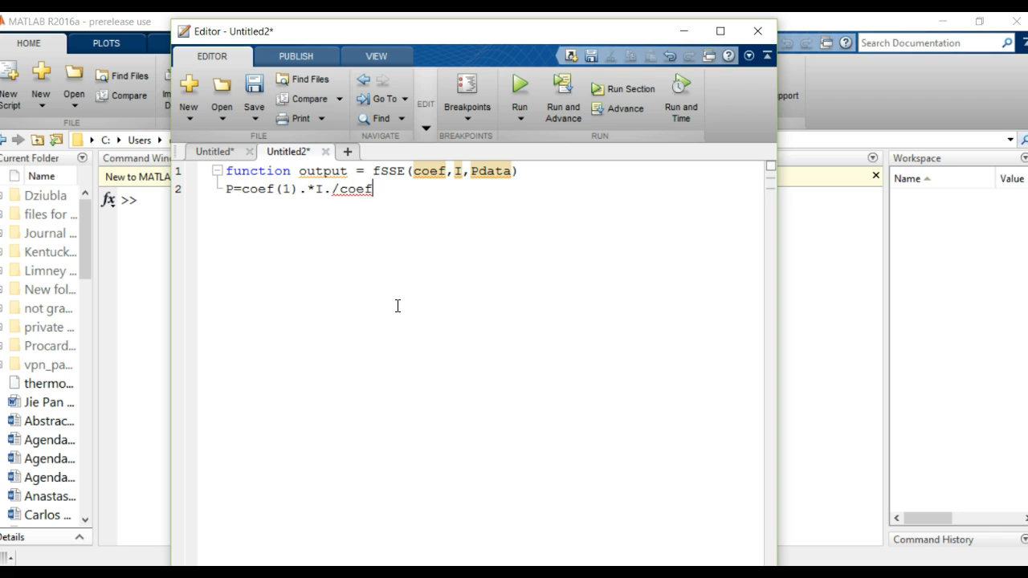
pyautogui.write('(2)')
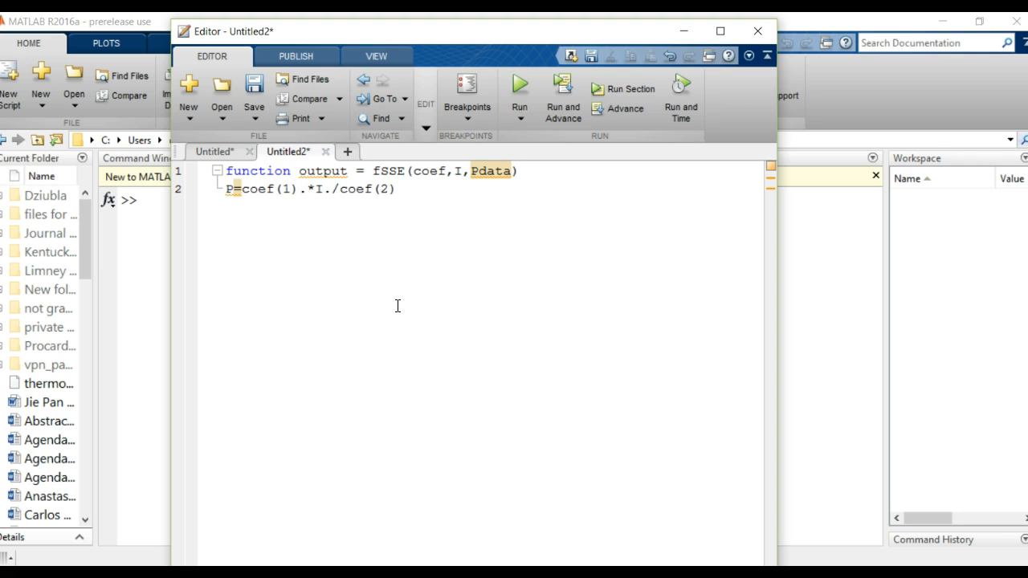
pyautogui.write('.')
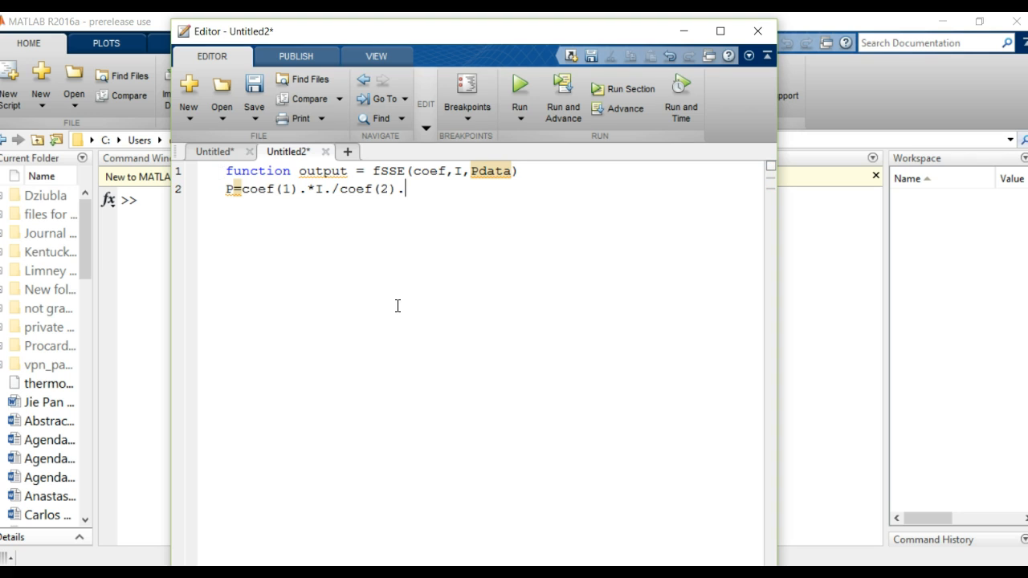
pyautogui.write('*(exp(')
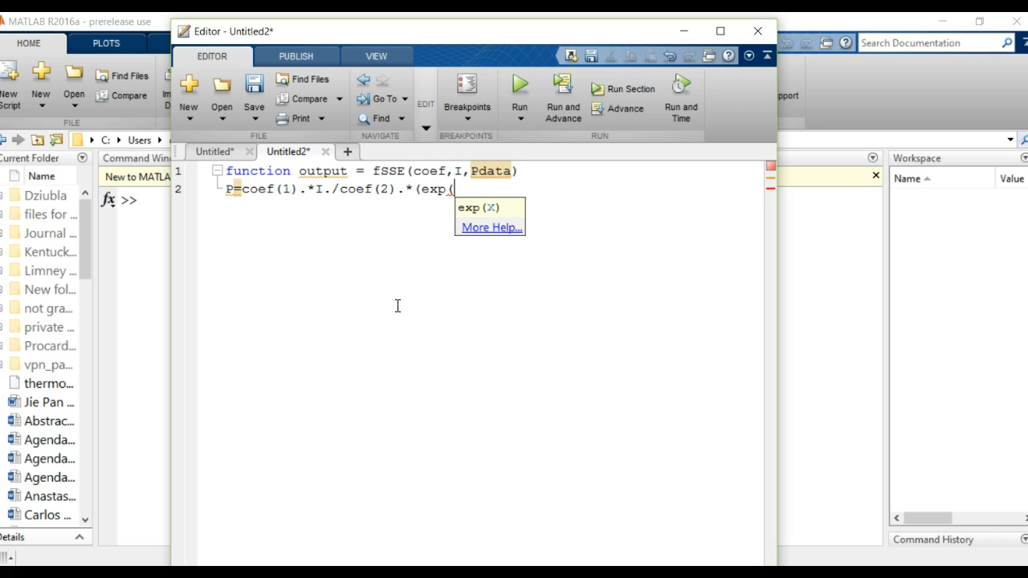
pyautogui.write('-')
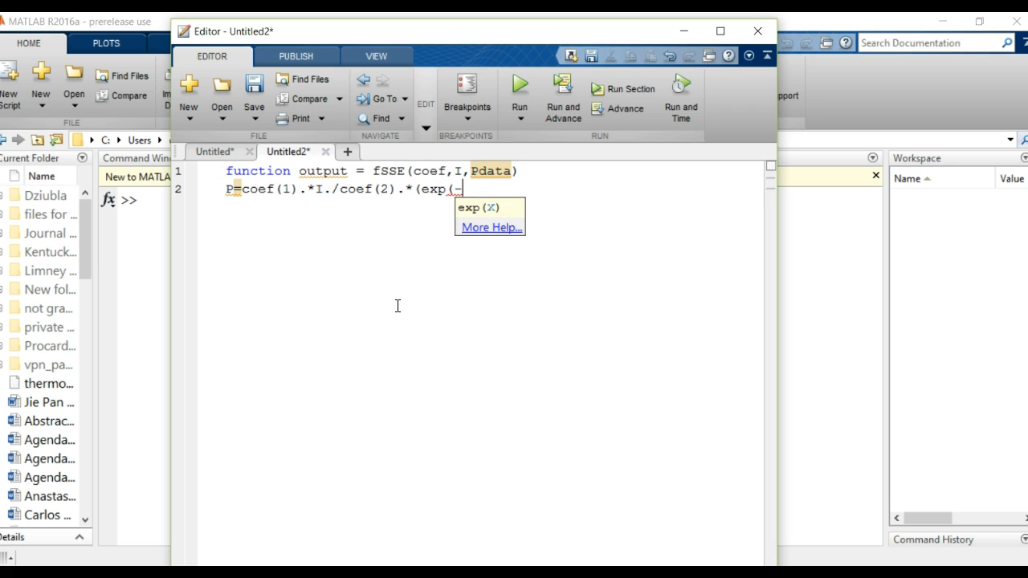
pyautogui.write('I')
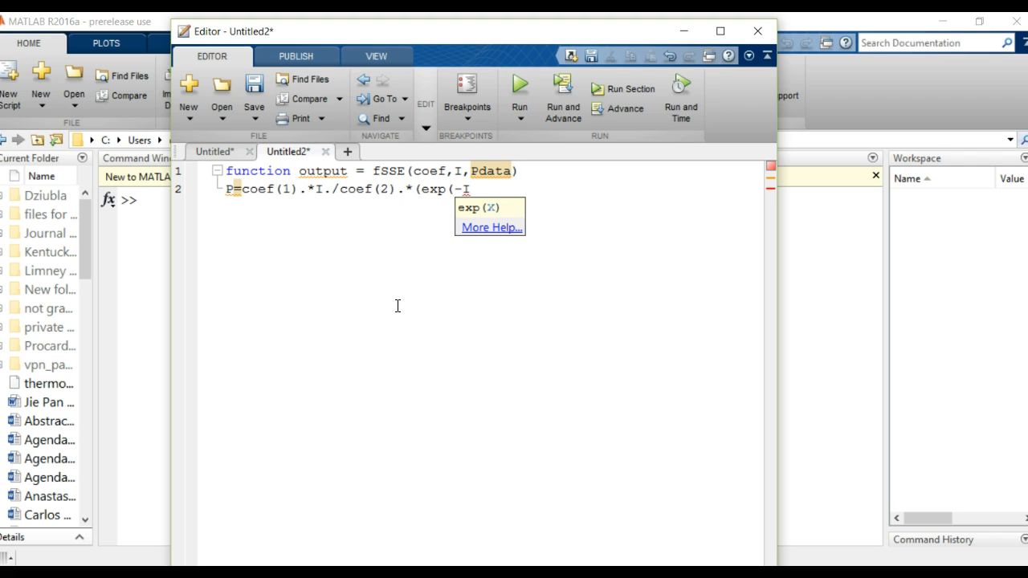
pyautogui.write('./')
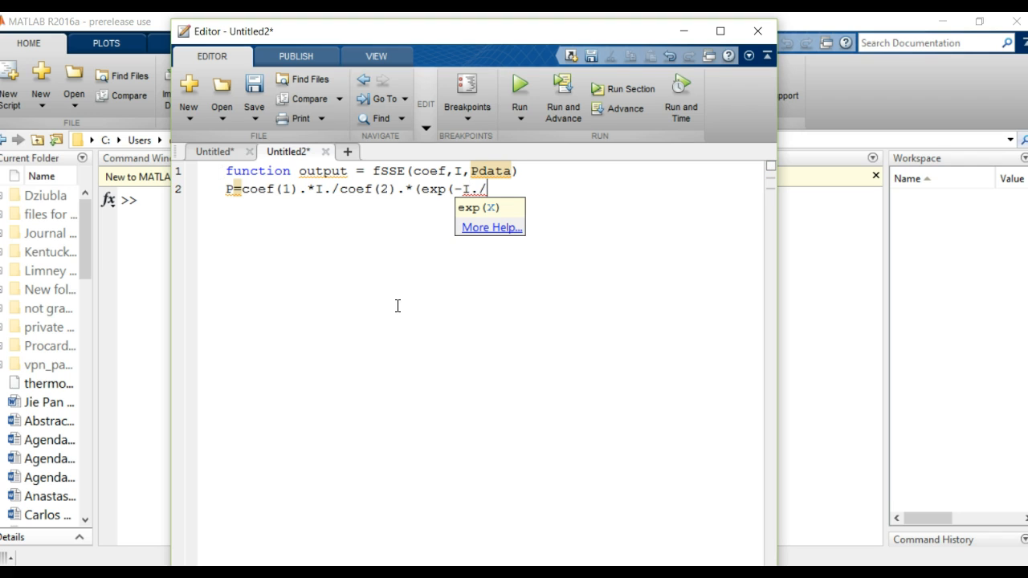
pyautogui.write('coef')
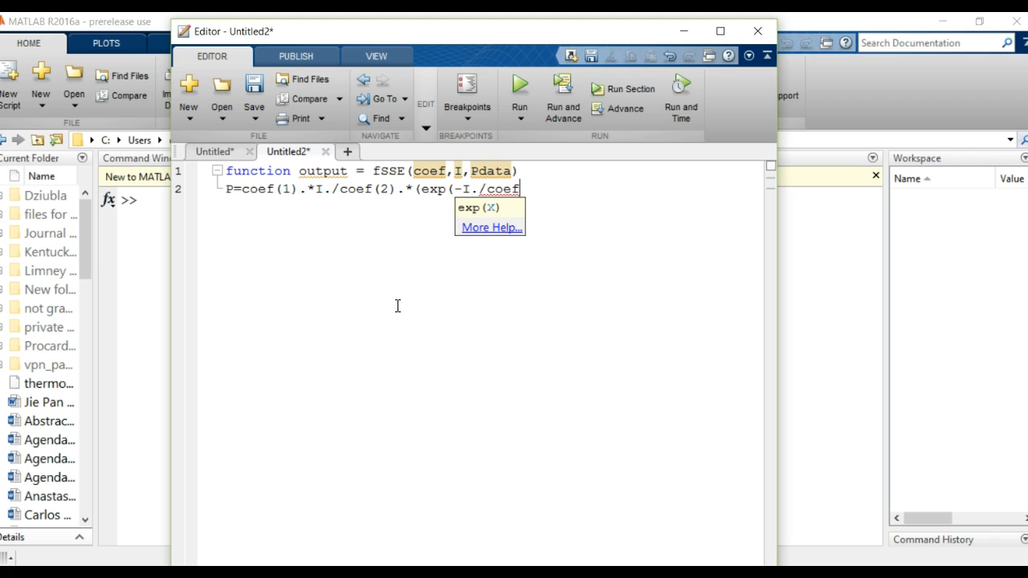
pyautogui.write('(2)')
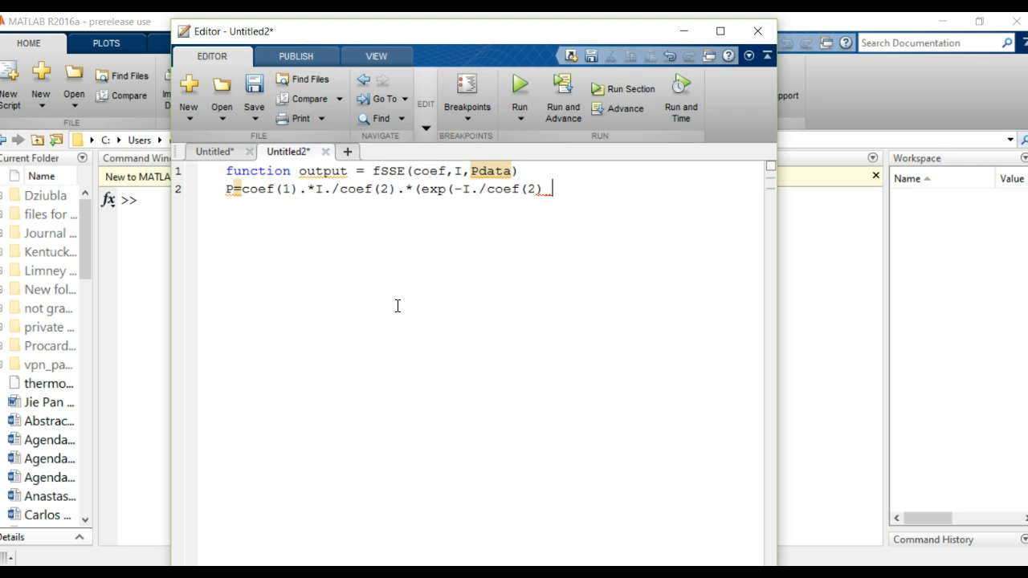
pyautogui.write('+1))')
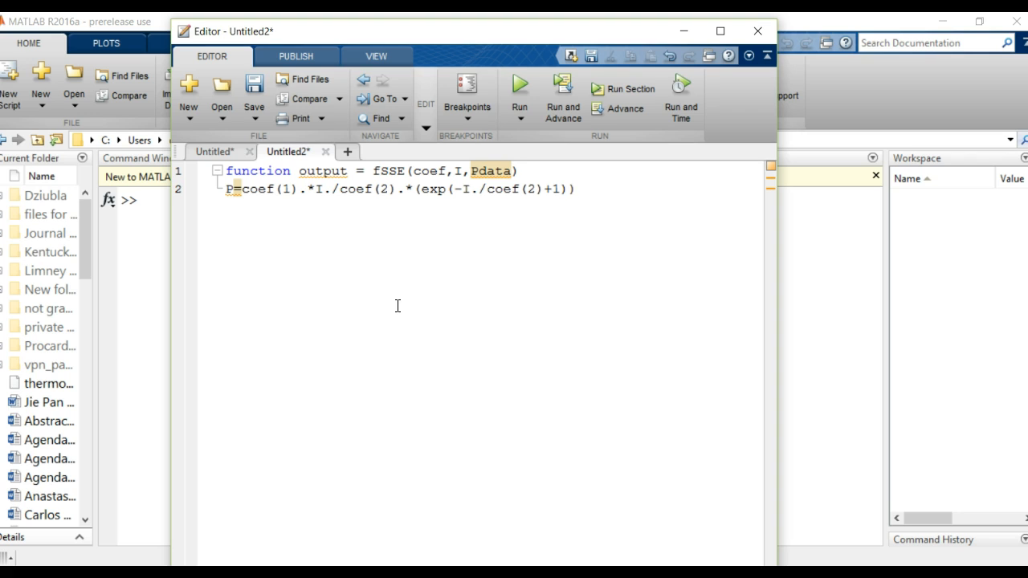
pyautogui.write(';')
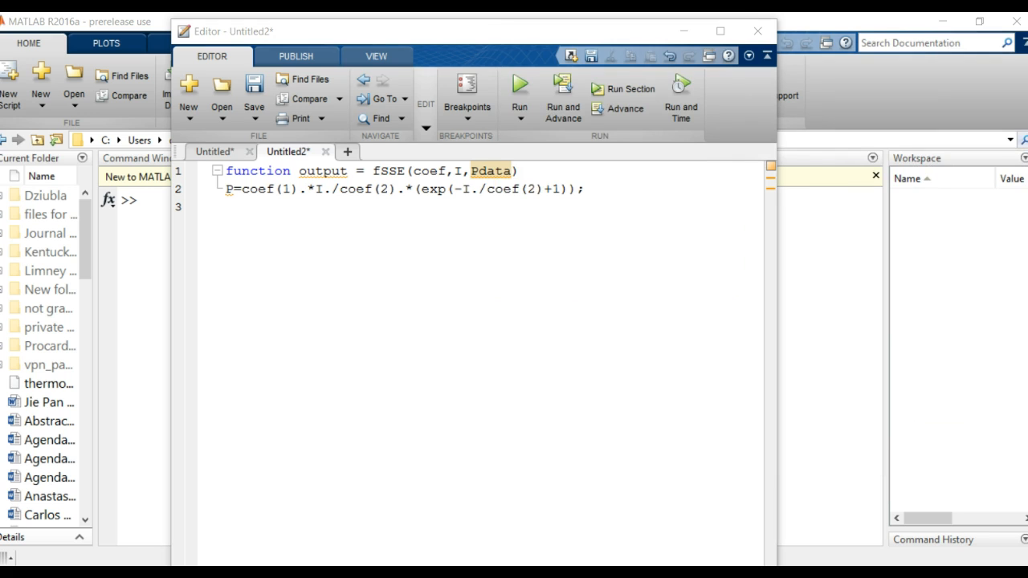
# Start the third line as output = Pdata-P
pyautogui.click(587, 190)
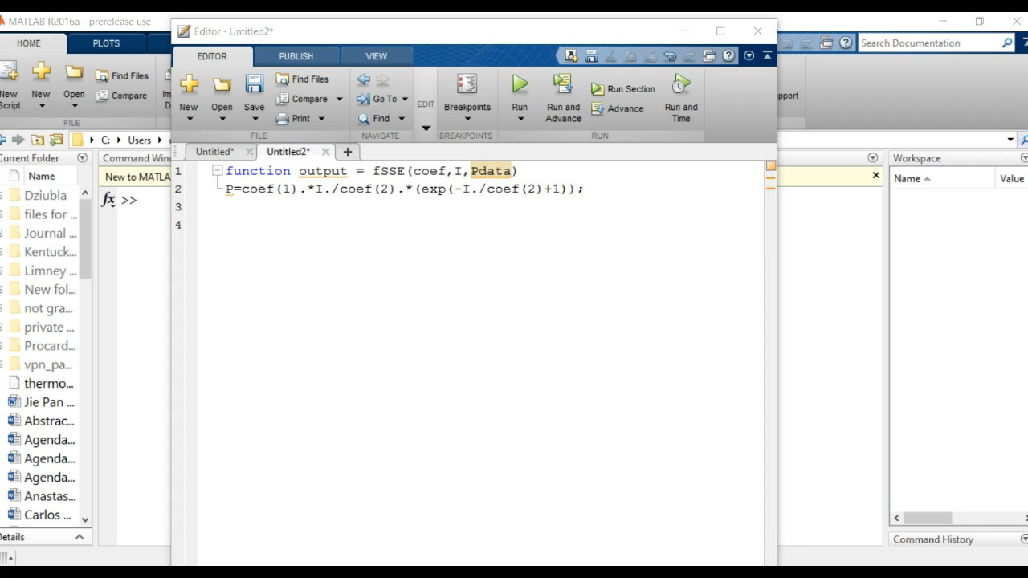
pyautogui.moveTo(368, 278)
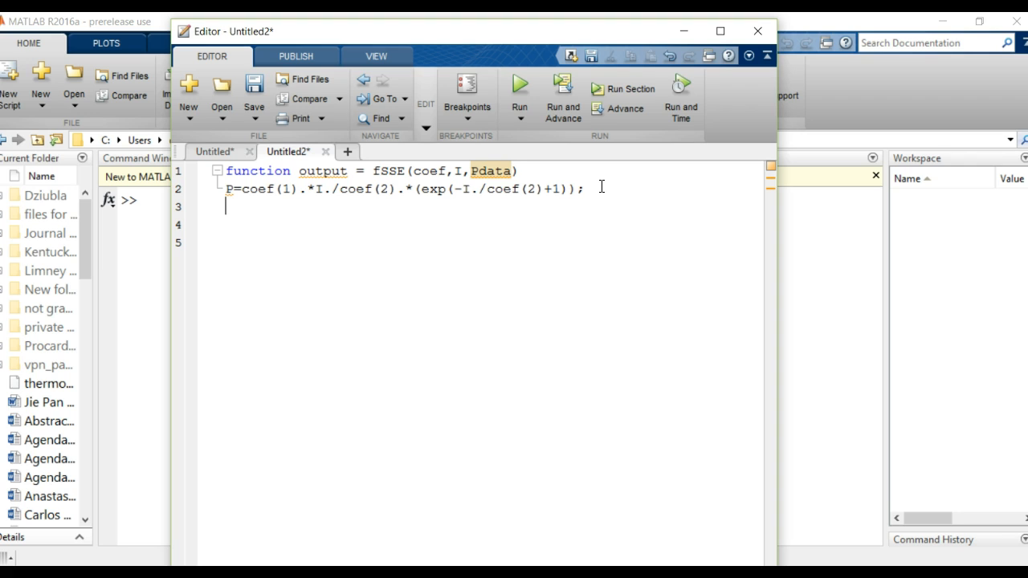
pyautogui.write('output =')
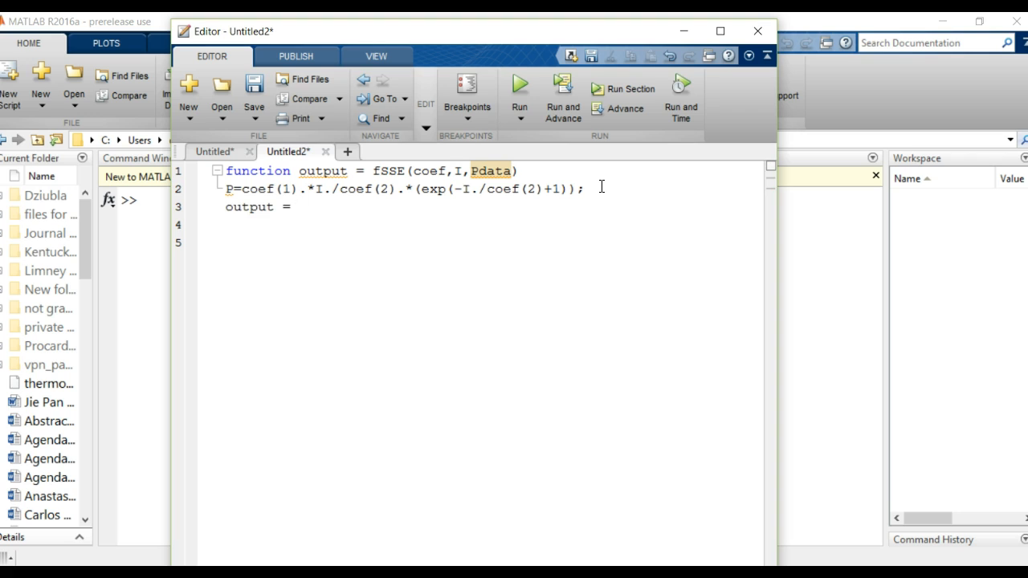
pyautogui.click(299, 206)
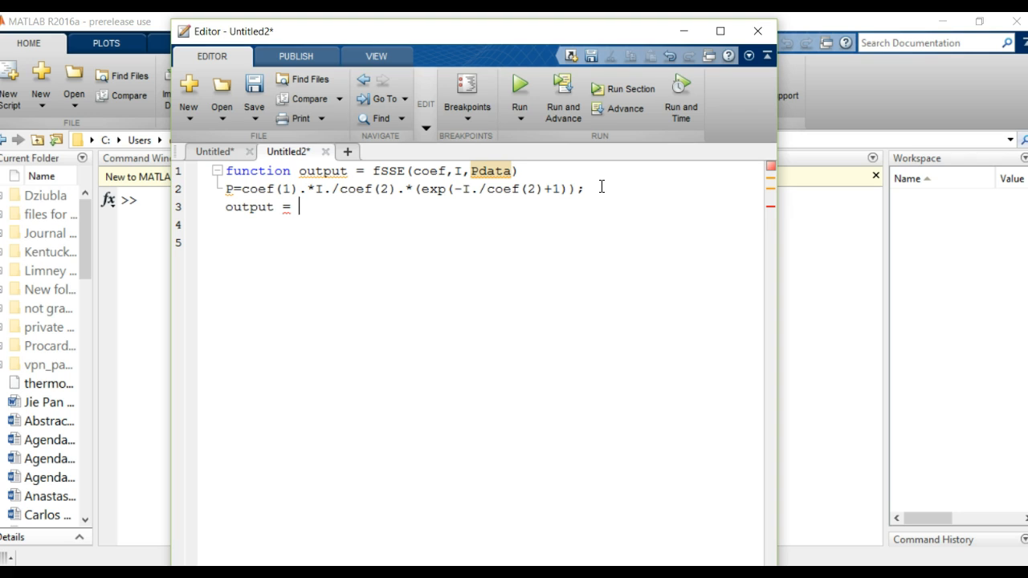
pyautogui.write('Pda')
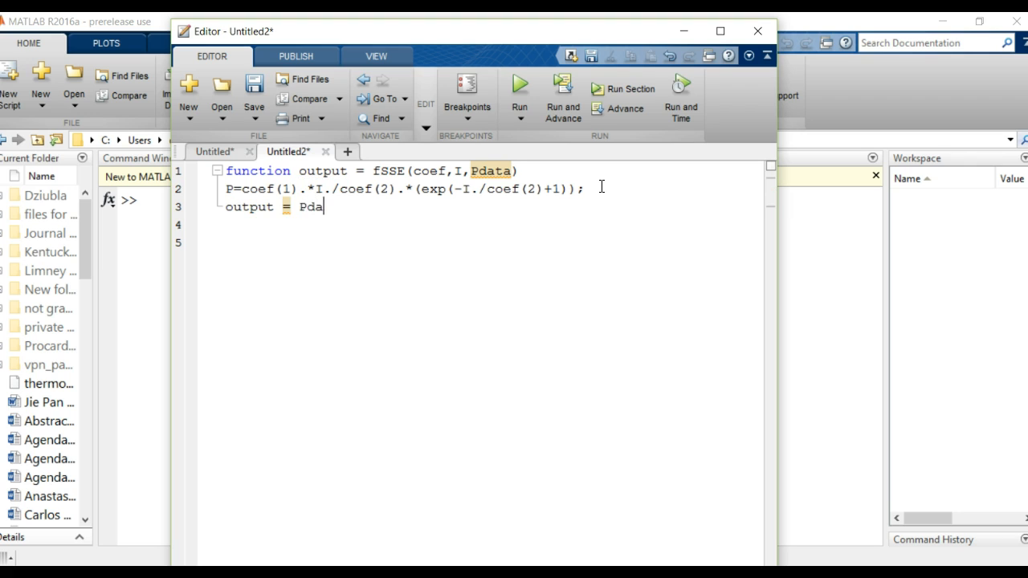
pyautogui.write('ta-')
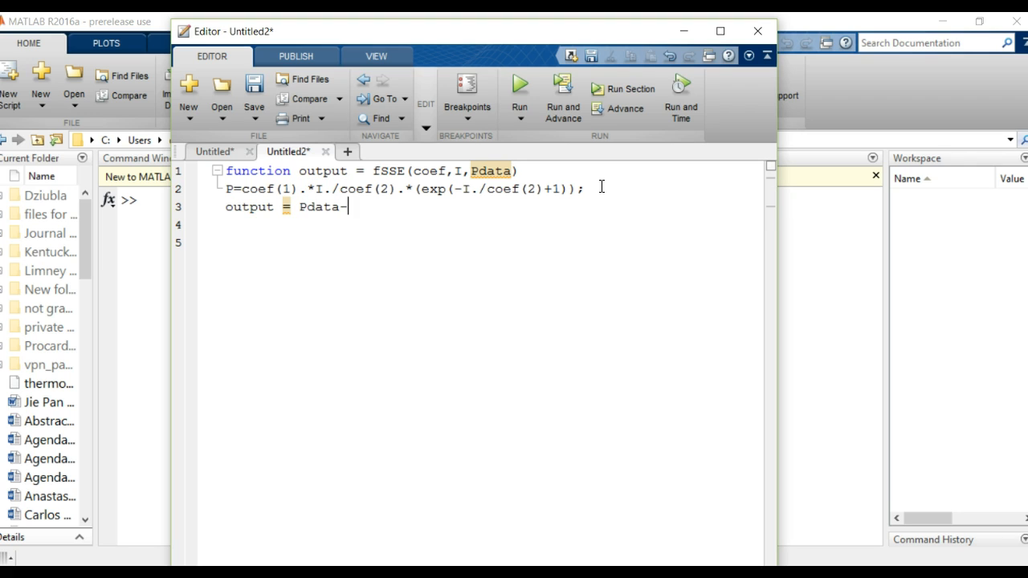
pyautogui.write('P')
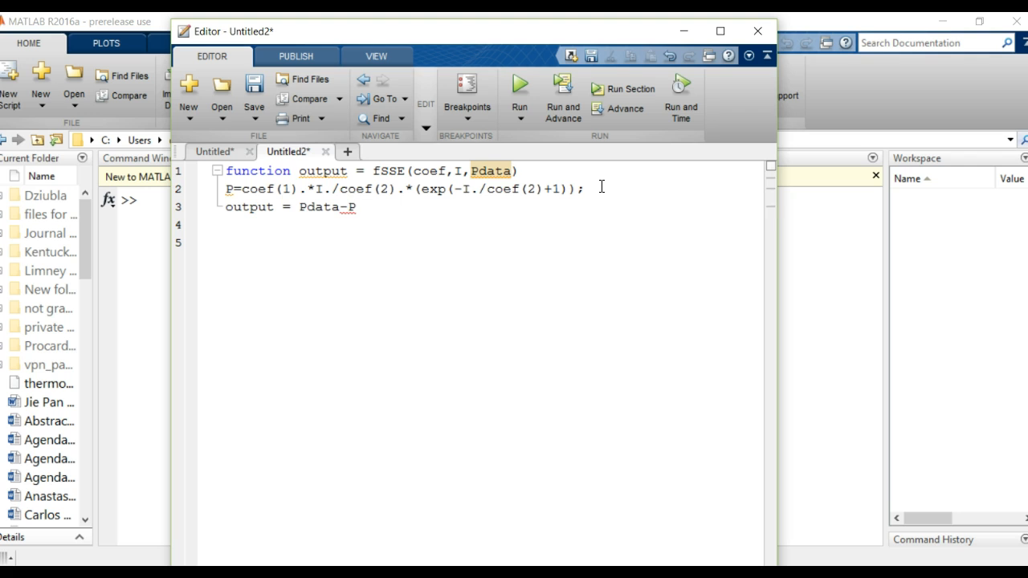
# Complete it as output = sum((Pdata-P).^2) and save the function as fSSE.m
pyautogui.rightClick(353, 206)
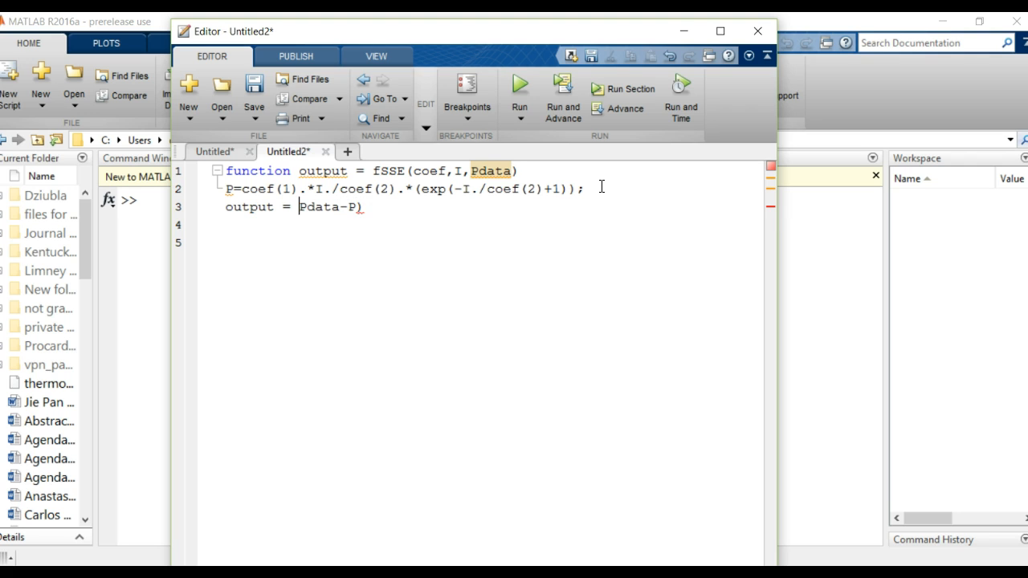
pyautogui.write('(')
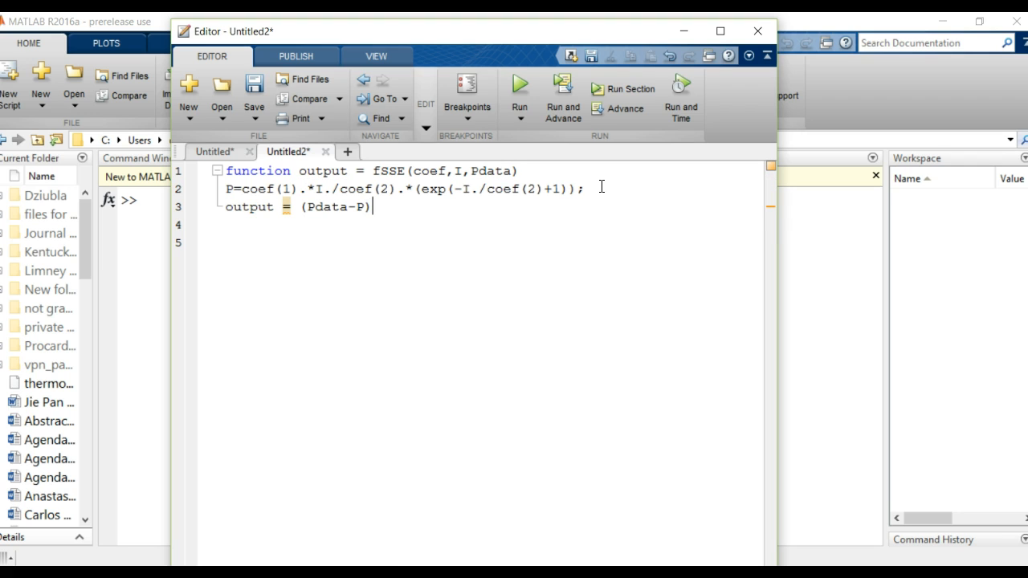
pyautogui.write('.^')
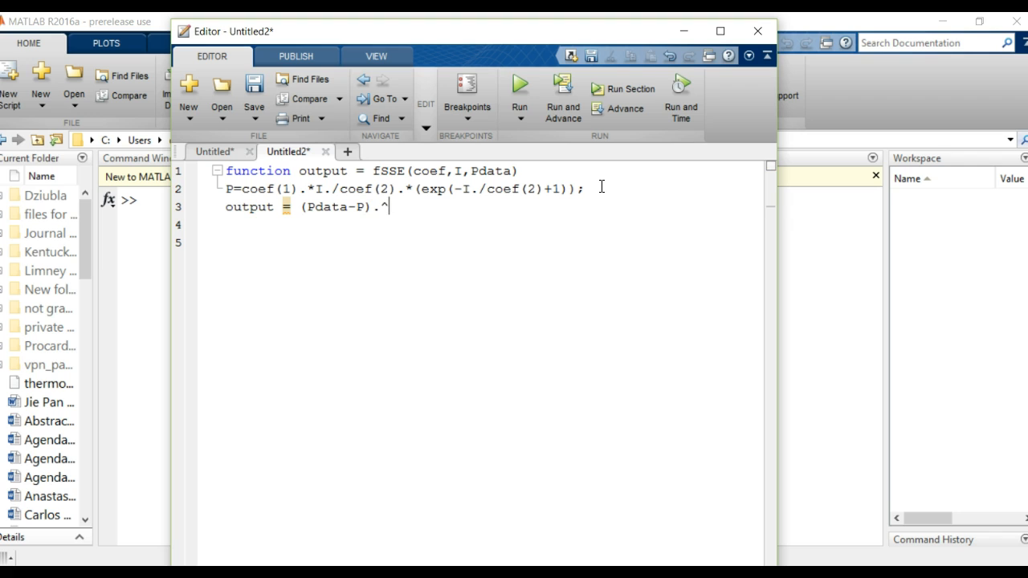
pyautogui.write('2')
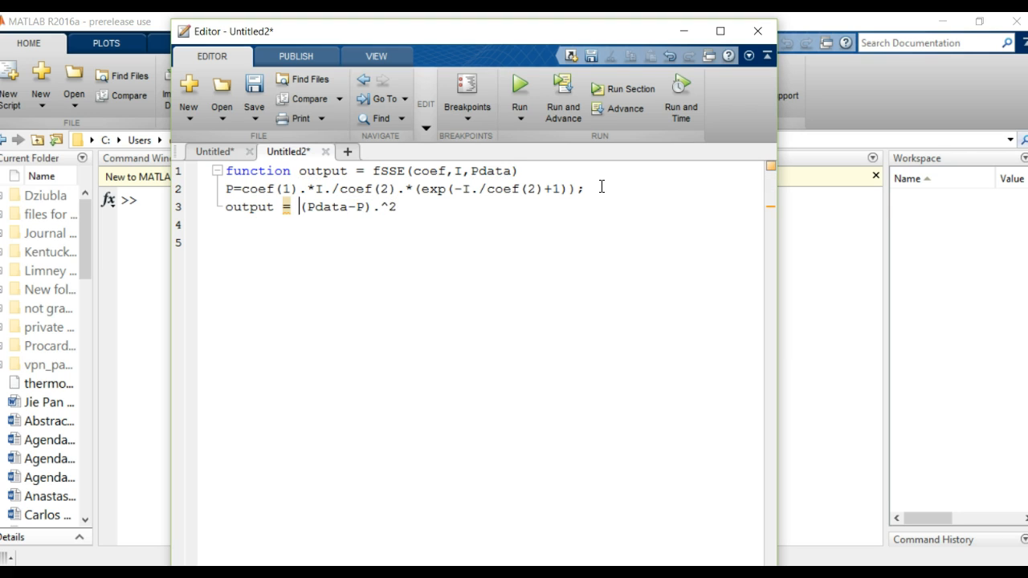
pyautogui.write('sum(')
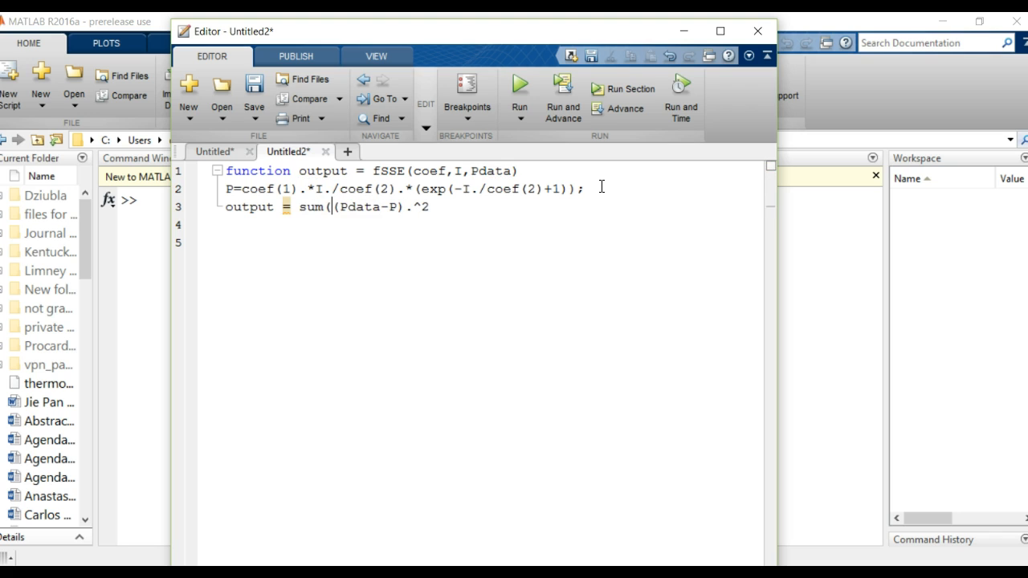
pyautogui.write(')')
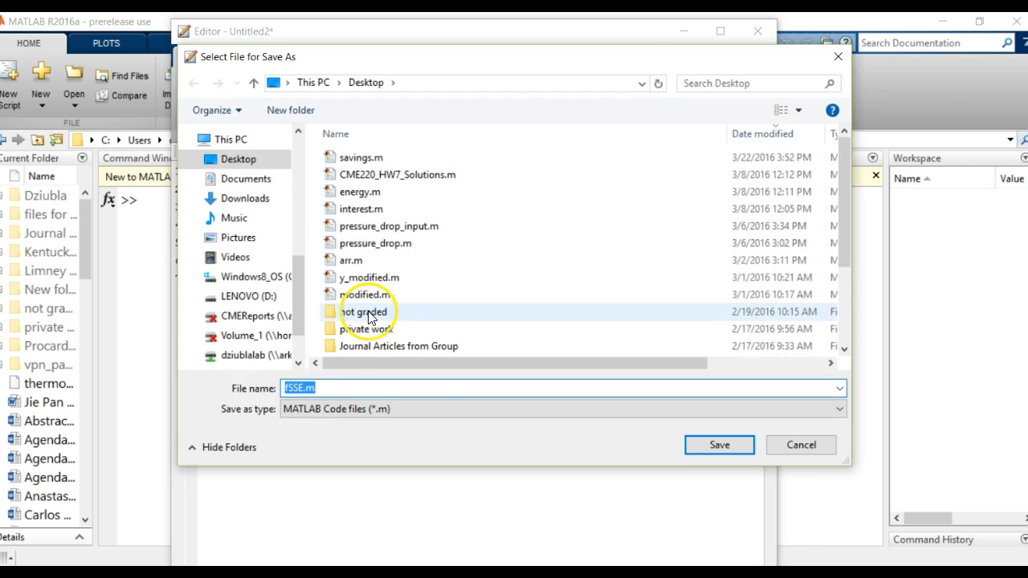
pyautogui.click(718, 445)
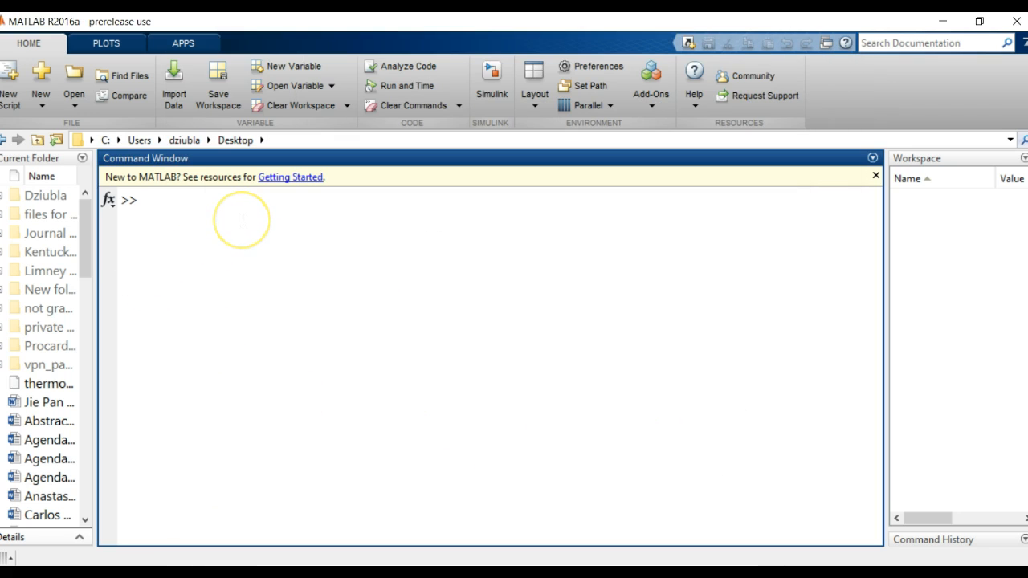
pyautogui.moveTo(241, 220)
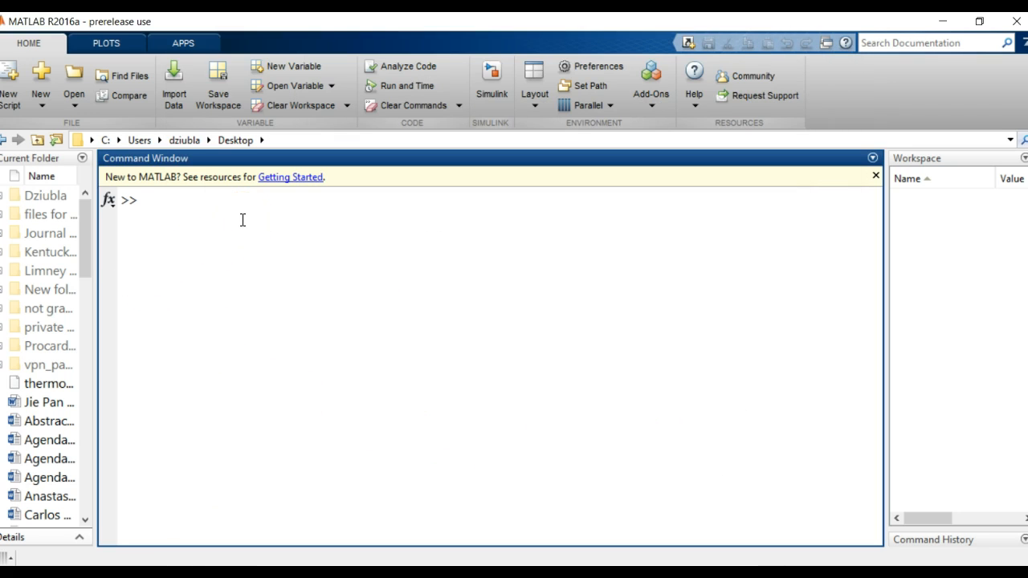
pyautogui.write('I')
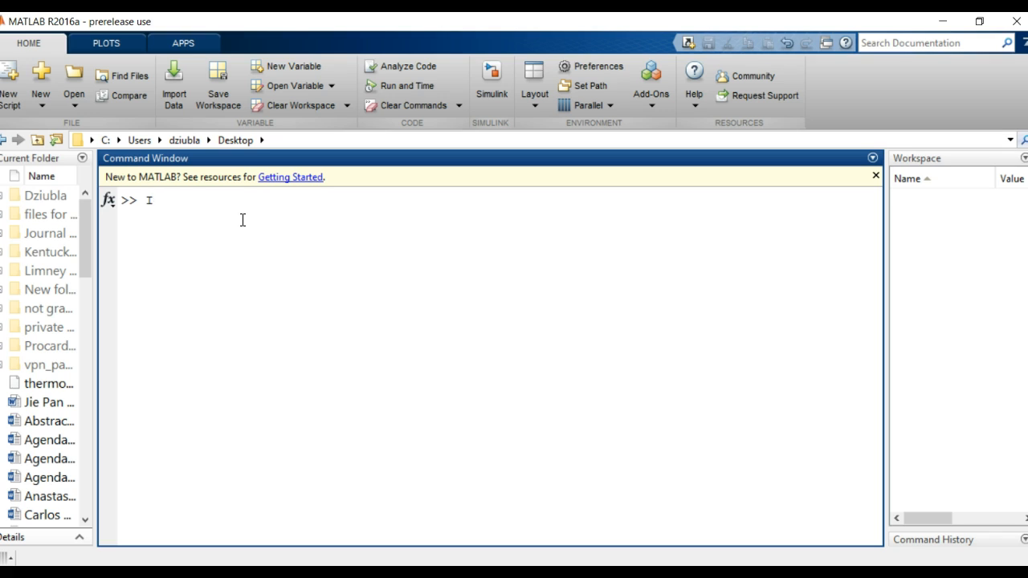
pyautogui.write('=')
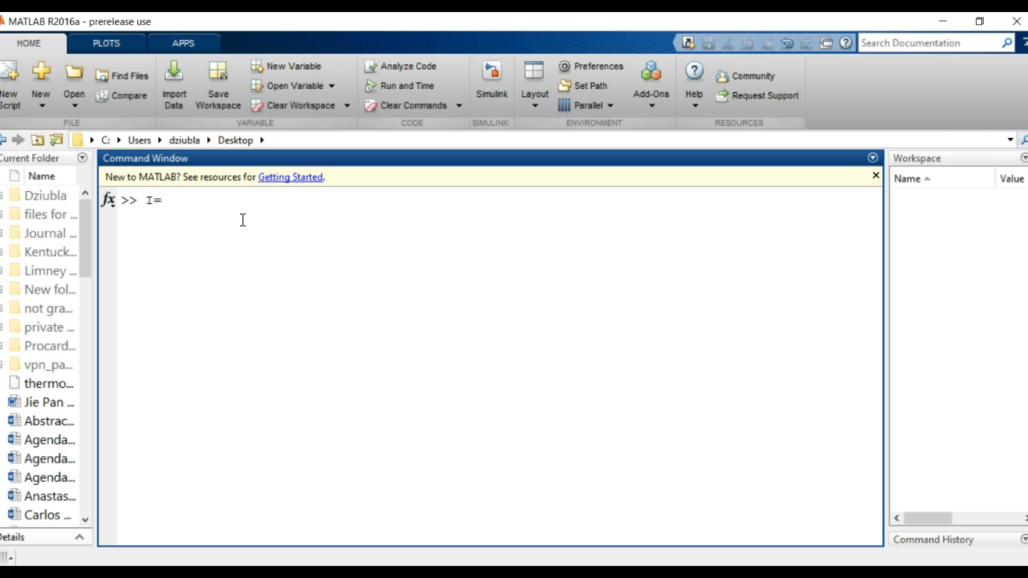
pyautogui.write('[5')
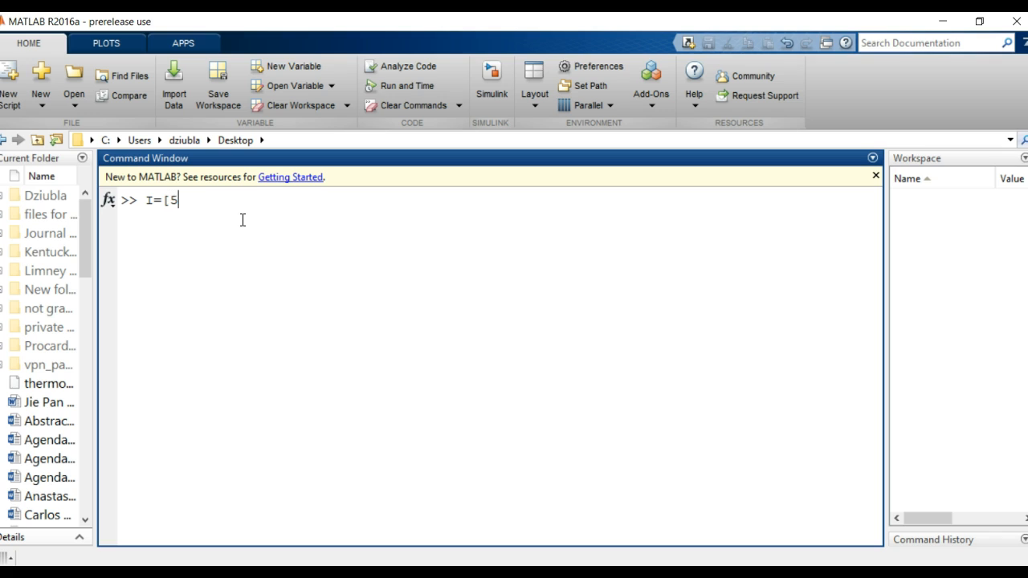
pyautogui.write('0,')
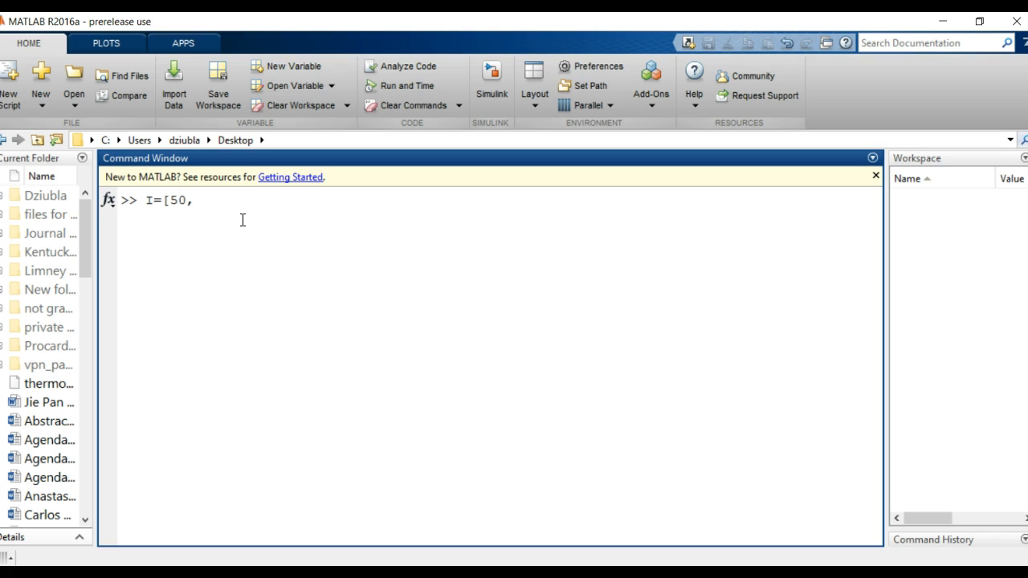
pyautogui.write('80,130')
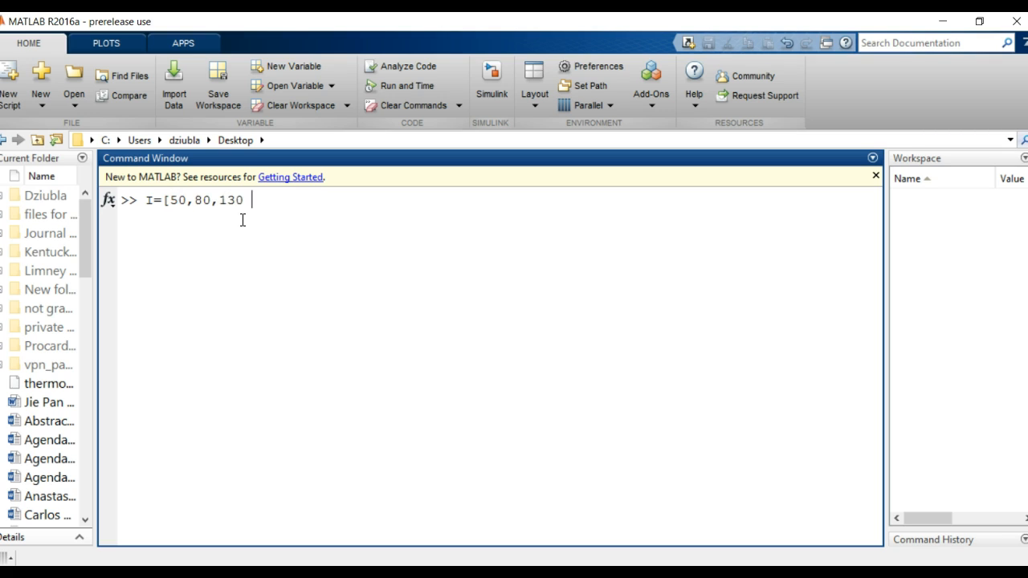
pyautogui.write('200 250')
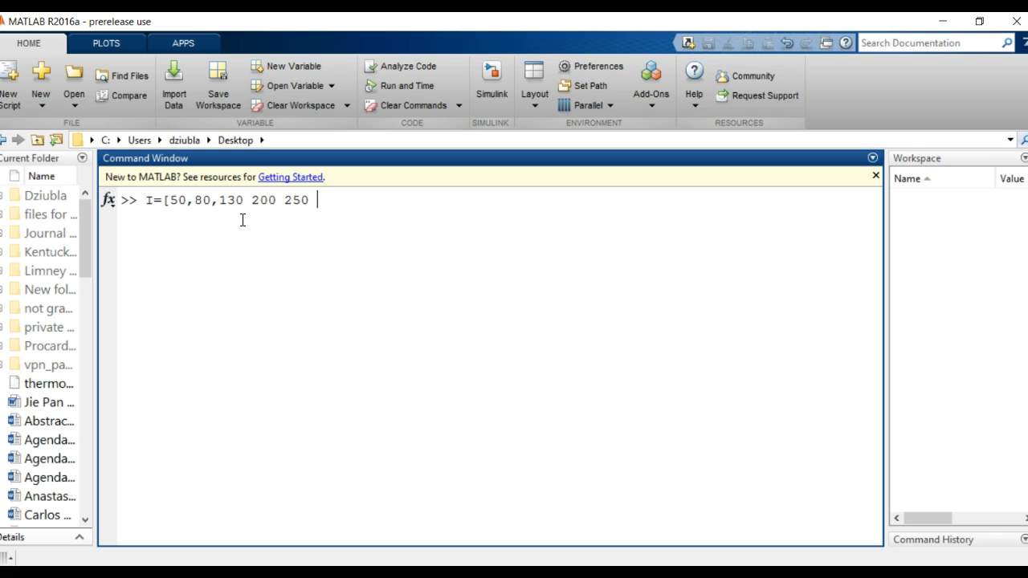
pyautogui.write('350 450')
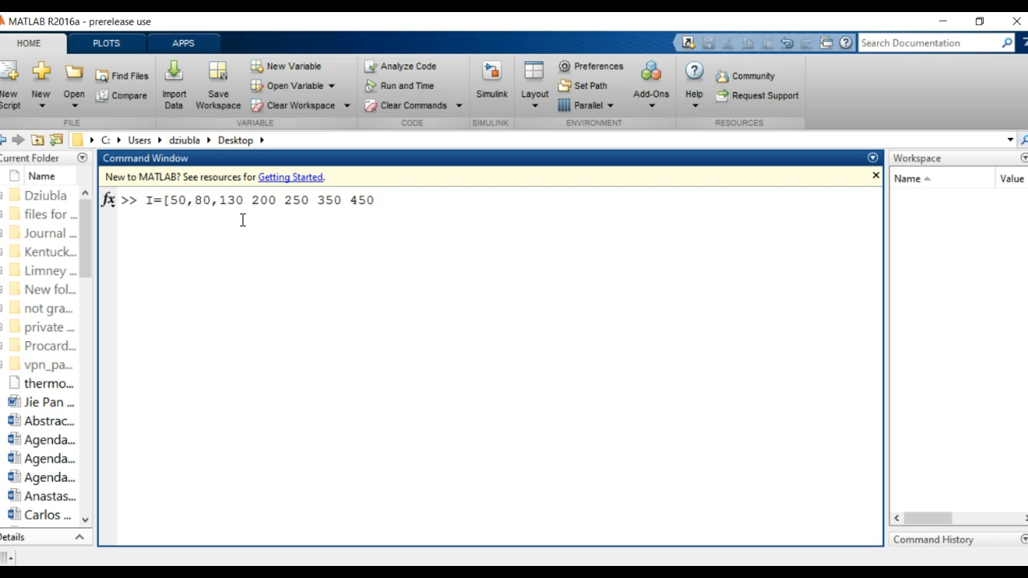
pyautogui.write('550 700')
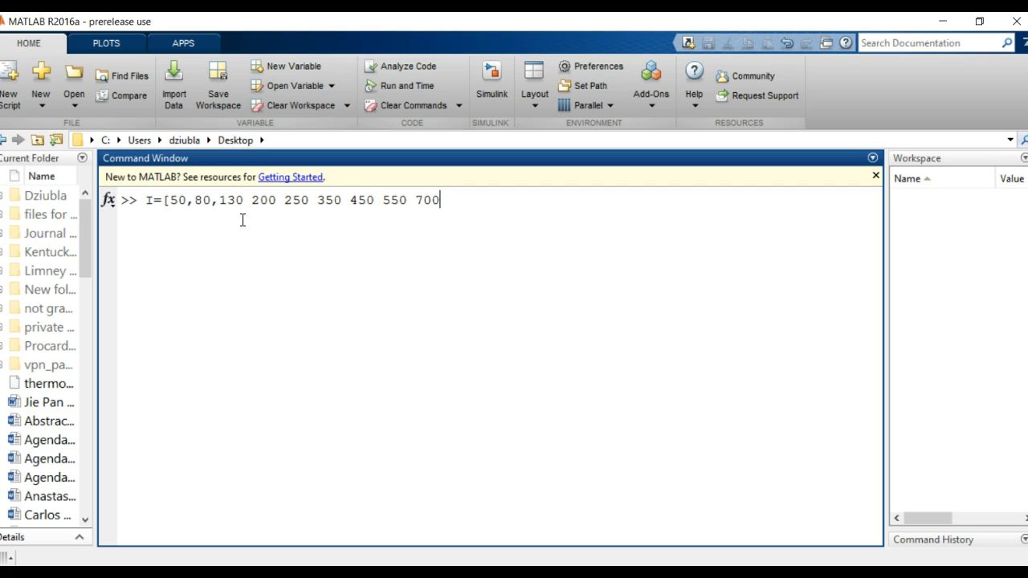
pyautogui.press('Return')
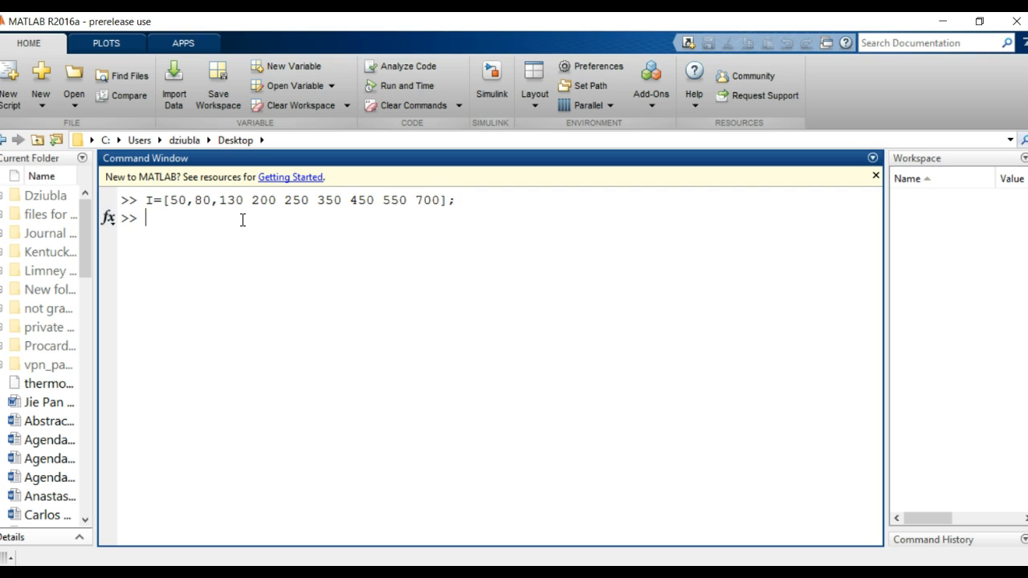
pyautogui.press('Return')
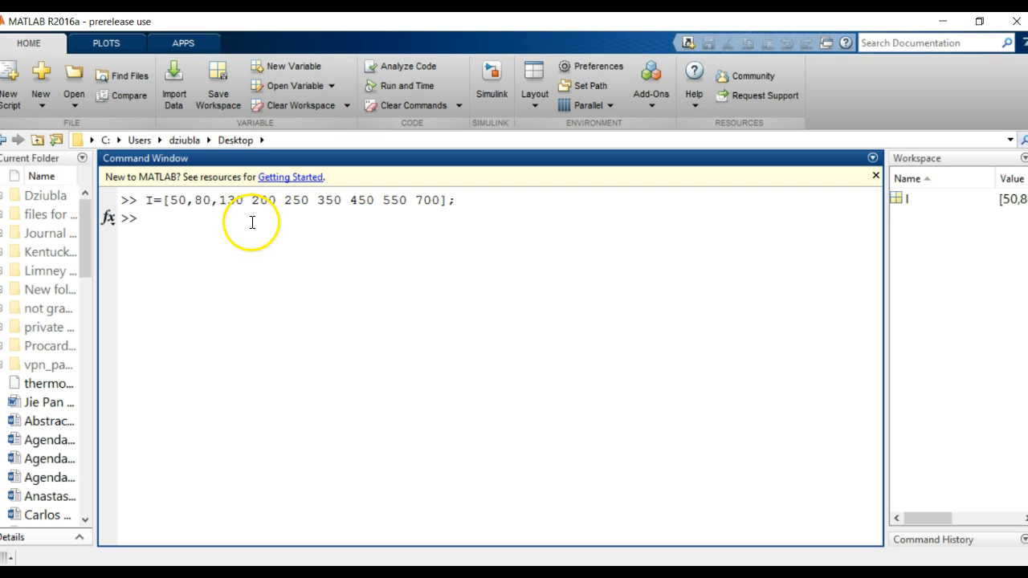
pyautogui.moveTo(252, 222)
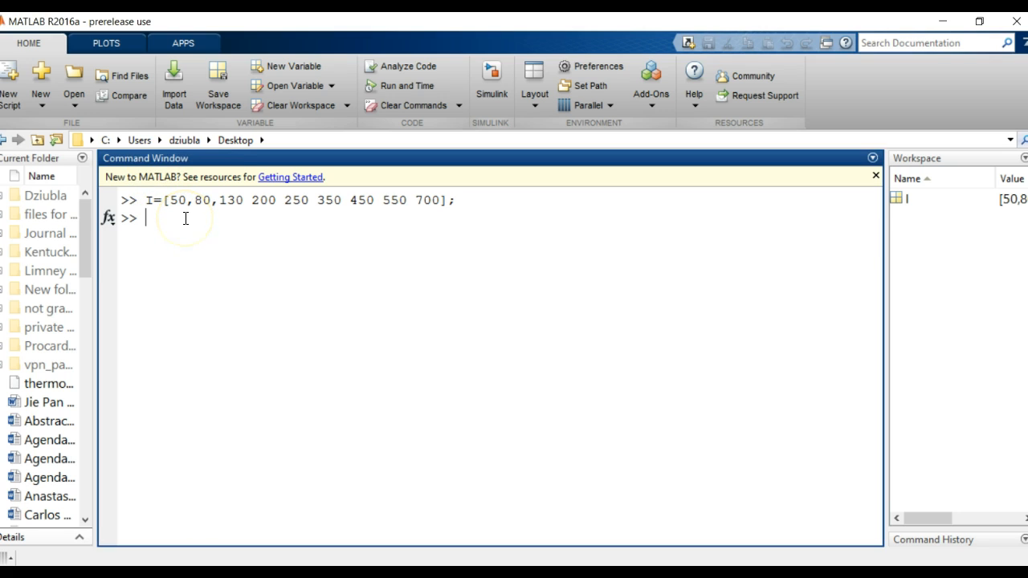
pyautogui.write('Pd')
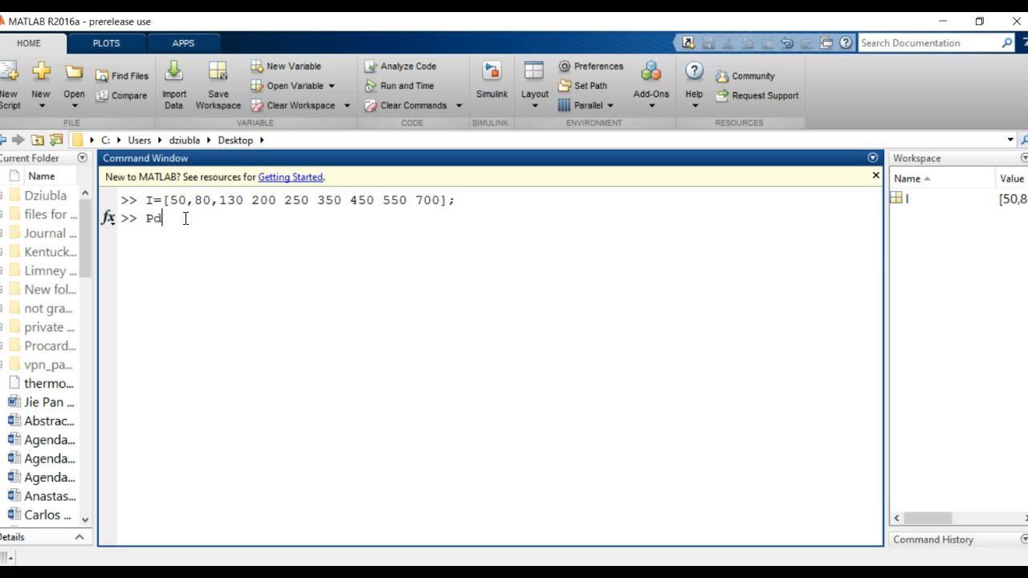
pyautogui.write('ata -')
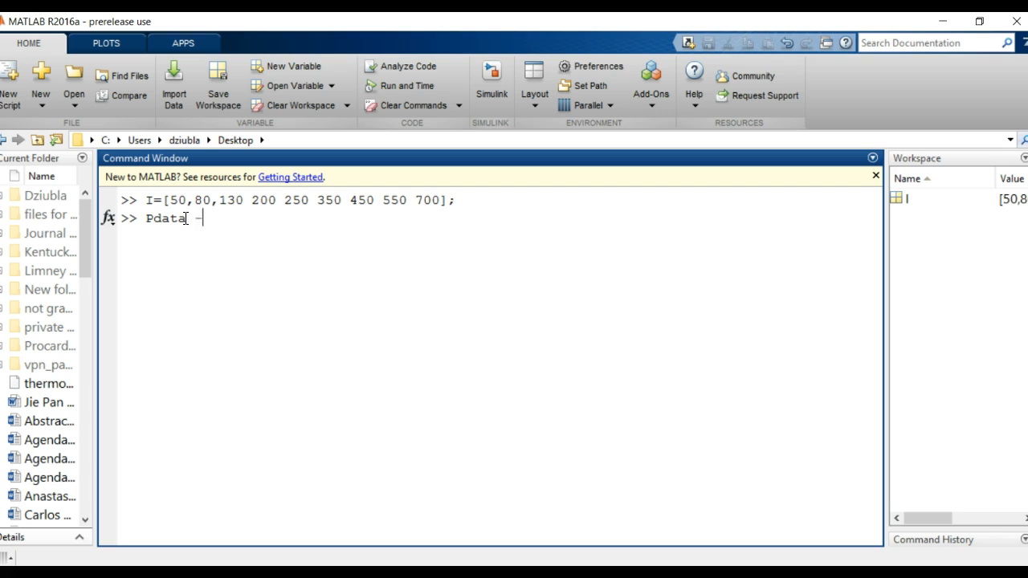
pyautogui.write('=')
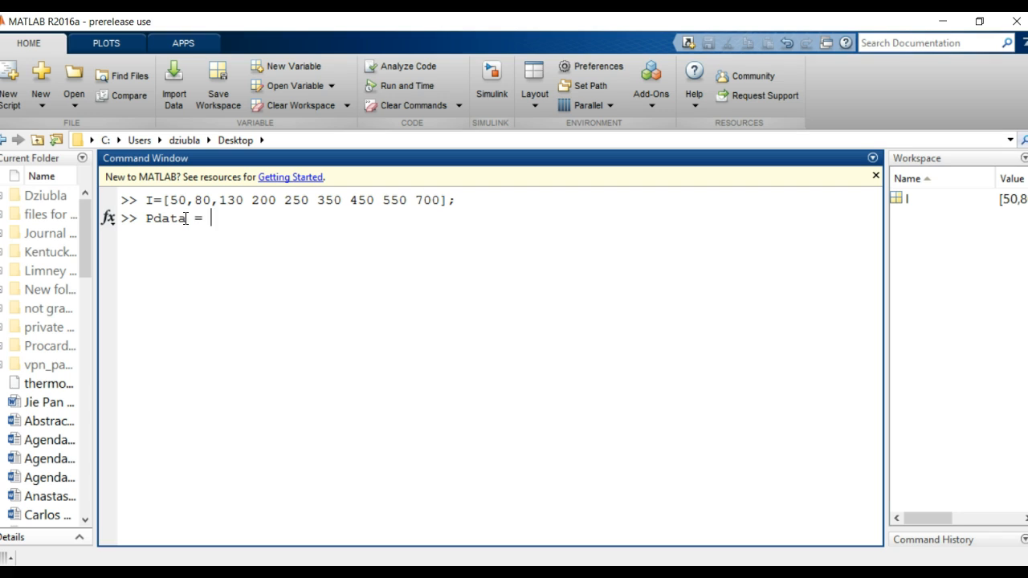
pyautogui.write('[')
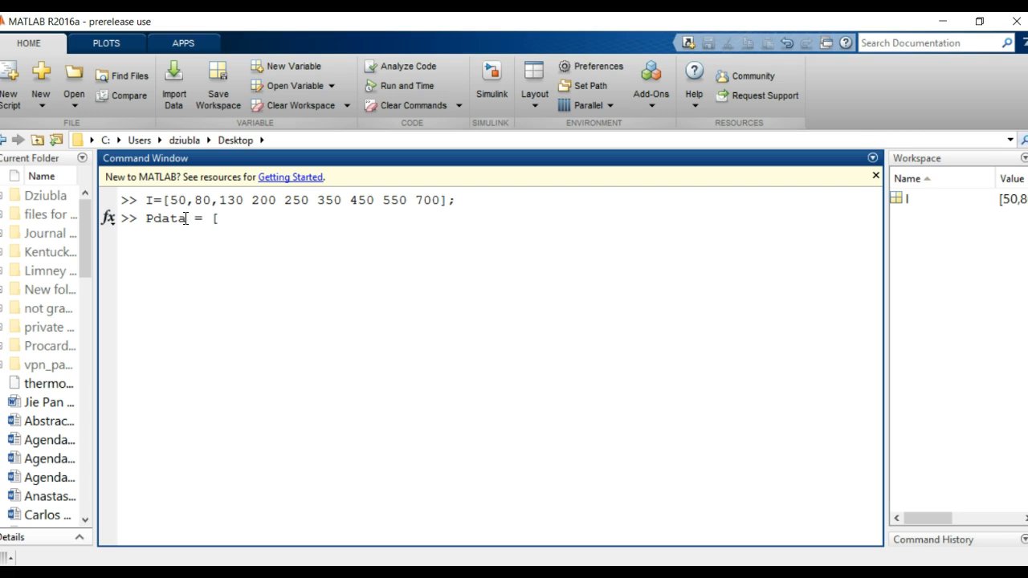
pyautogui.write('99 177')
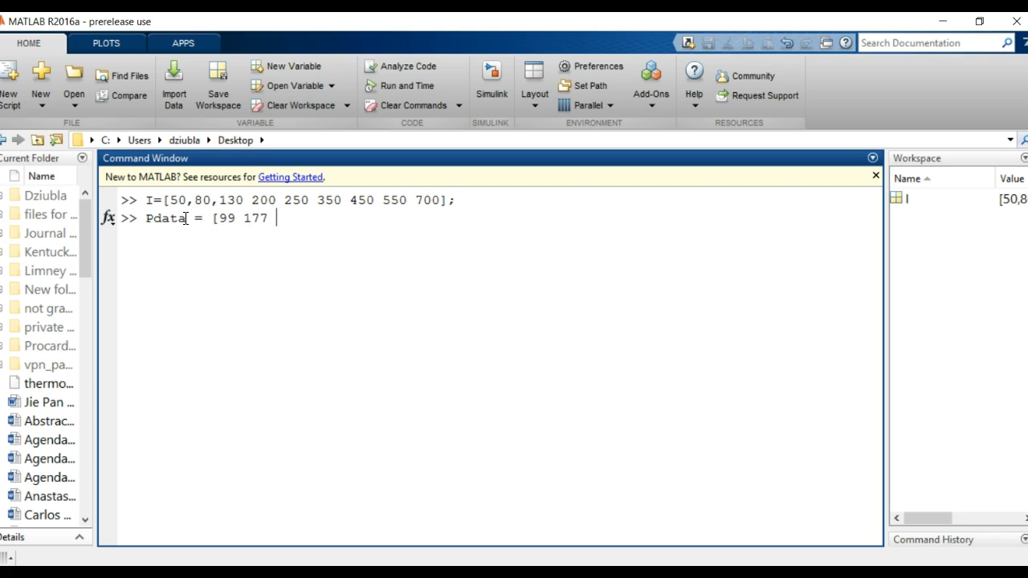
pyautogui.write('202 248')
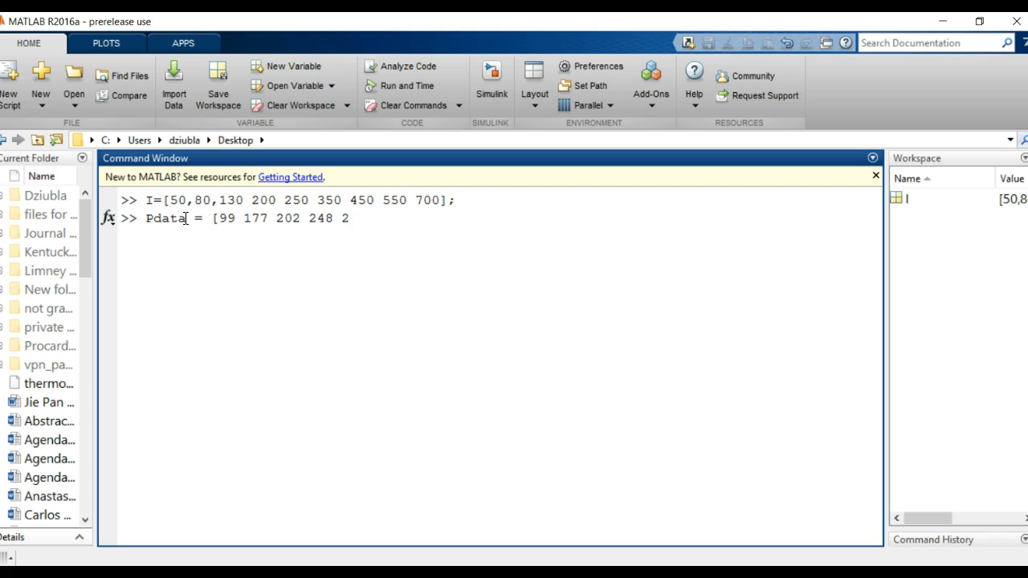
pyautogui.write('229 219')
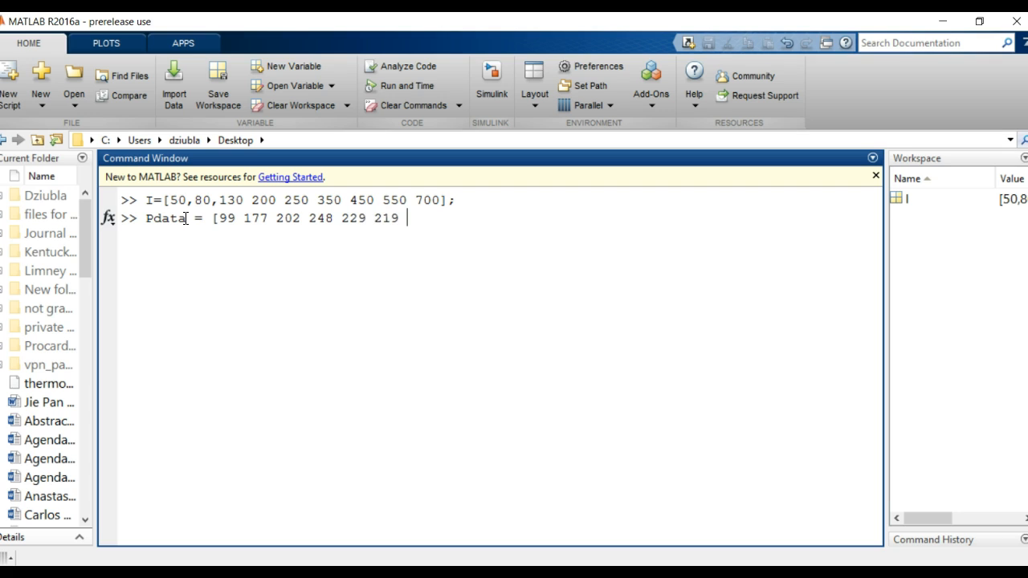
pyautogui.write('173')
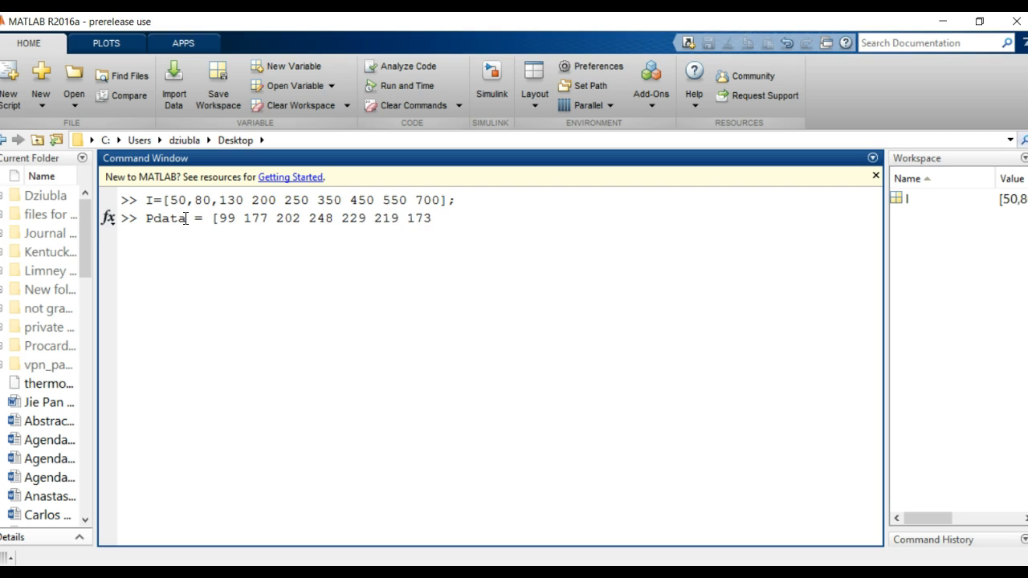
pyautogui.write('142')
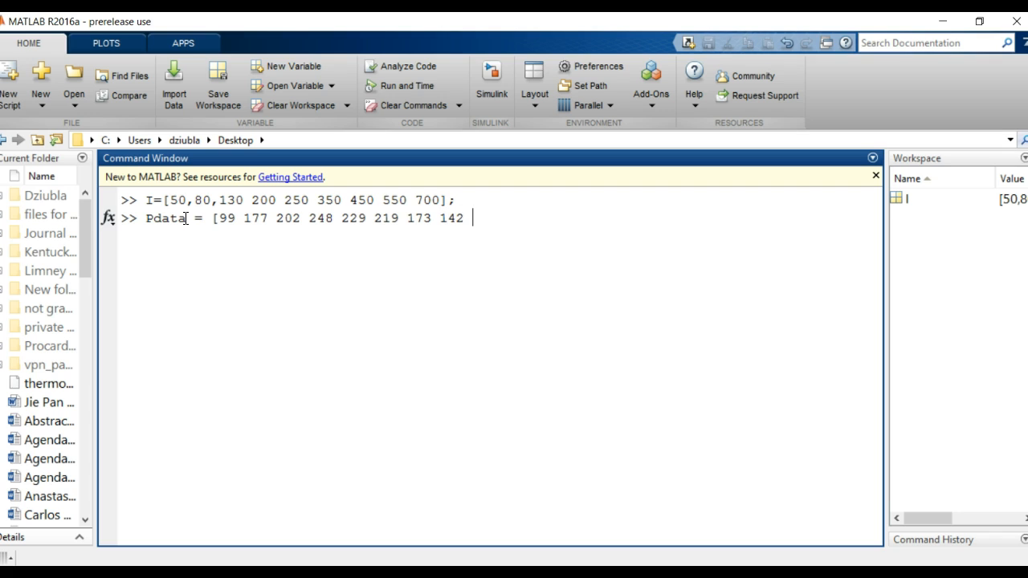
pyautogui.press('Return')
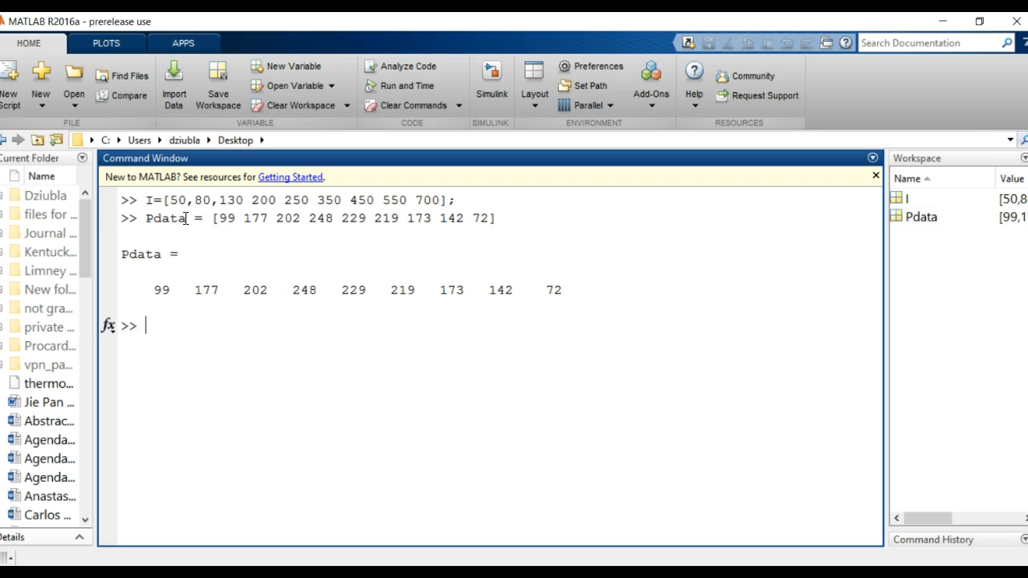
pyautogui.moveTo(557, 19)
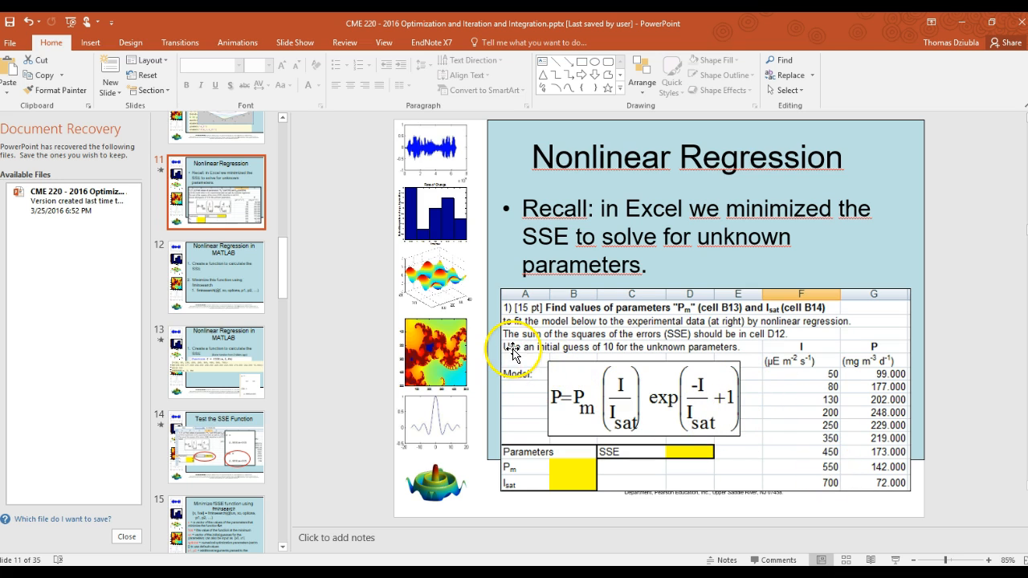
pyautogui.moveTo(607, 369)
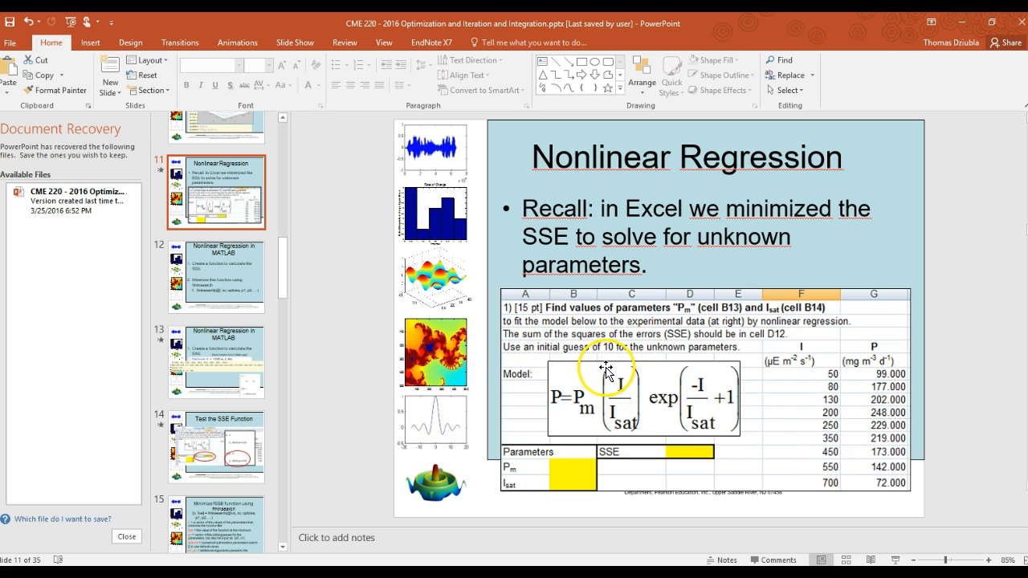
pyautogui.moveTo(586, 358)
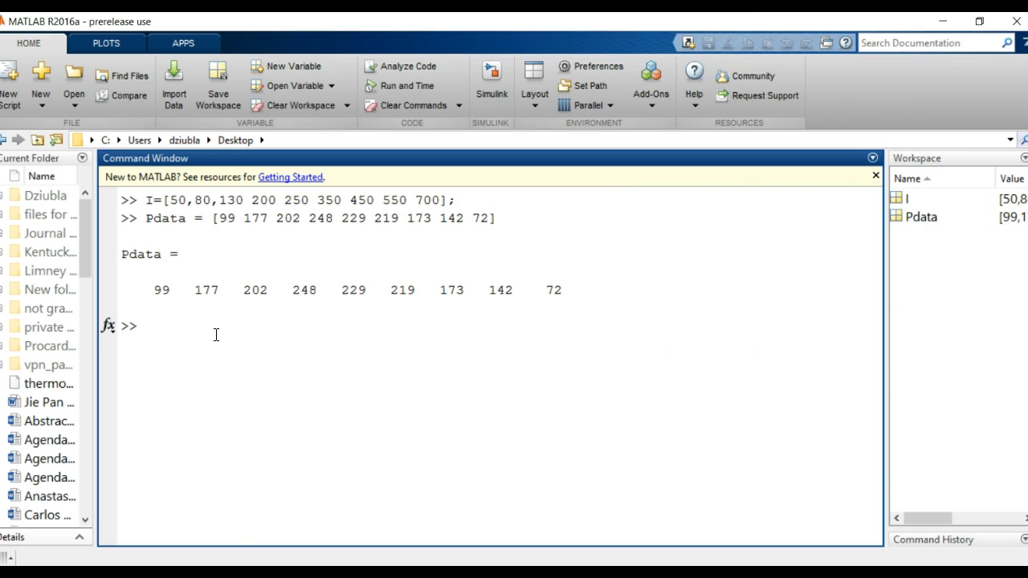
# Set the initial guess a = [10 10]
pyautogui.write('a =')
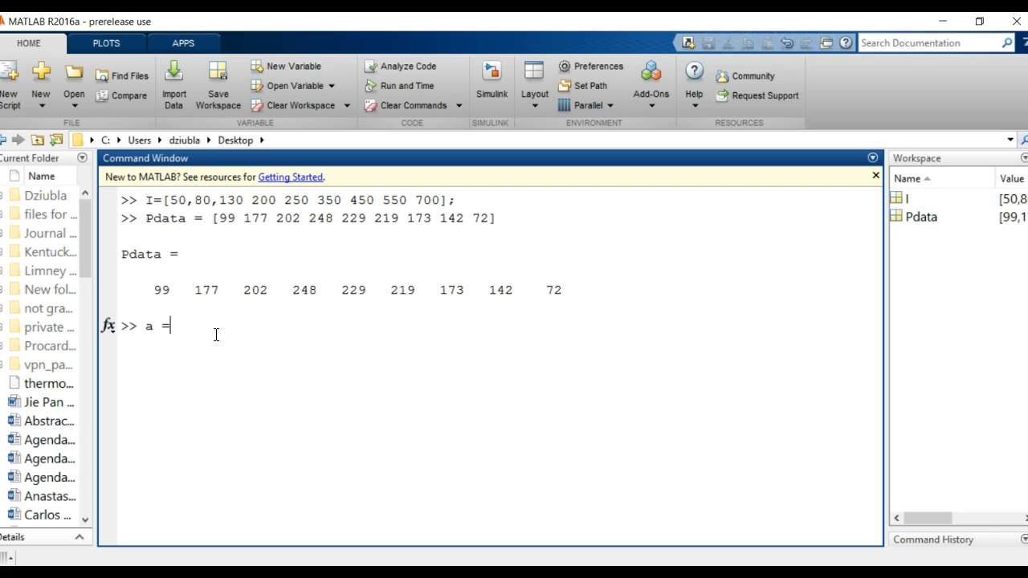
pyautogui.write('[1')
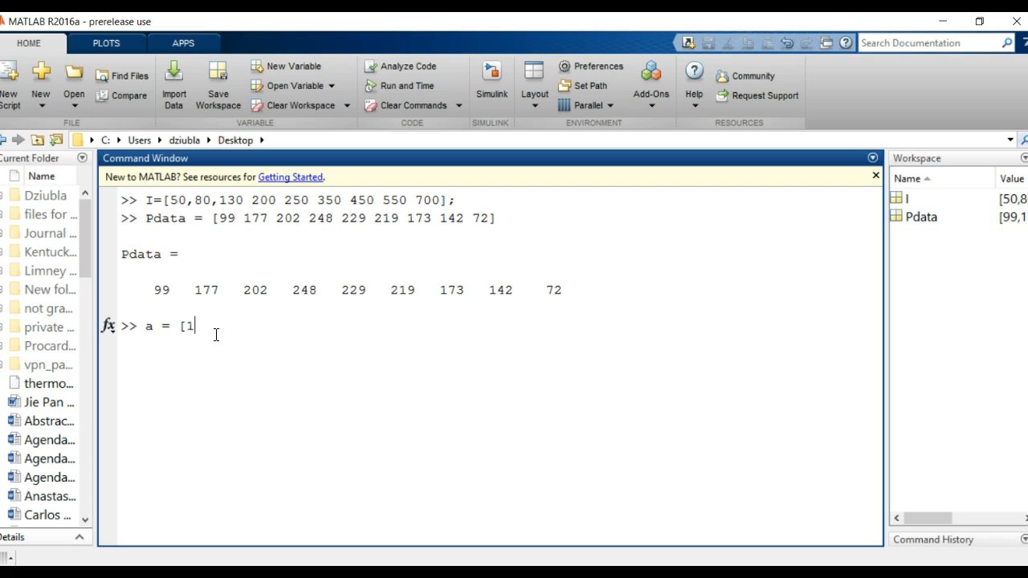
pyautogui.write('0 10]')
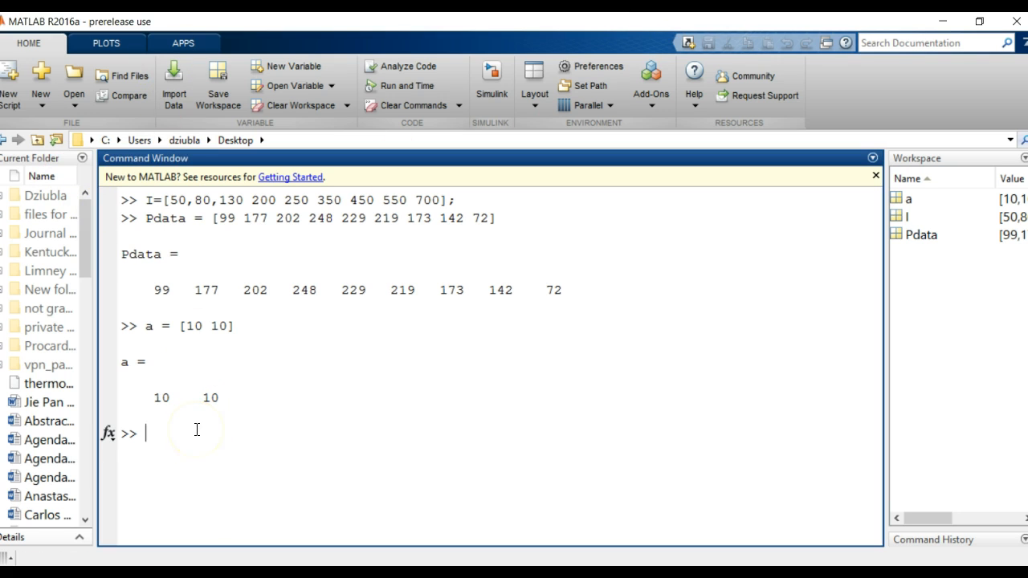
# Run SSE = fSSE(a,I,Pdata), giving about 2.9891e+05
pyautogui.write('SSE')
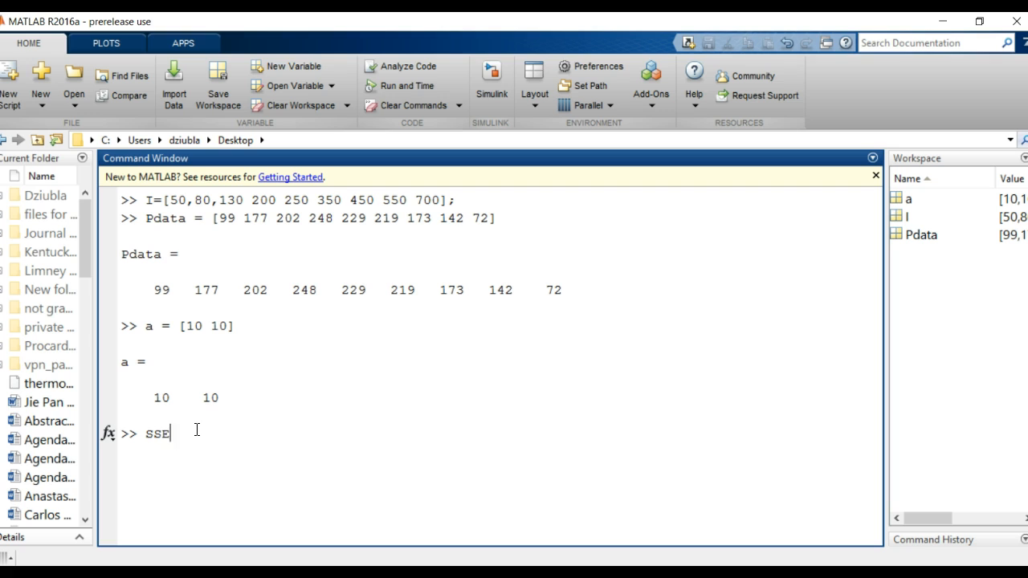
pyautogui.write('= fs')
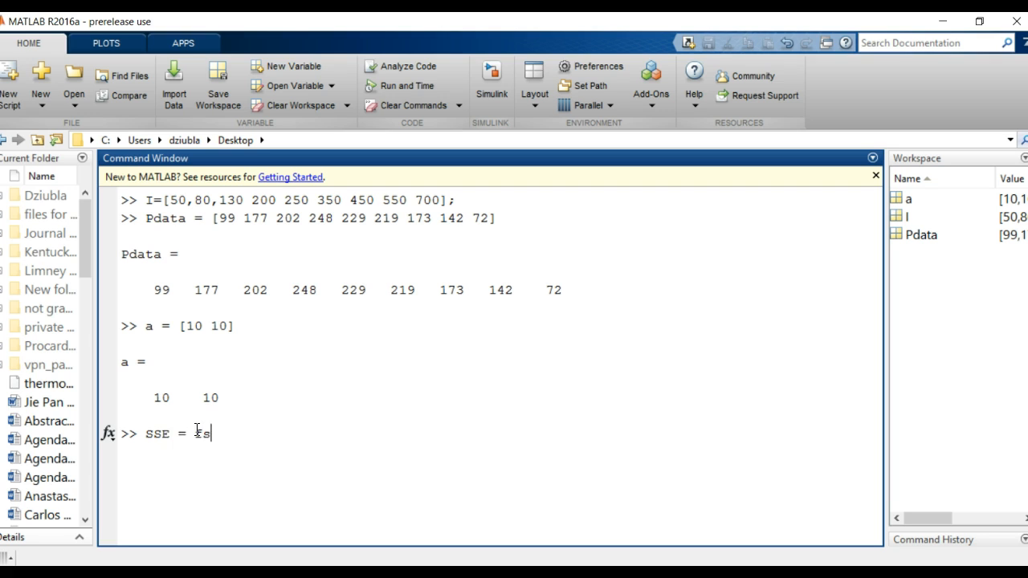
pyautogui.press('Backspace')
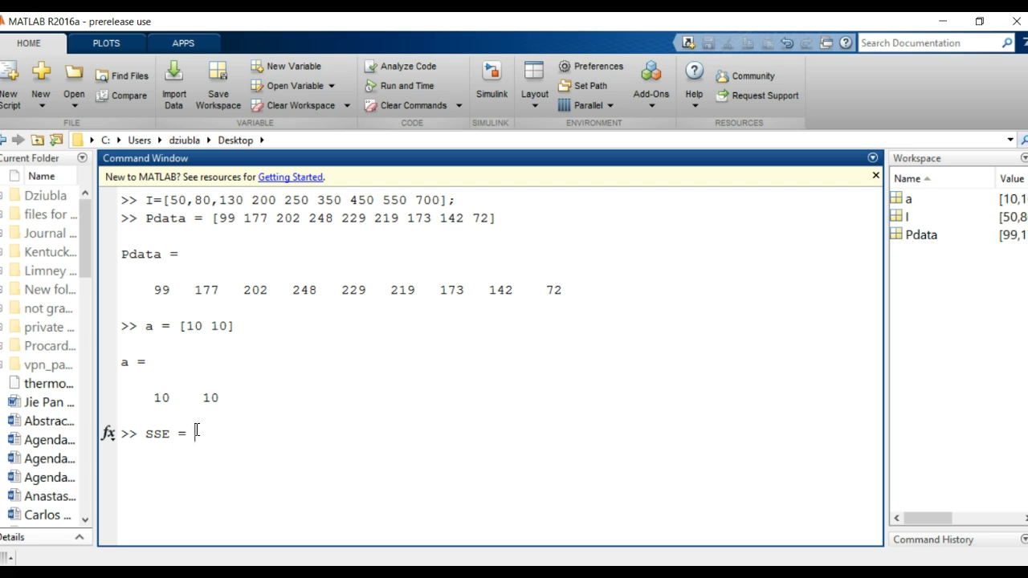
pyautogui.write('SSE')
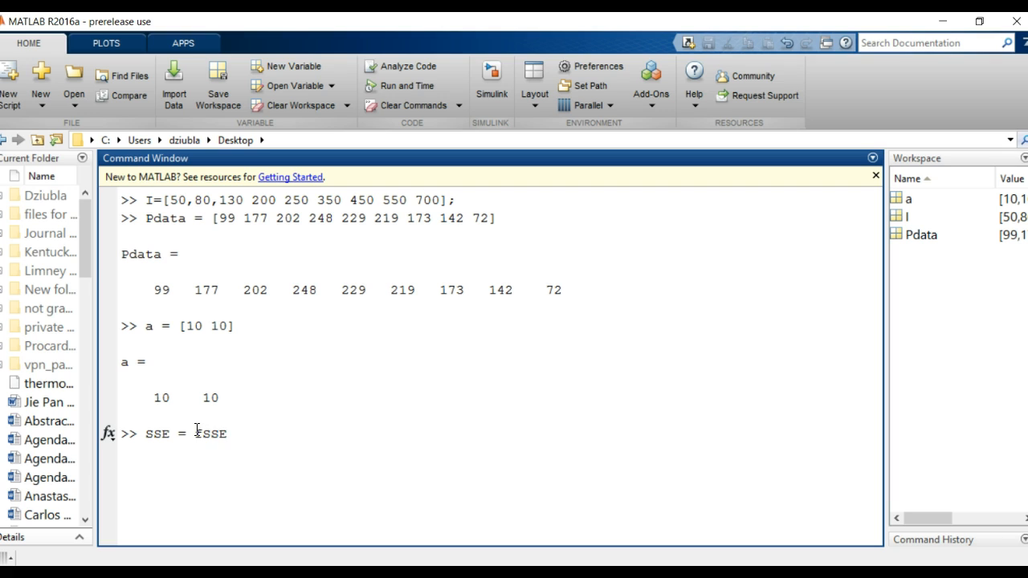
pyautogui.write('(a')
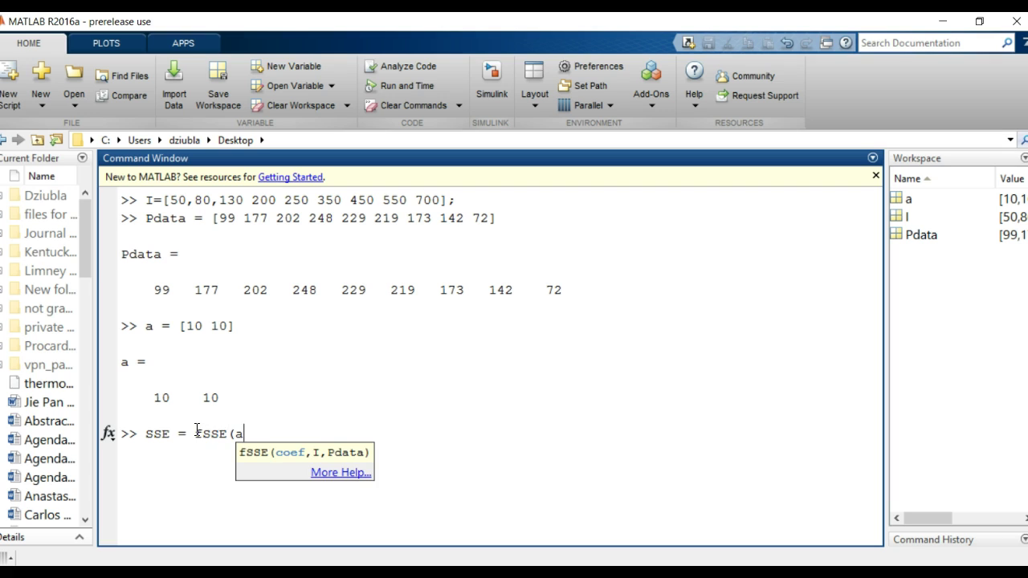
pyautogui.write('I,')
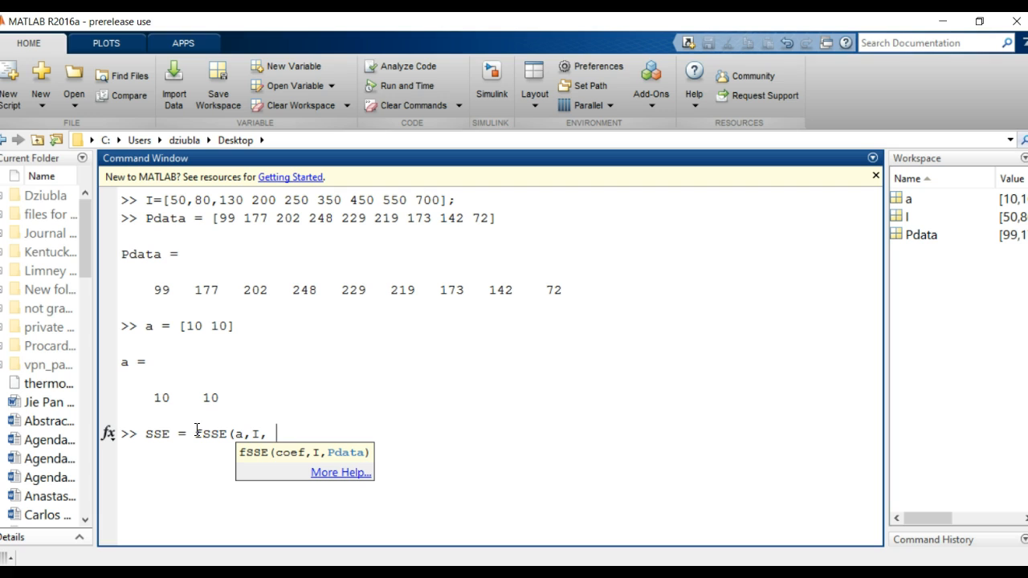
pyautogui.write('Pdad')
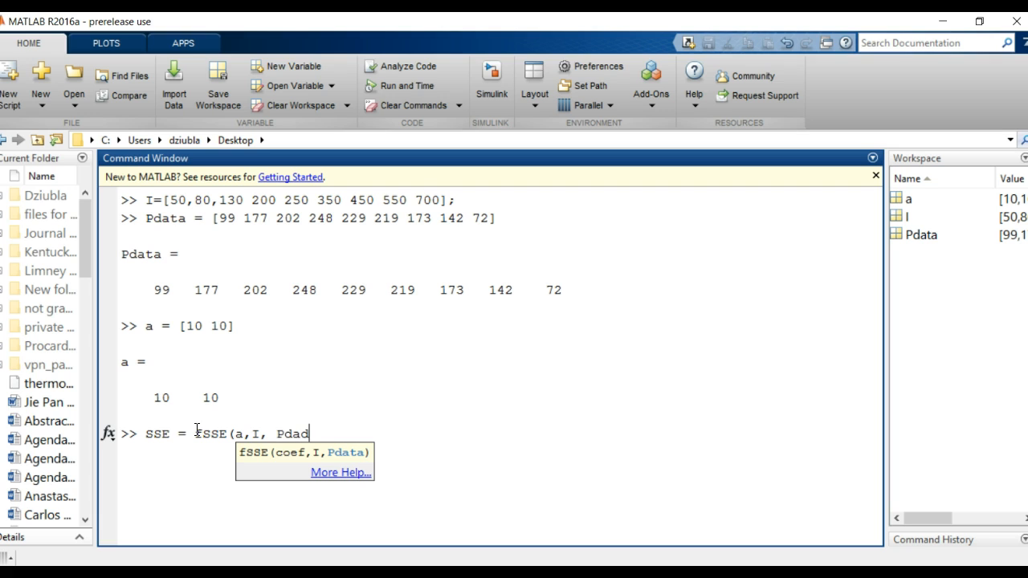
pyautogui.write('ta')
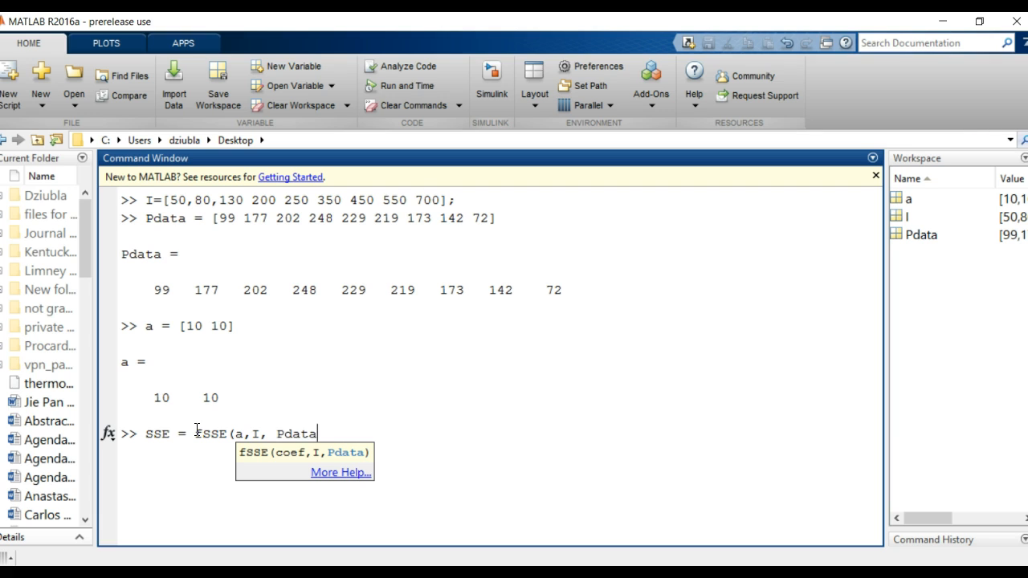
pyautogui.press('Return')
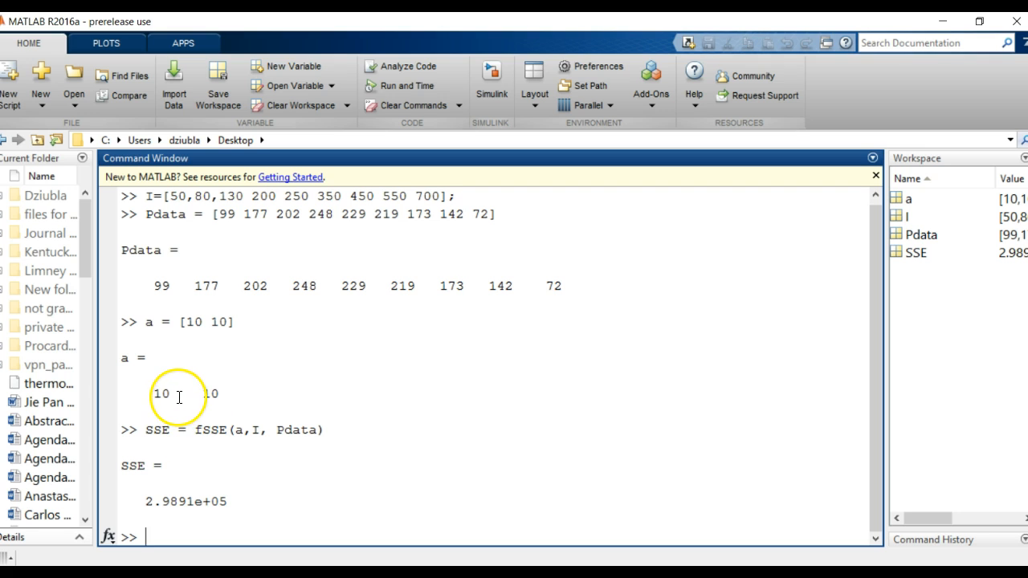
pyautogui.moveTo(674, 140)
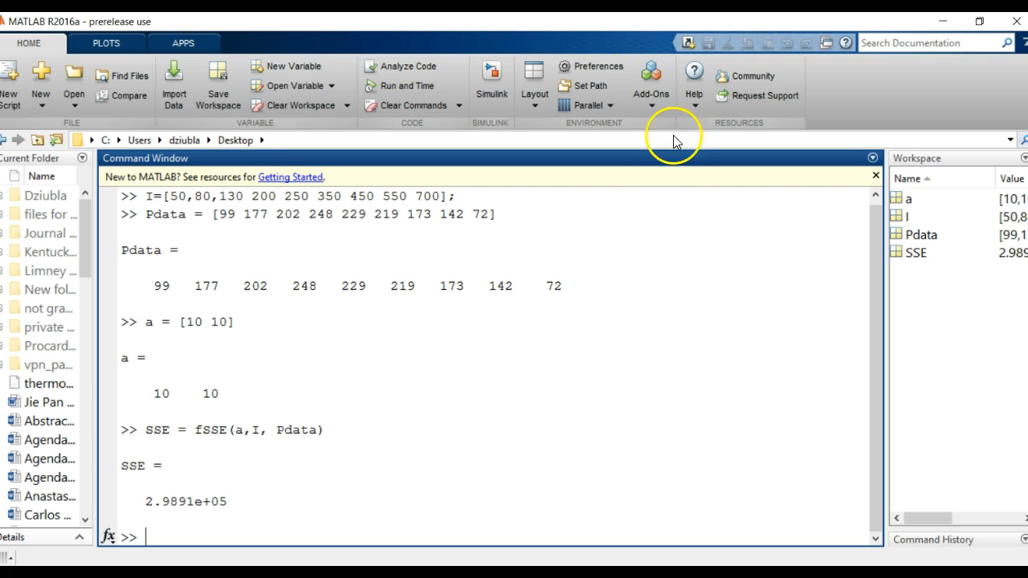
pyautogui.moveTo(674, 141)
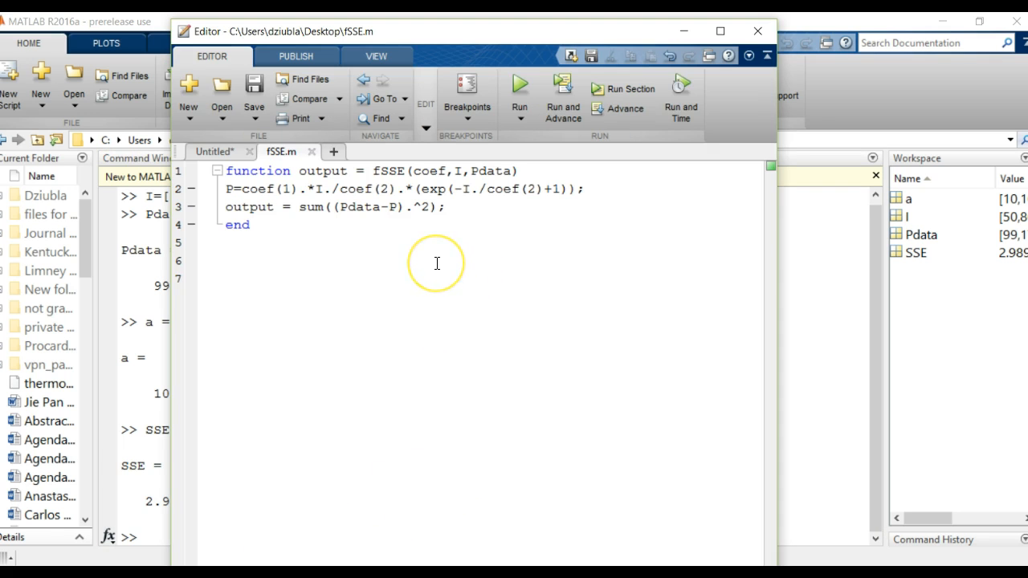
pyautogui.write('fminse')
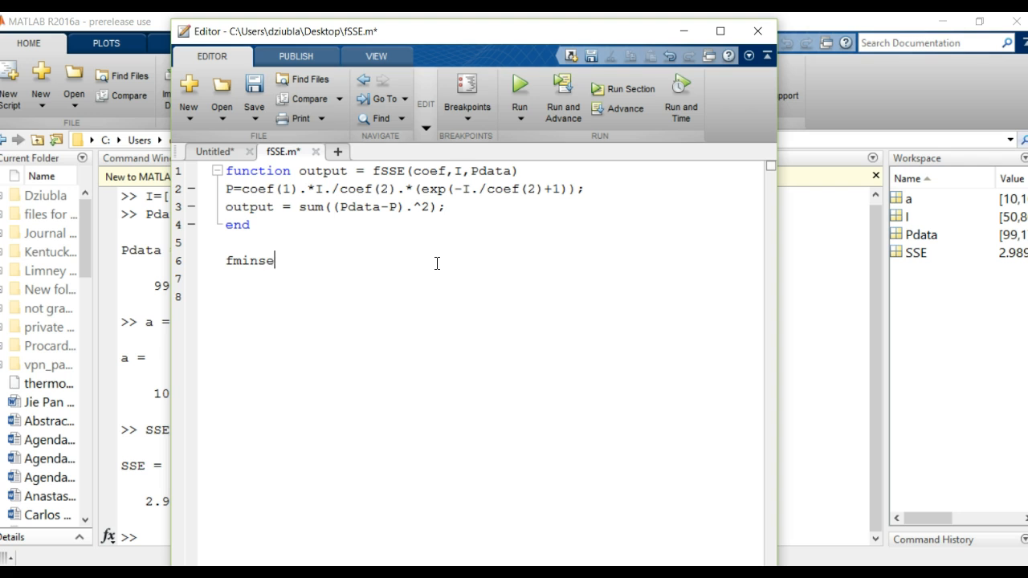
pyautogui.write('arch')
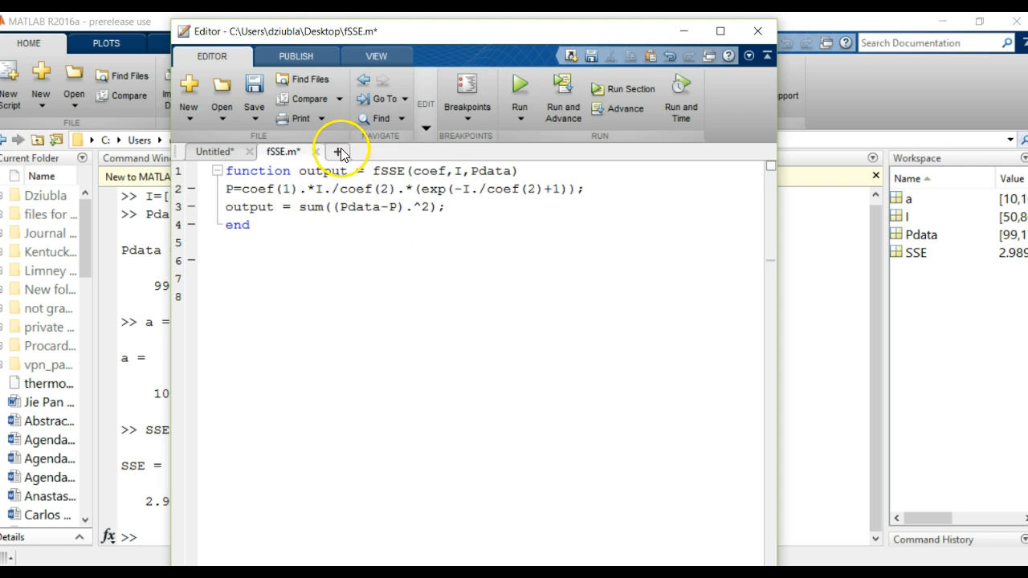
pyautogui.click(339, 152)
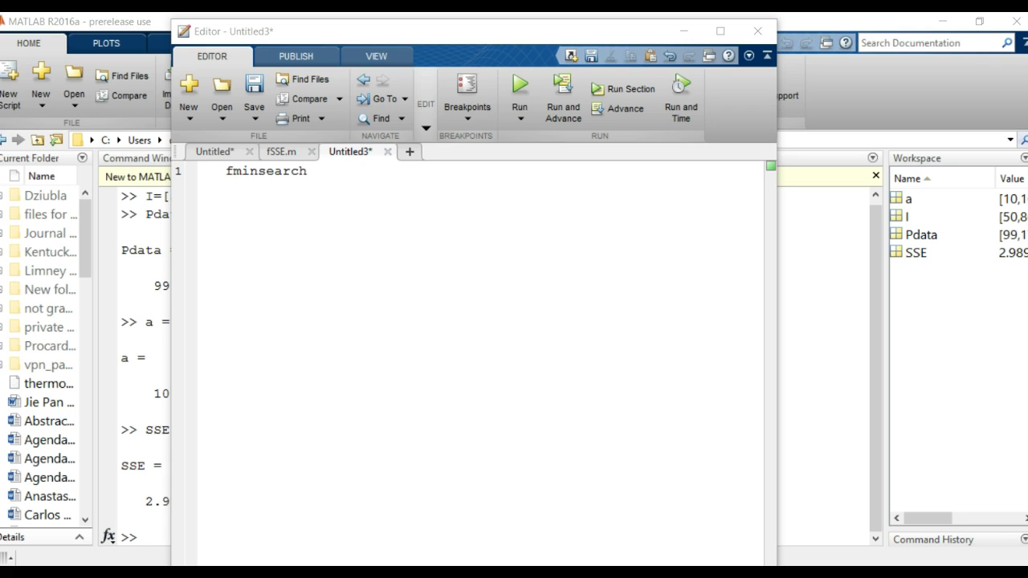
pyautogui.moveTo(357, 141)
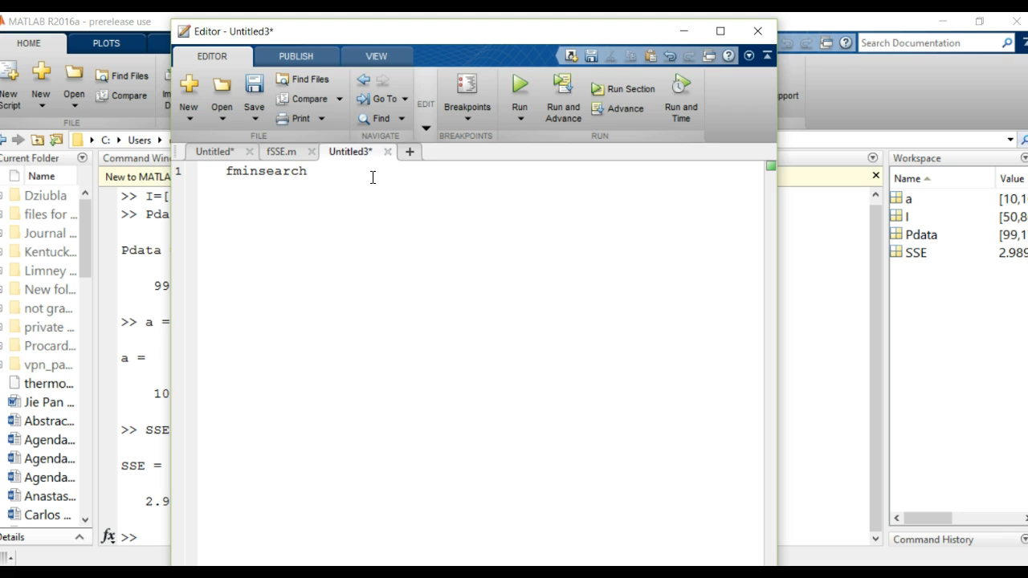
pyautogui.write('@fS')
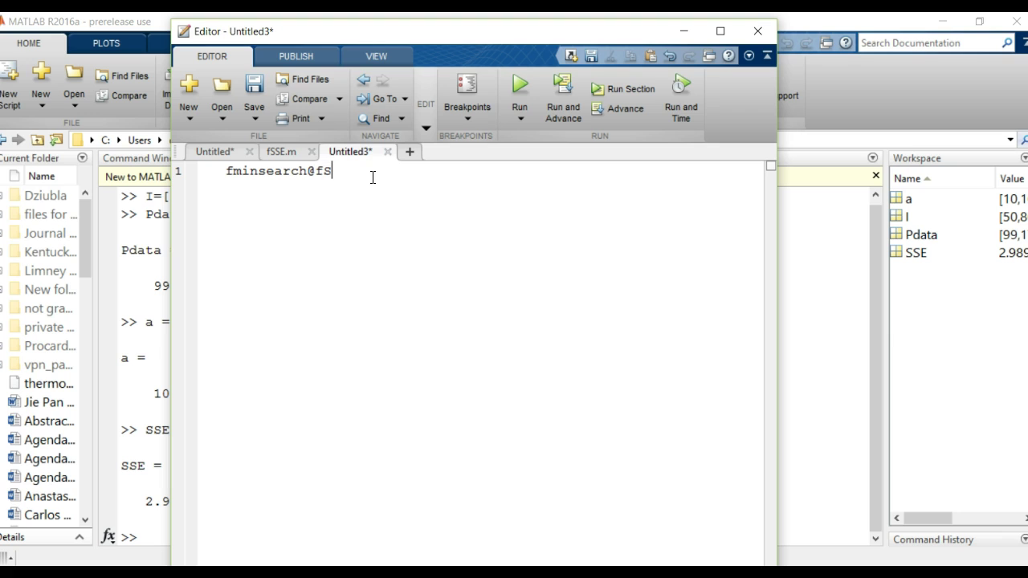
pyautogui.write('SE')
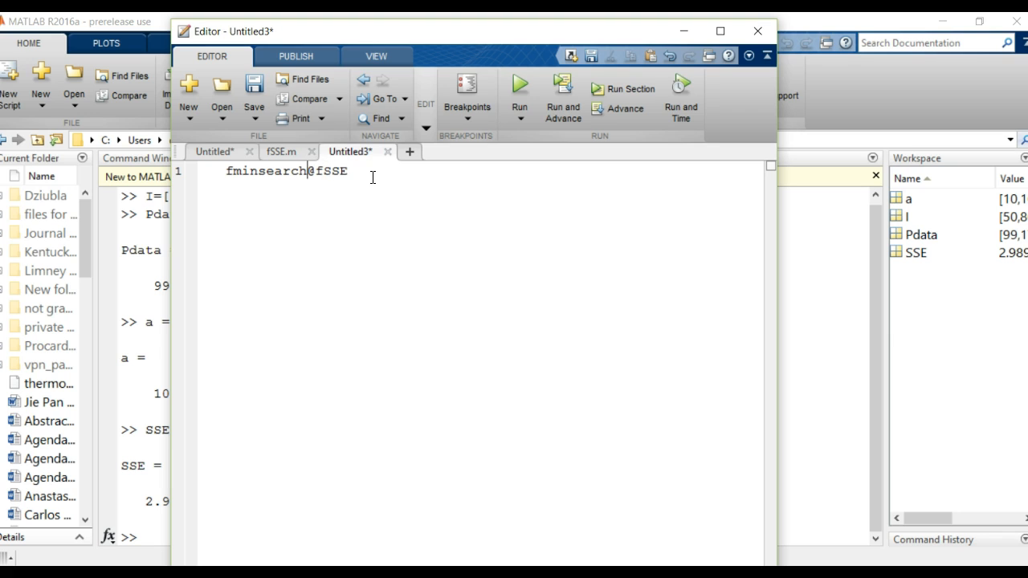
pyautogui.write('(')
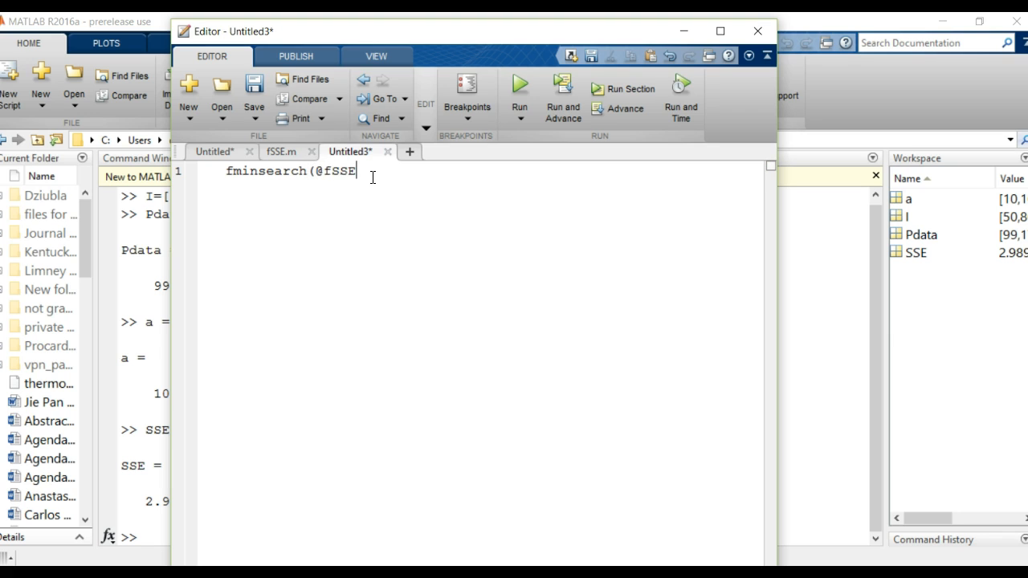
pyautogui.write(',')
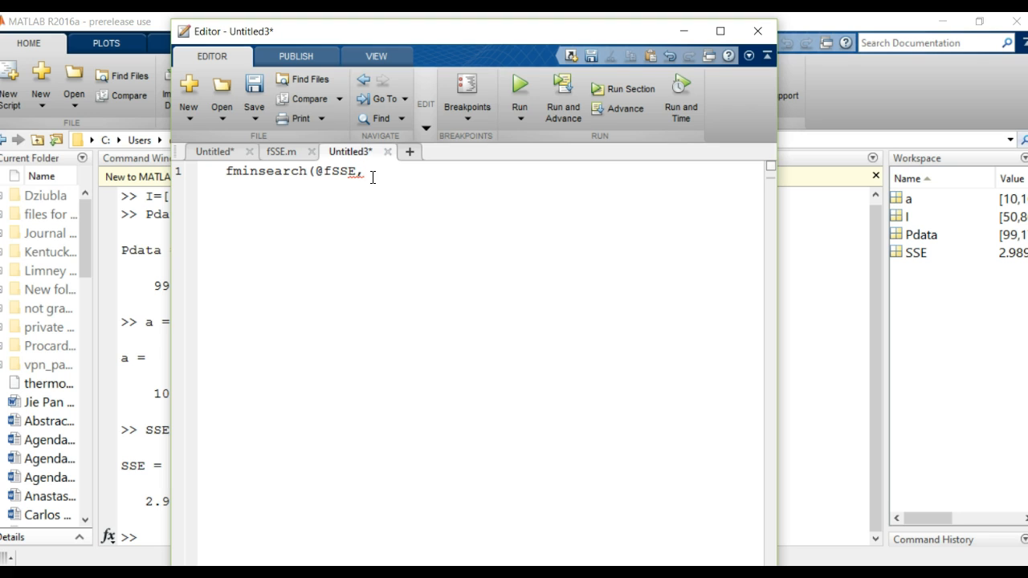
pyautogui.write('a')
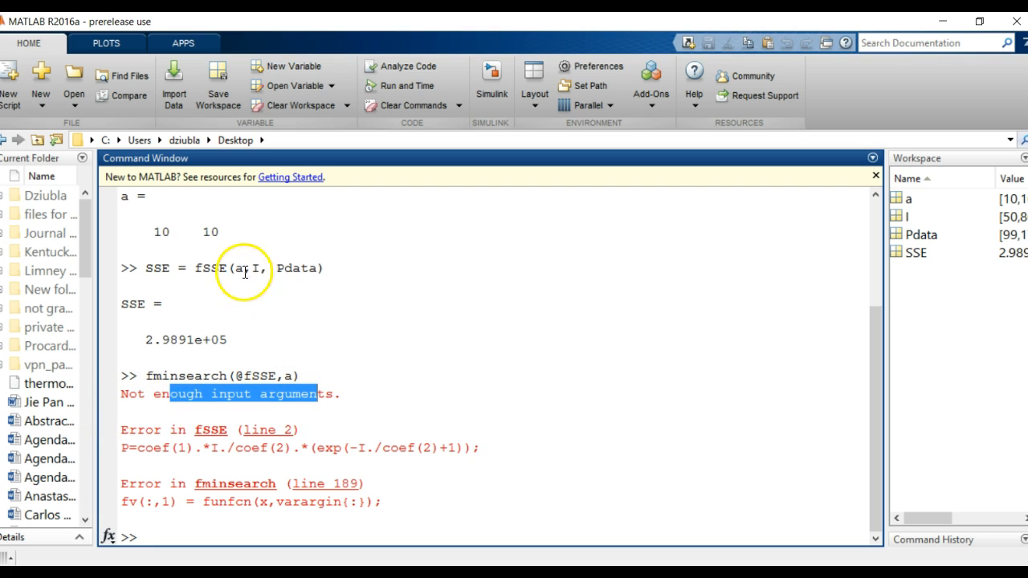
# Highlight the 'Not enough input arguments' error and request help fminsearch
pyautogui.moveTo(212, 268); pyautogui.dragTo(325, 268)
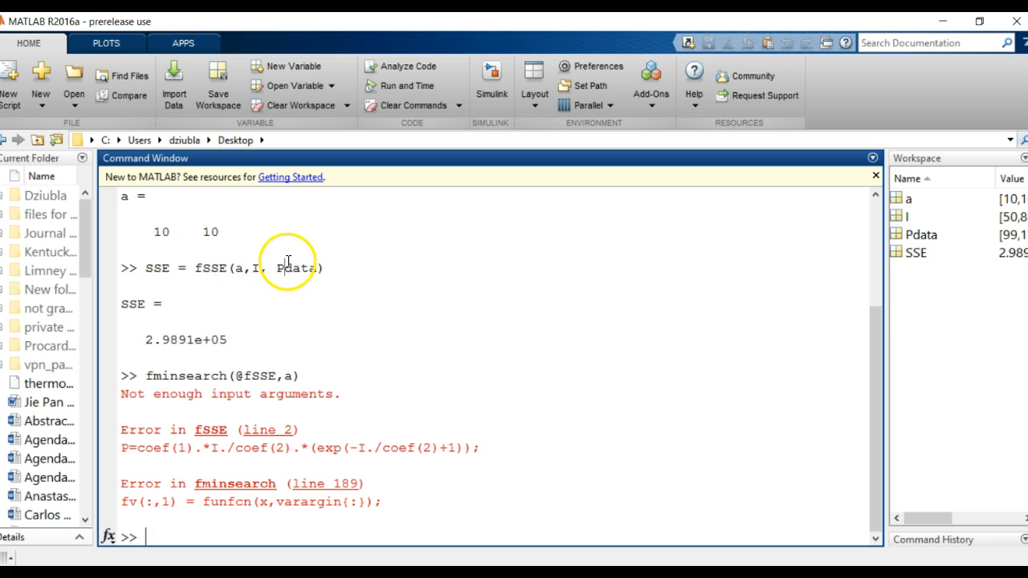
pyautogui.moveTo(267, 462)
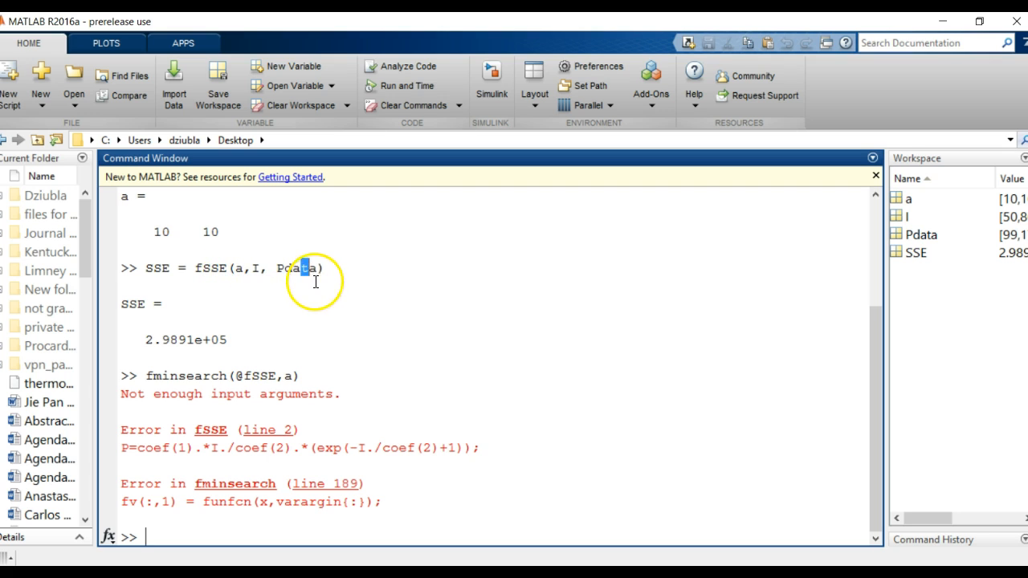
pyautogui.moveTo(321, 507)
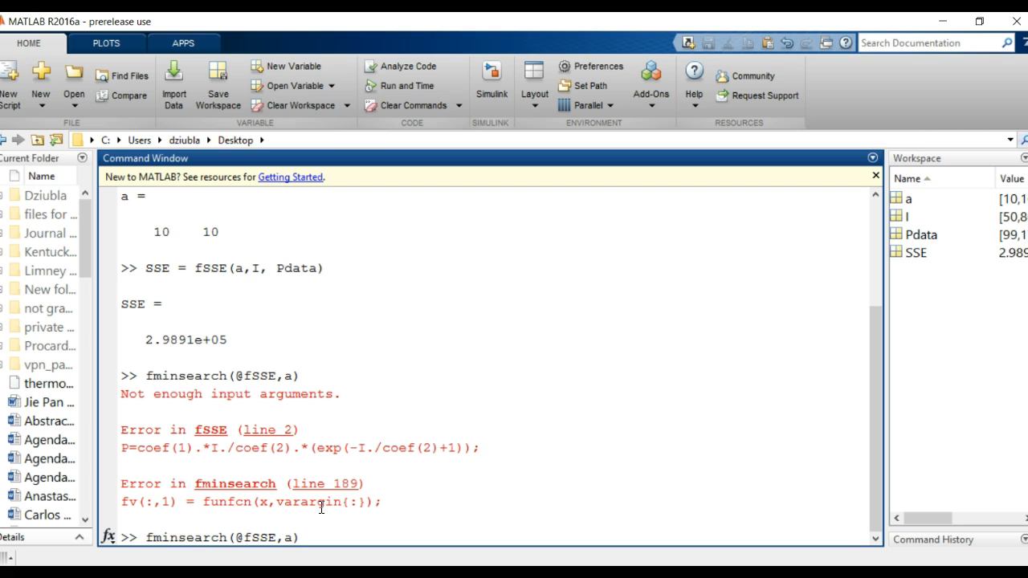
pyautogui.write(',')
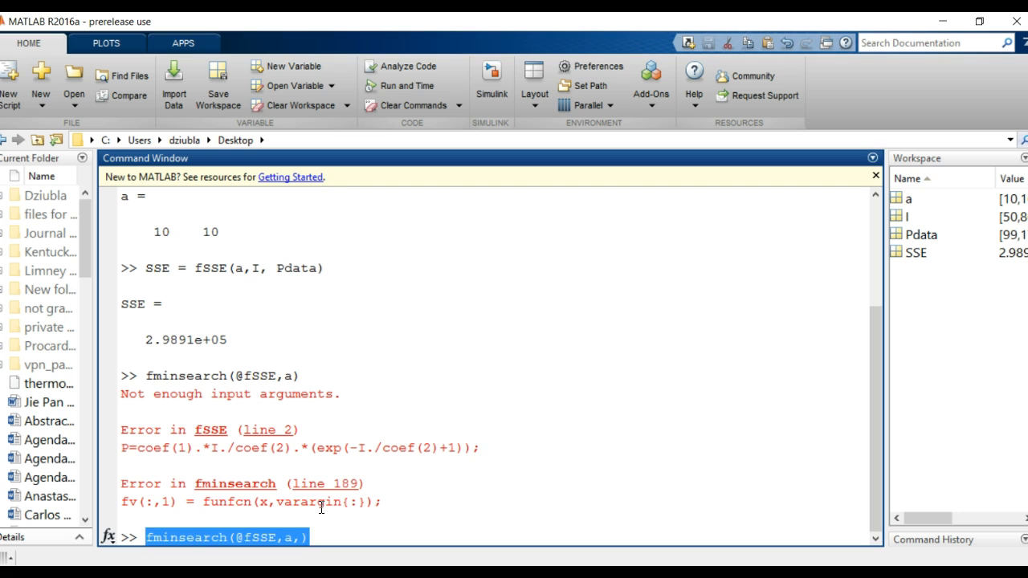
pyautogui.write('help fmins')
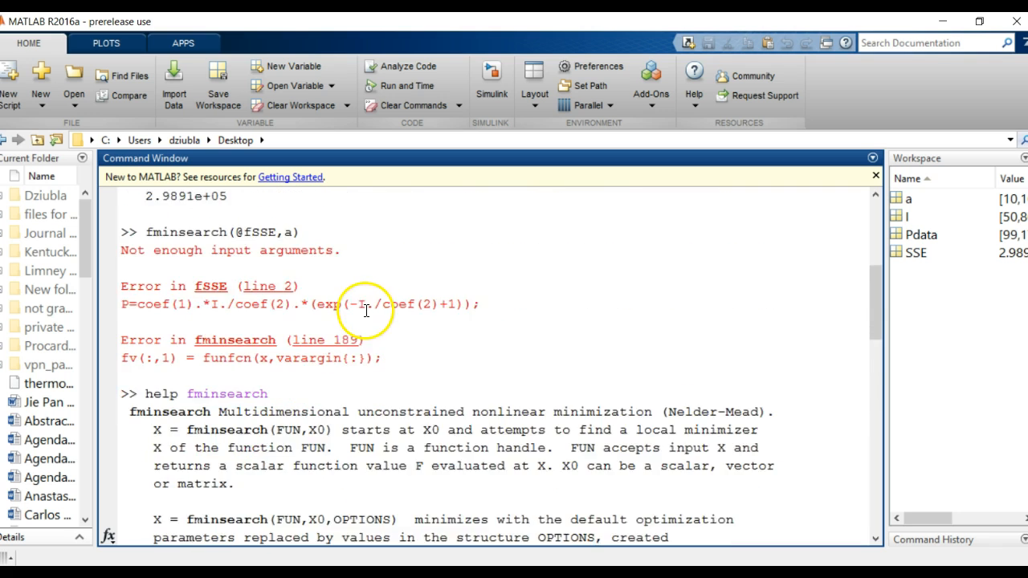
pyautogui.scroll(-3)
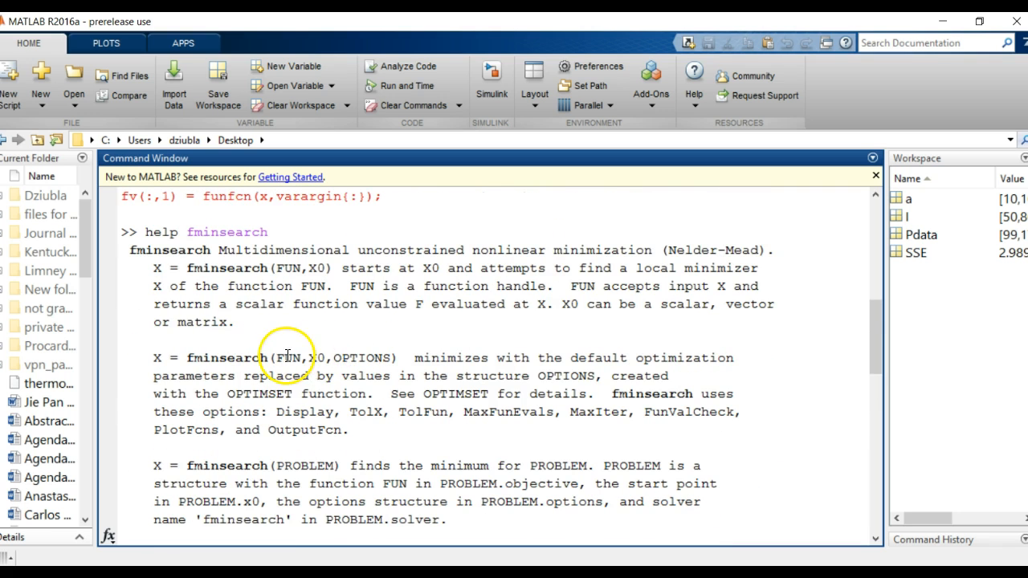
pyautogui.scroll(-3)
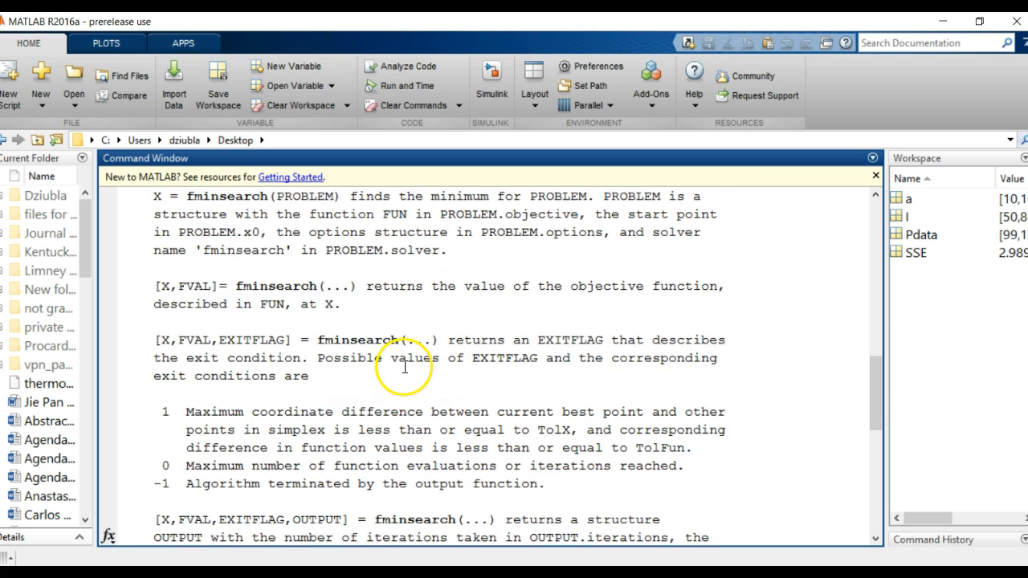
pyautogui.scroll(-3)
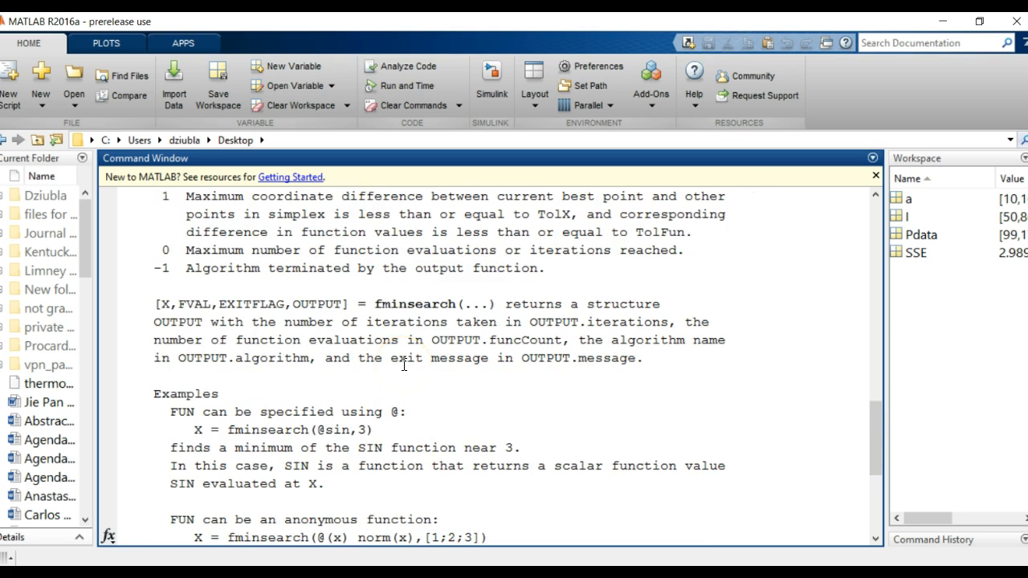
pyautogui.scroll(-3)
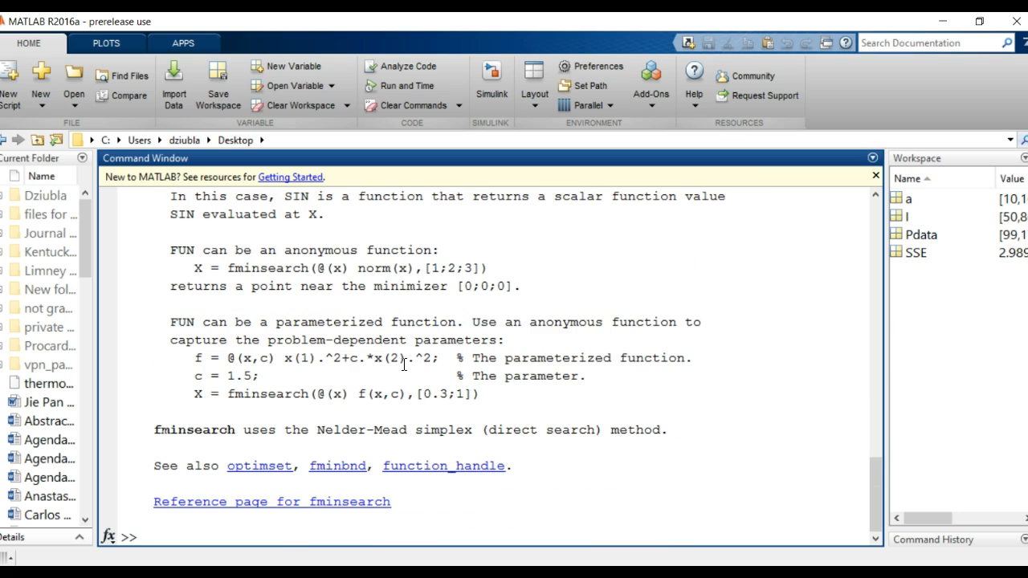
pyautogui.moveTo(450, 347)
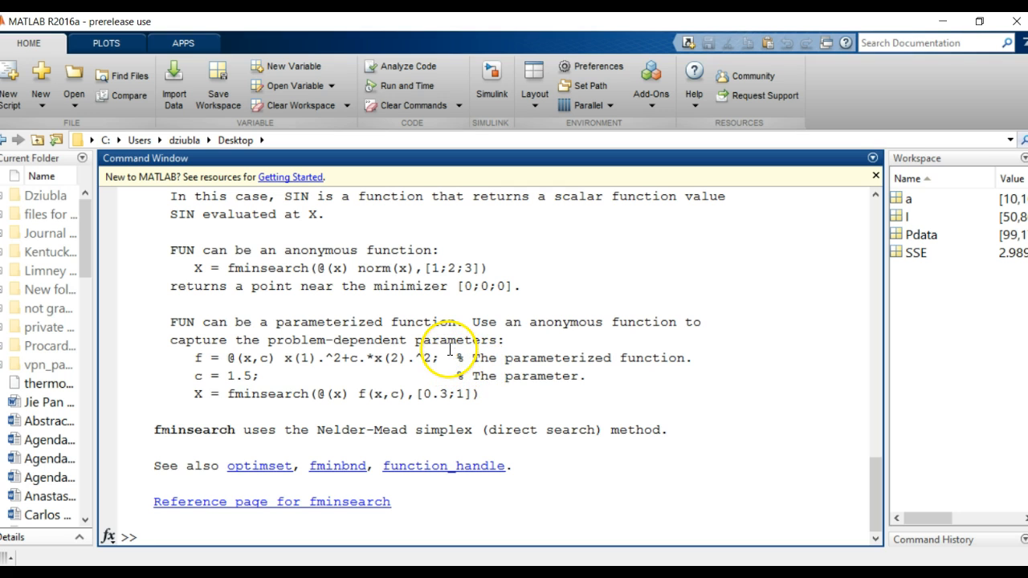
pyautogui.scroll(3)
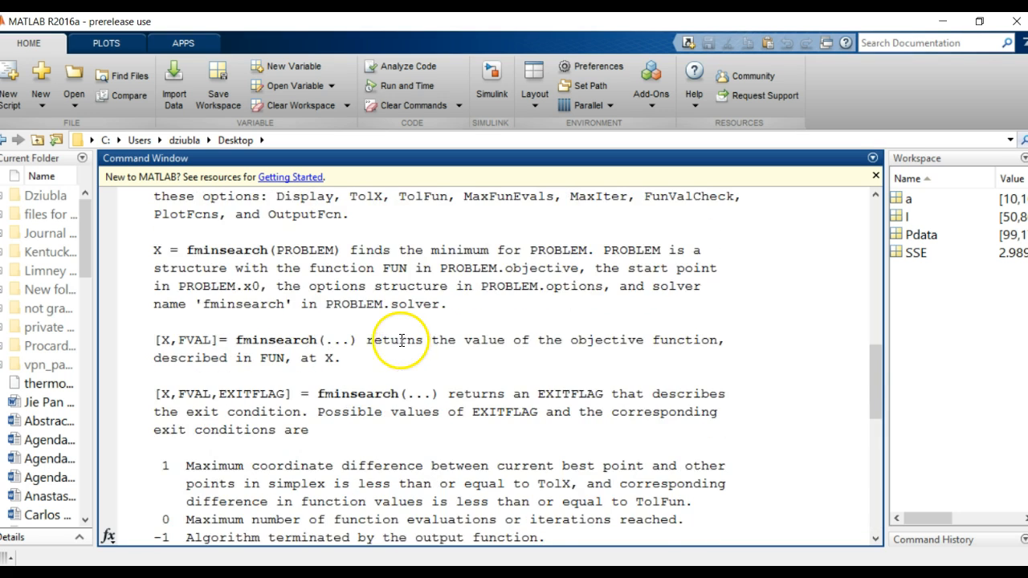
pyautogui.scroll(3)
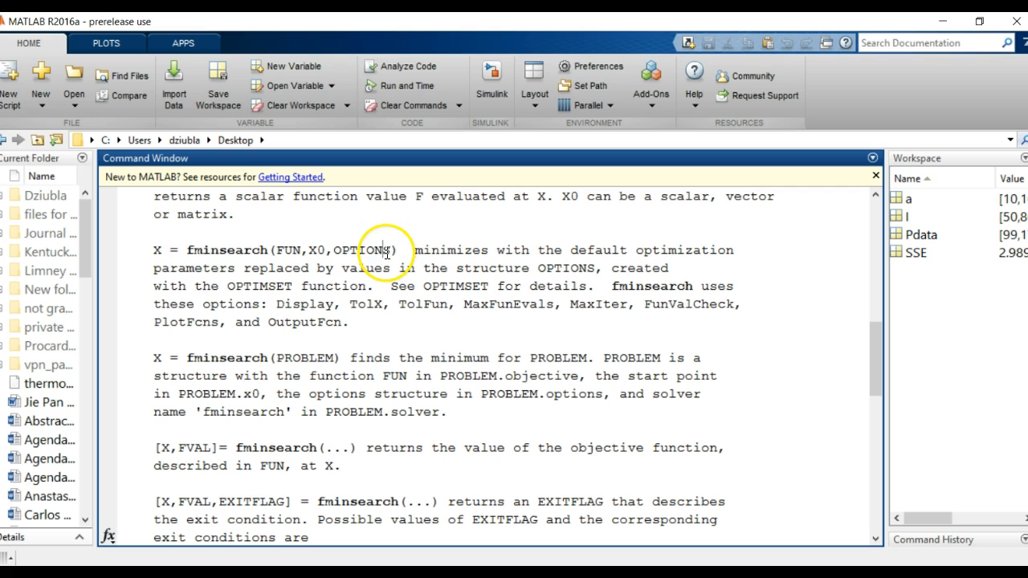
pyautogui.moveTo(392, 253)
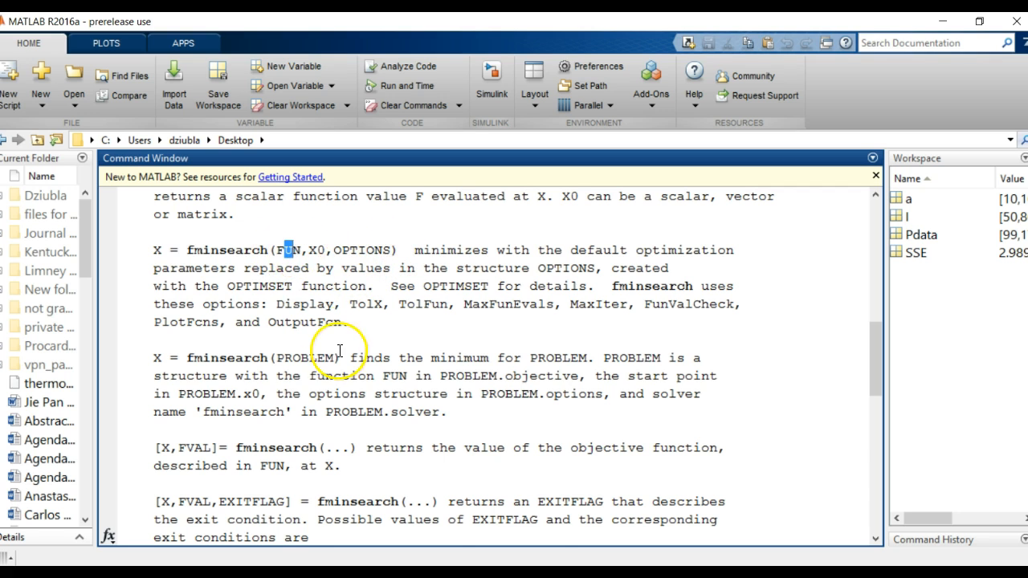
pyautogui.scroll(-3)
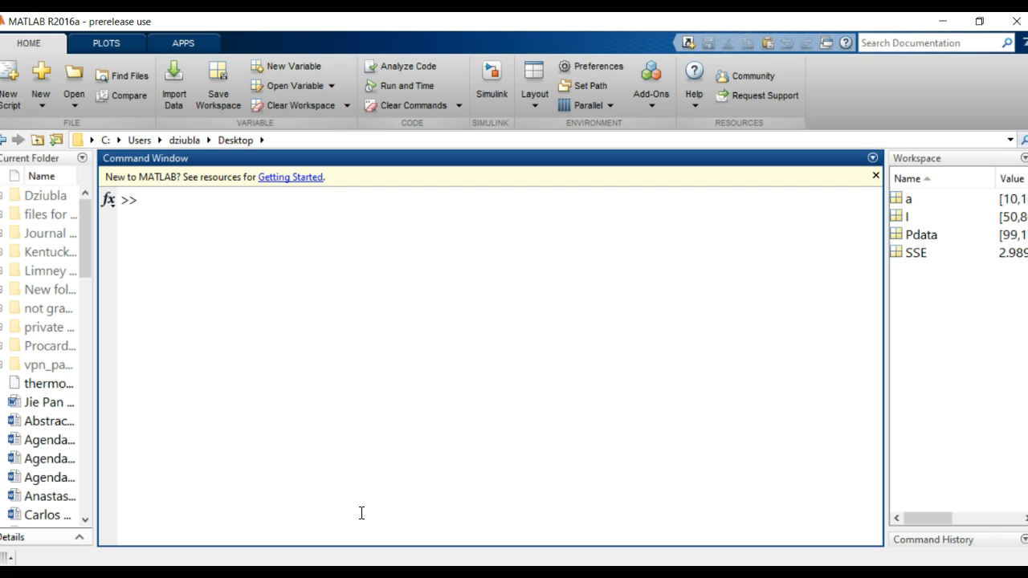
pyautogui.write('fminsearch(@fSSE,a)')
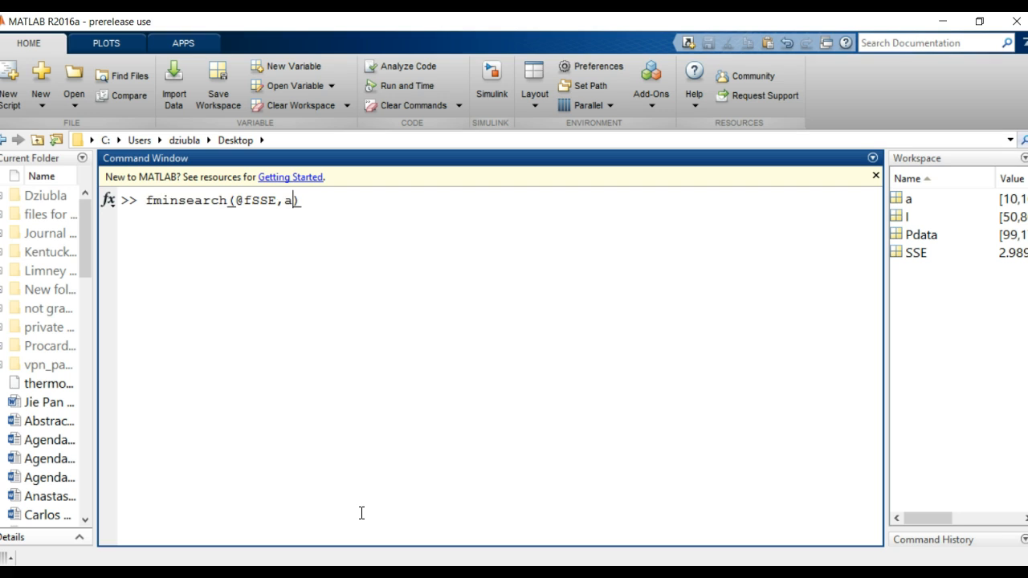
pyautogui.write('", "')
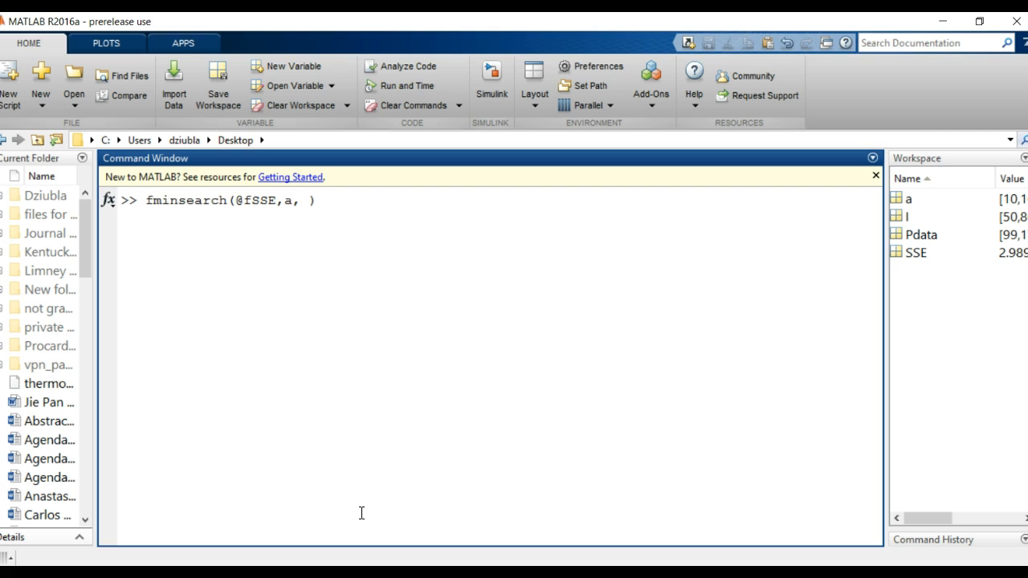
pyautogui.write('[]')
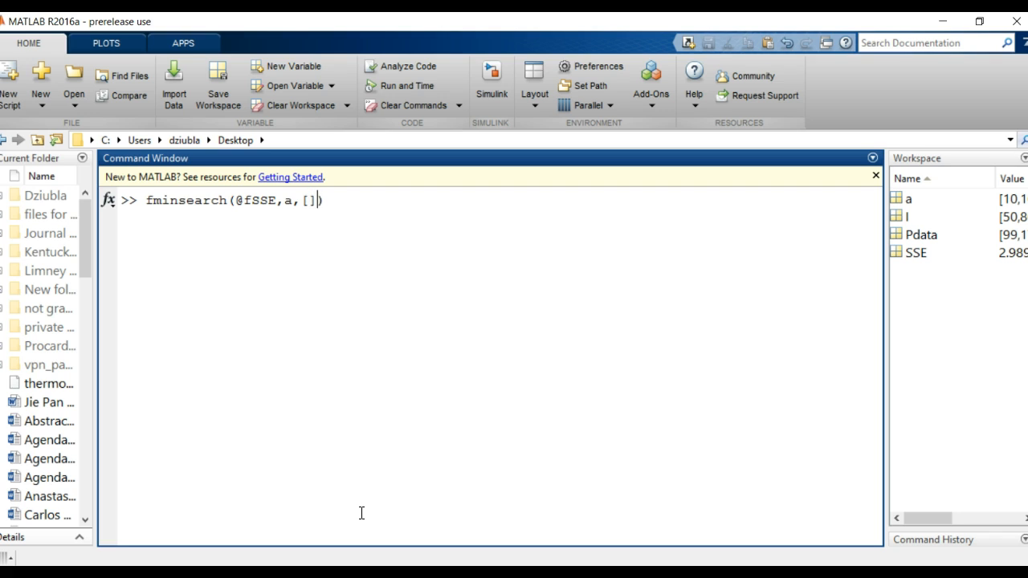
pyautogui.write(',')
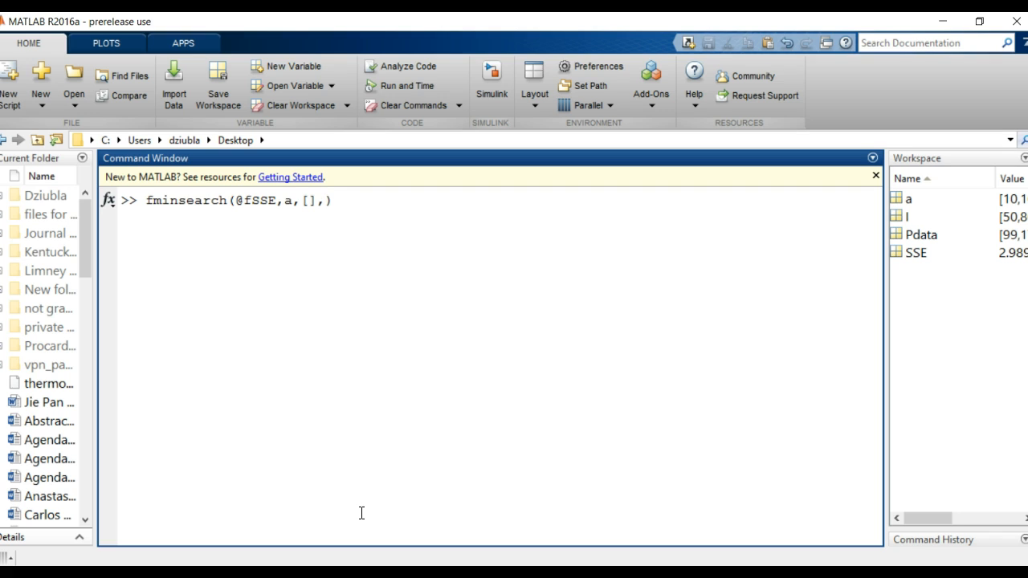
pyautogui.write('I,')
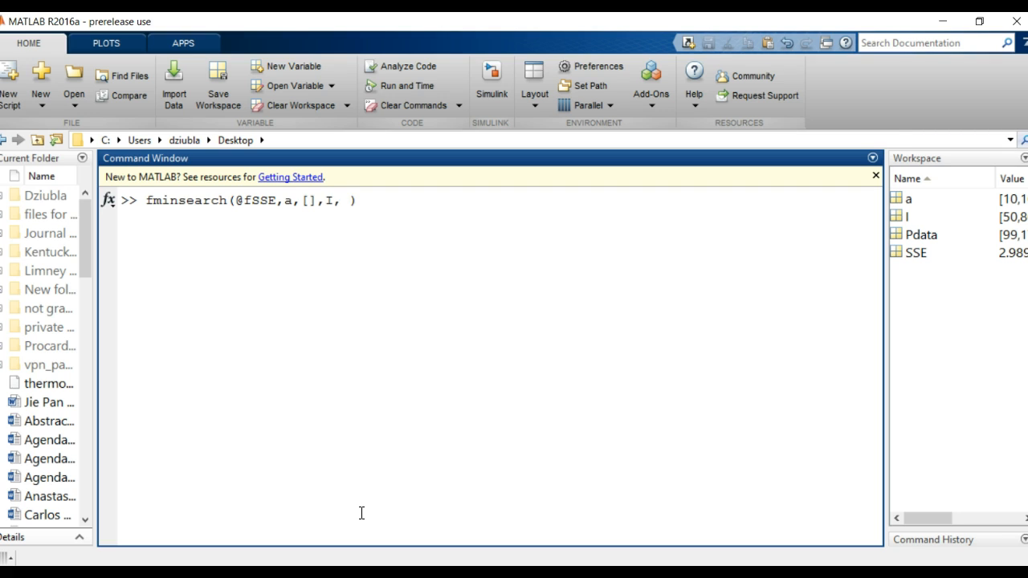
pyautogui.write('Pdat')
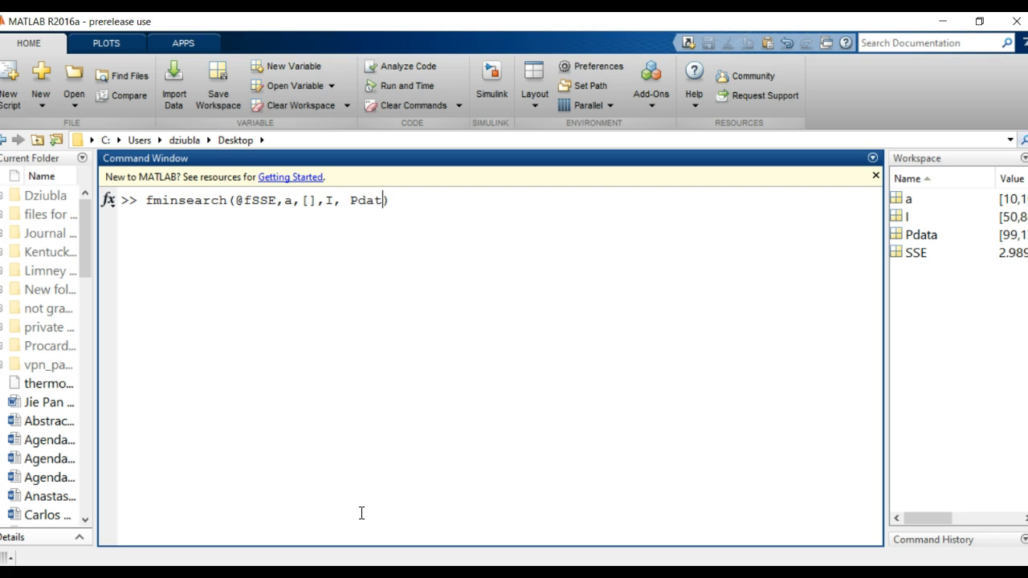
pyautogui.press('Return')
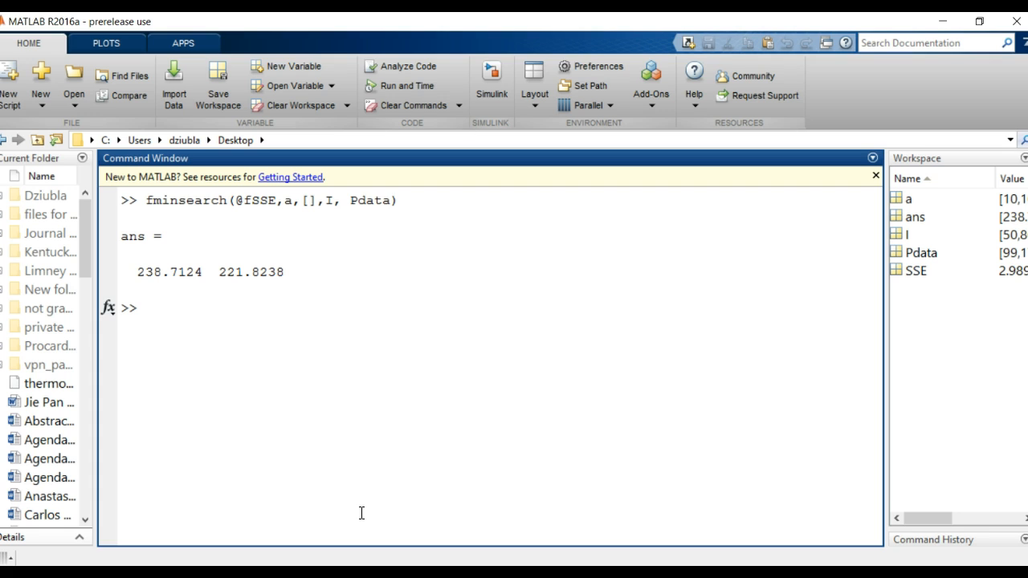
pyautogui.moveTo(138, 265)
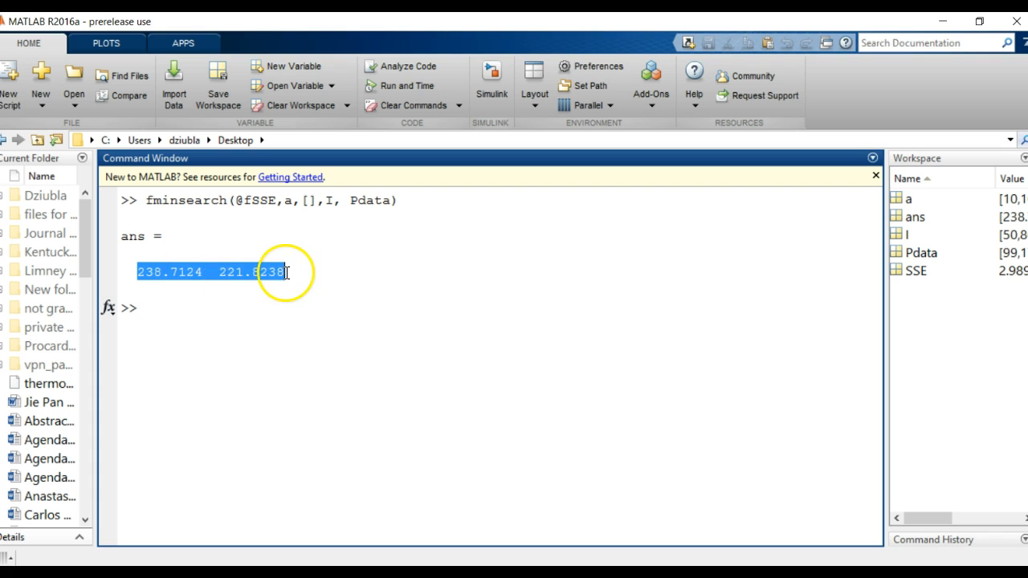
pyautogui.click(292, 318)
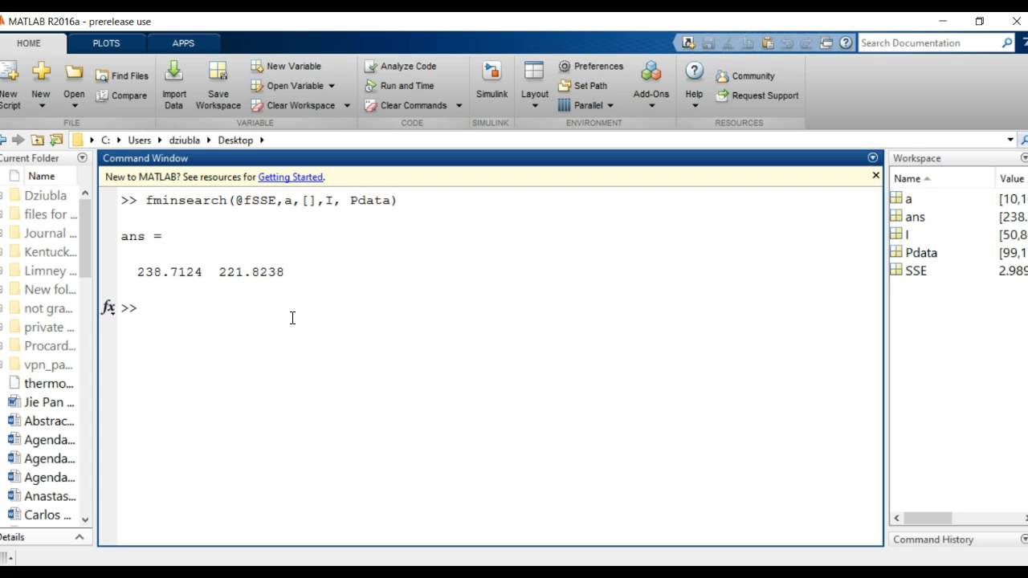
pyautogui.click(145, 308)
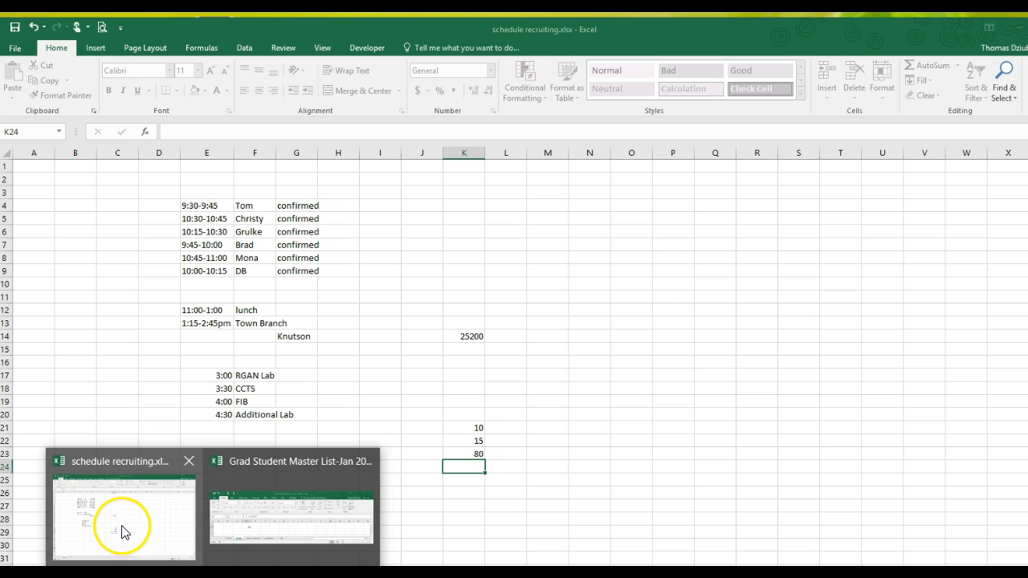
# Bring up the Editor and switch to the fSSE.m function file
pyautogui.click(124, 518)
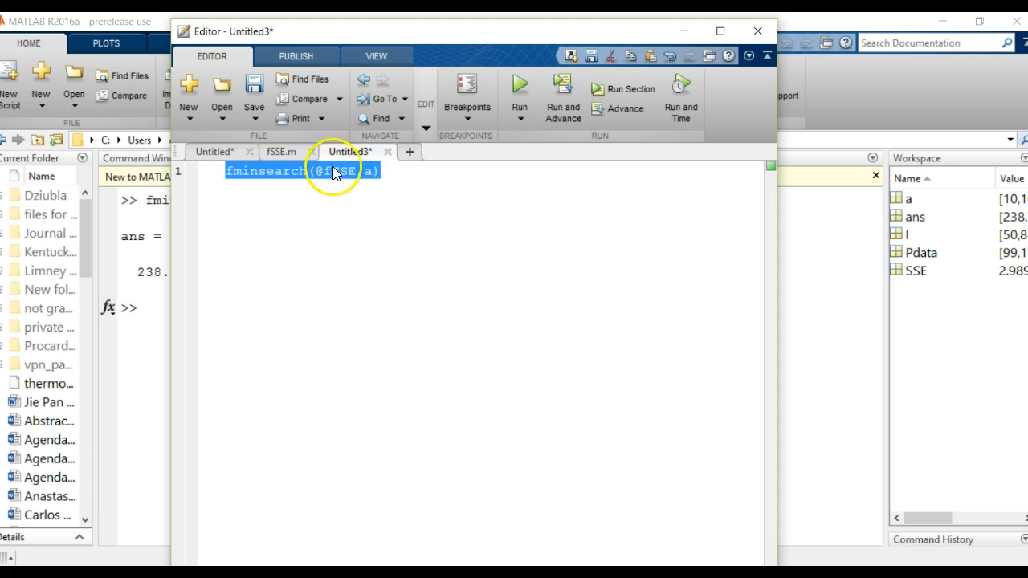
pyautogui.click(281, 152)
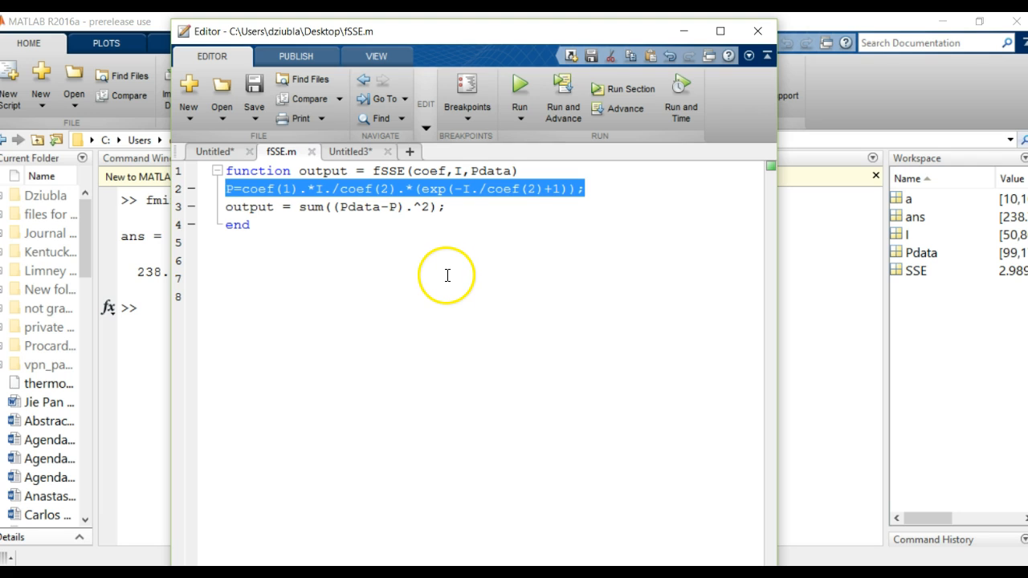
pyautogui.moveTo(155, 307)
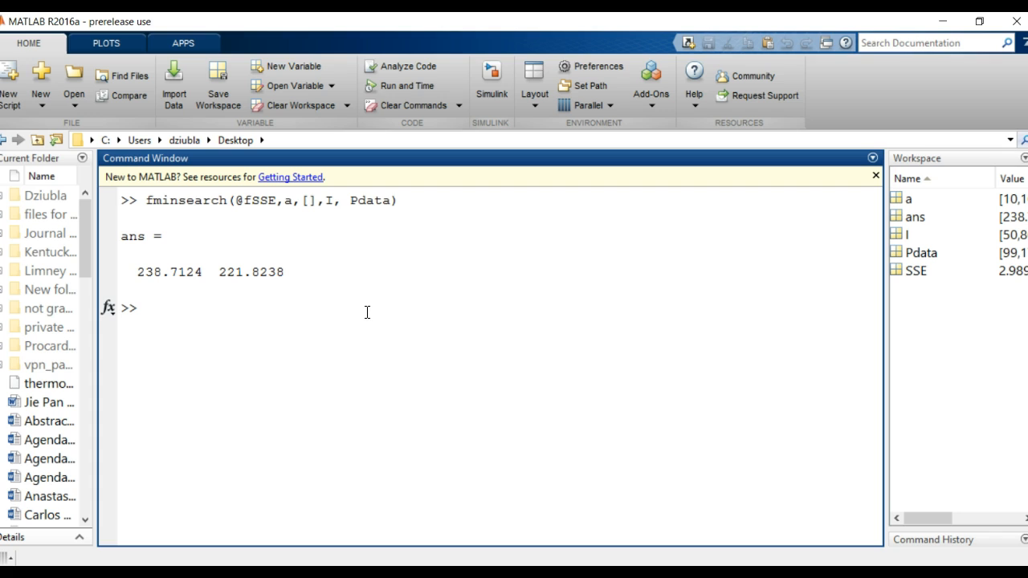
# Enter fun=@(I)ans(1).*I./ans(2).*(exp(-I./ans(2)+1)), replacing each coef with ans
pyautogui.write('fun')
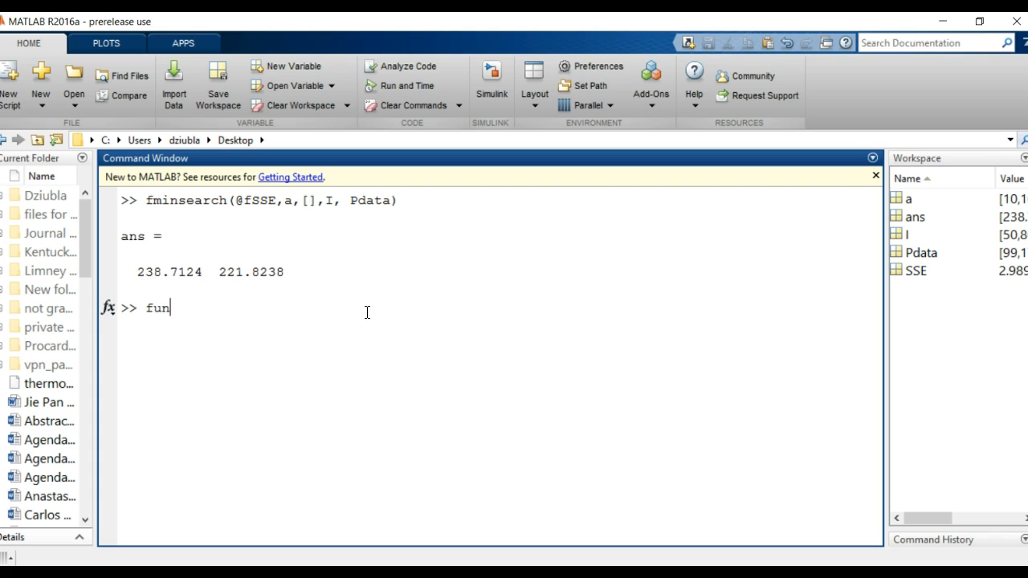
pyautogui.write('P=coef(1).*I./coef(2).*(exp(-I./coef(2)+1));')
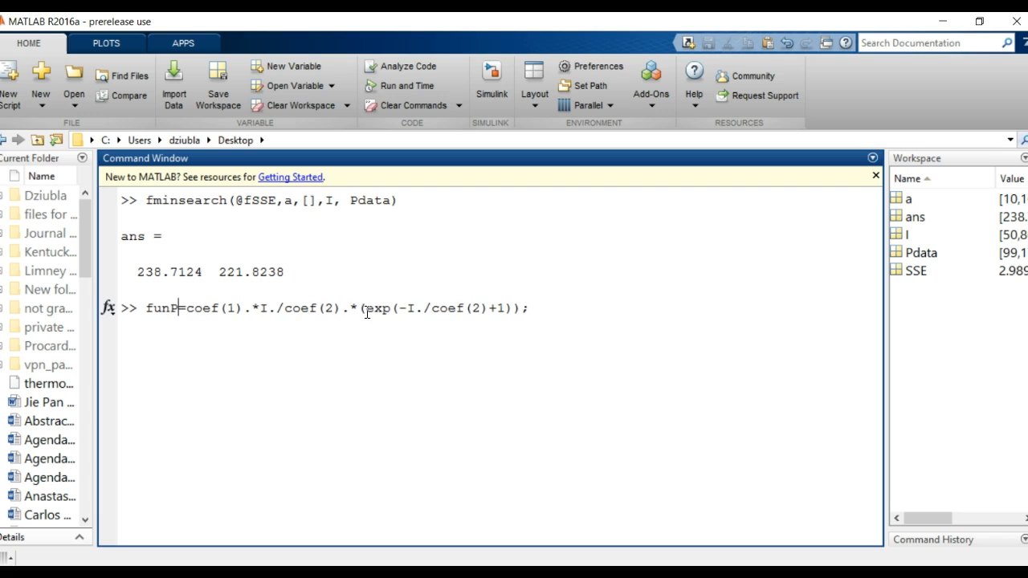
pyautogui.press('Backspace')
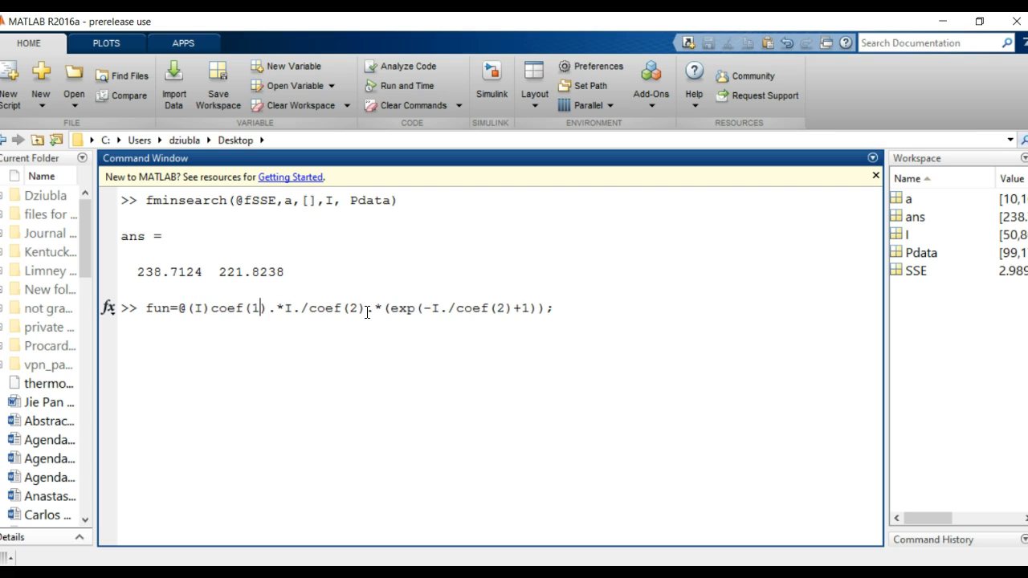
pyautogui.doubleClick(226, 308)
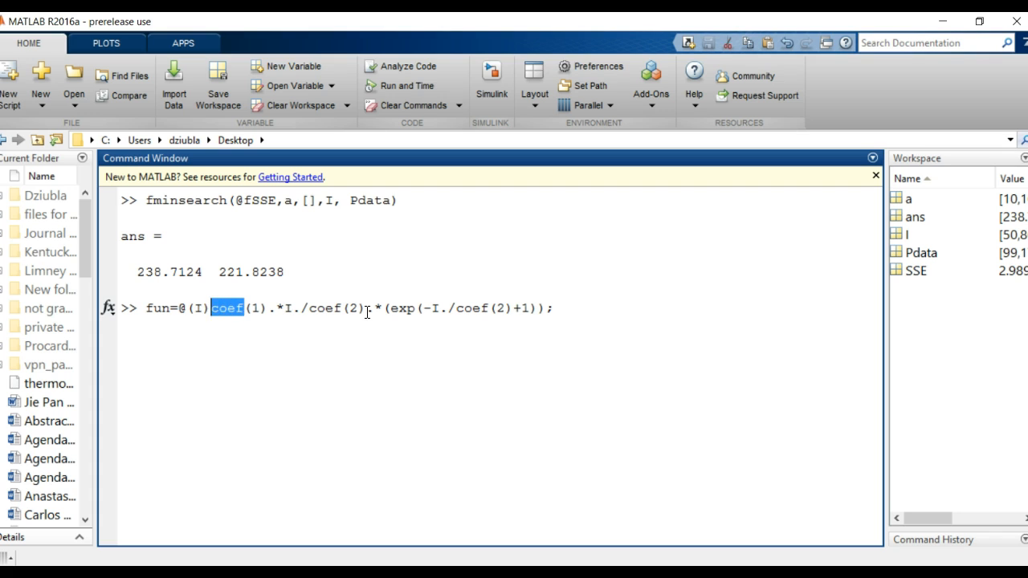
pyautogui.write('ans')
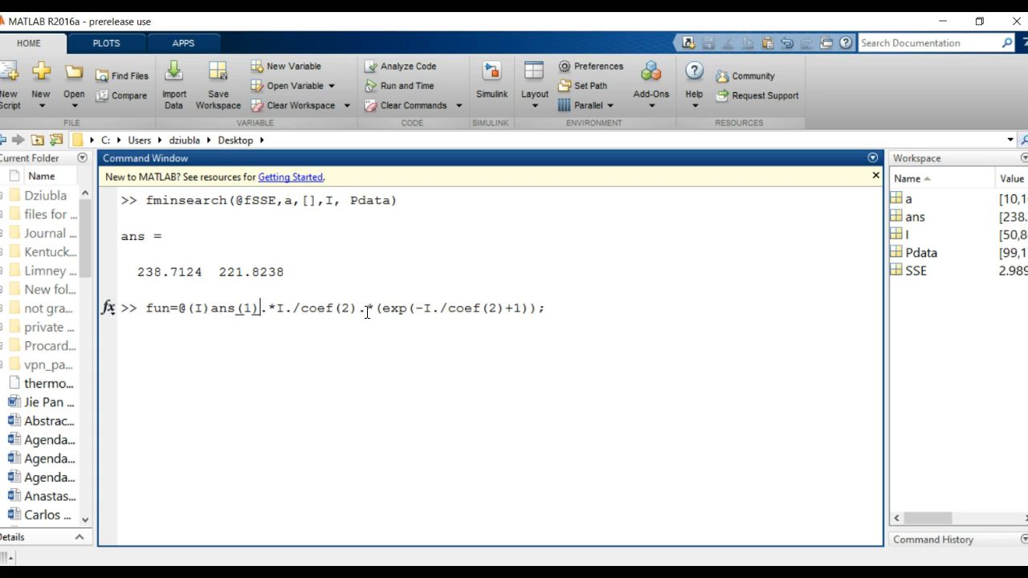
pyautogui.doubleClick(315, 307)
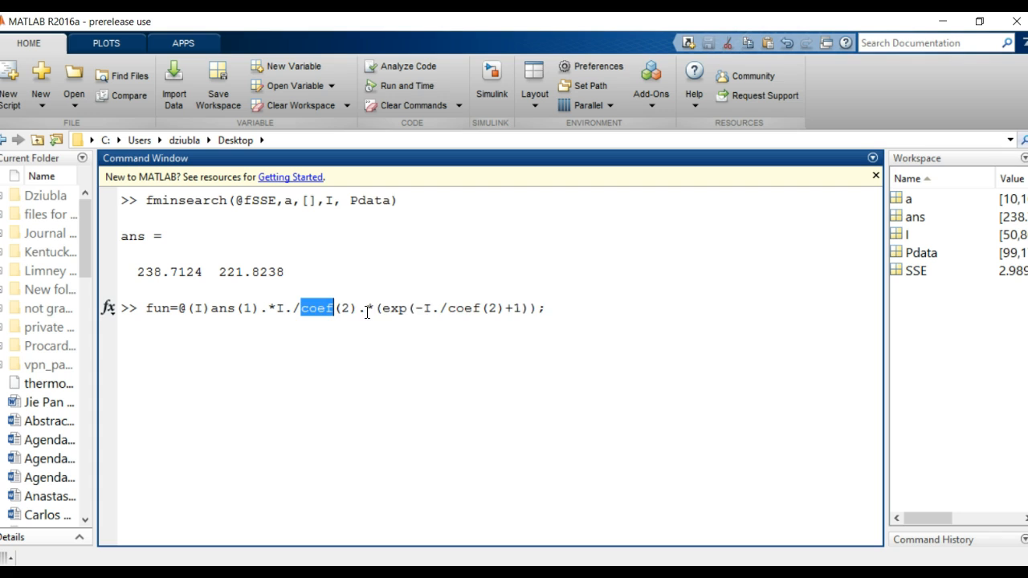
pyautogui.write('ans')
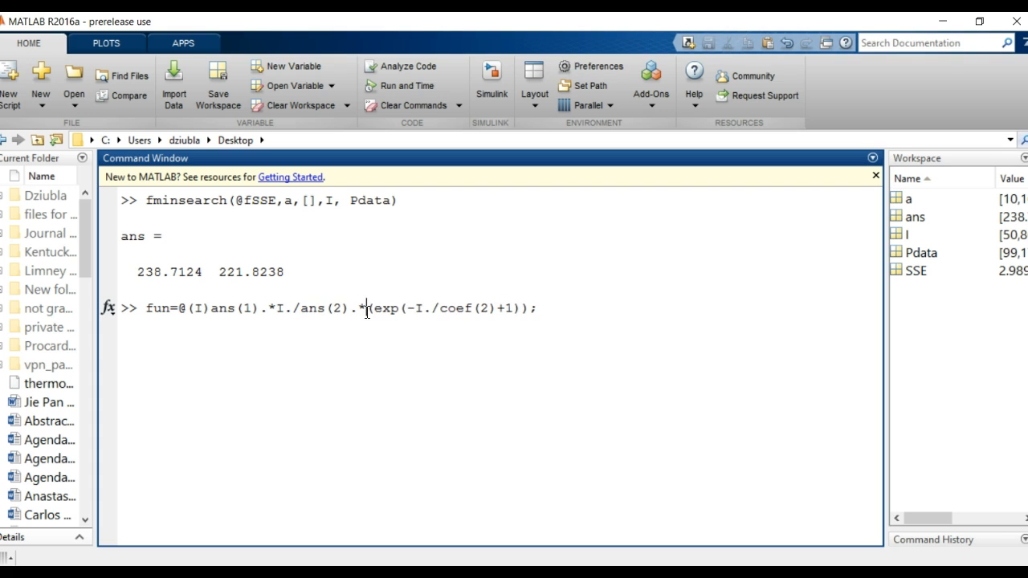
pyautogui.doubleClick(456, 307)
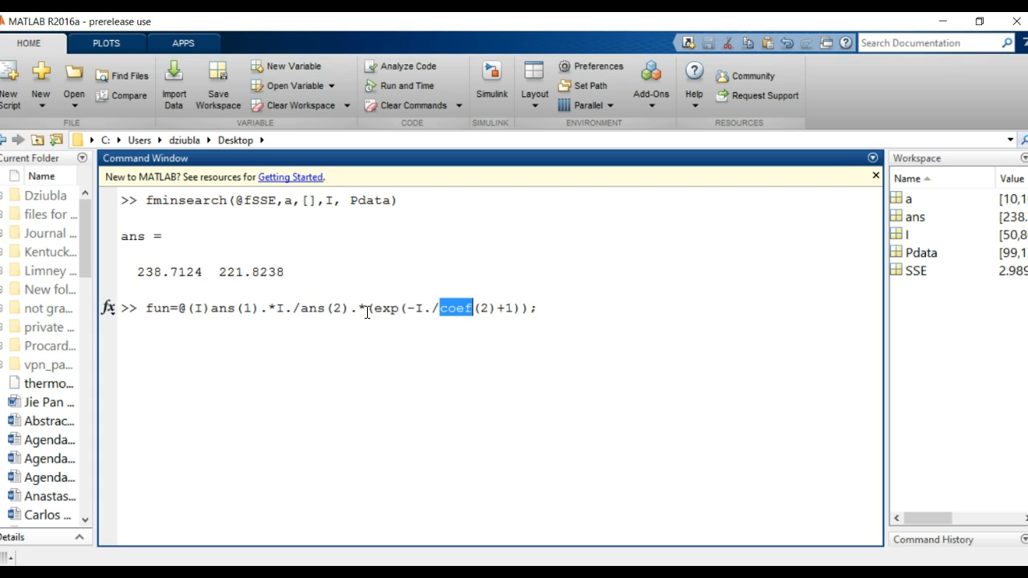
pyautogui.write('ans')
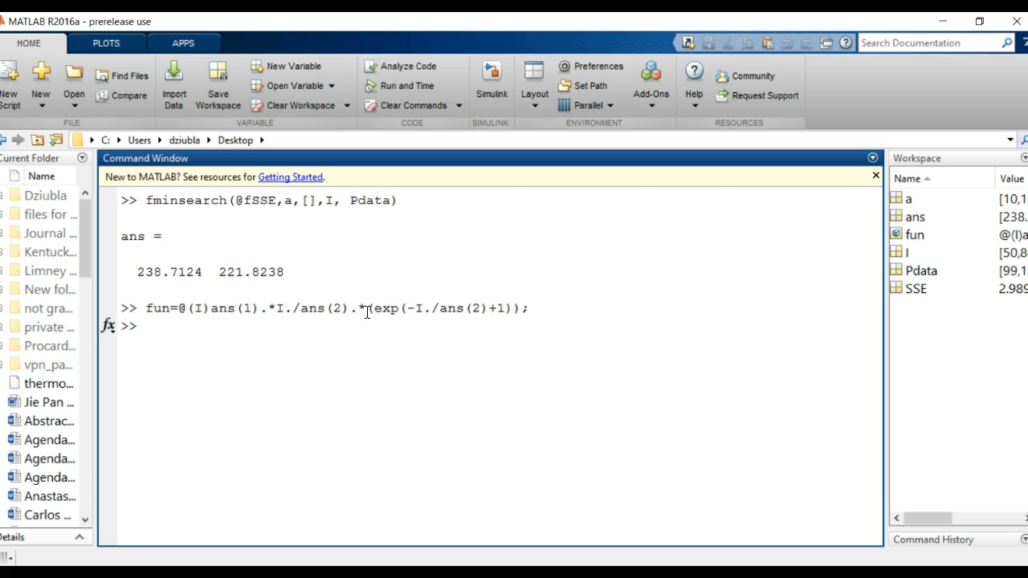
pyautogui.write('F')
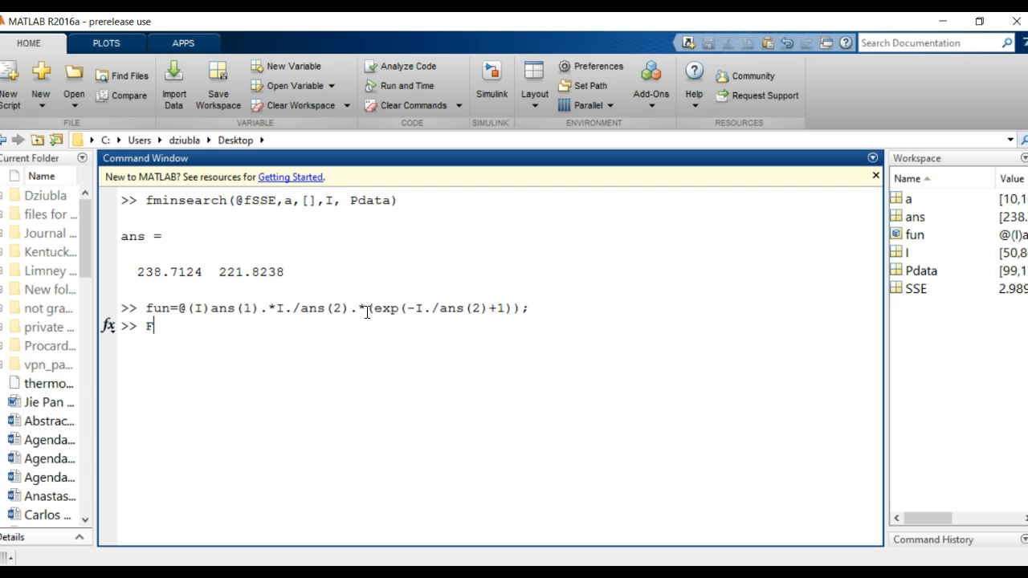
pyautogui.moveTo(491, 314)
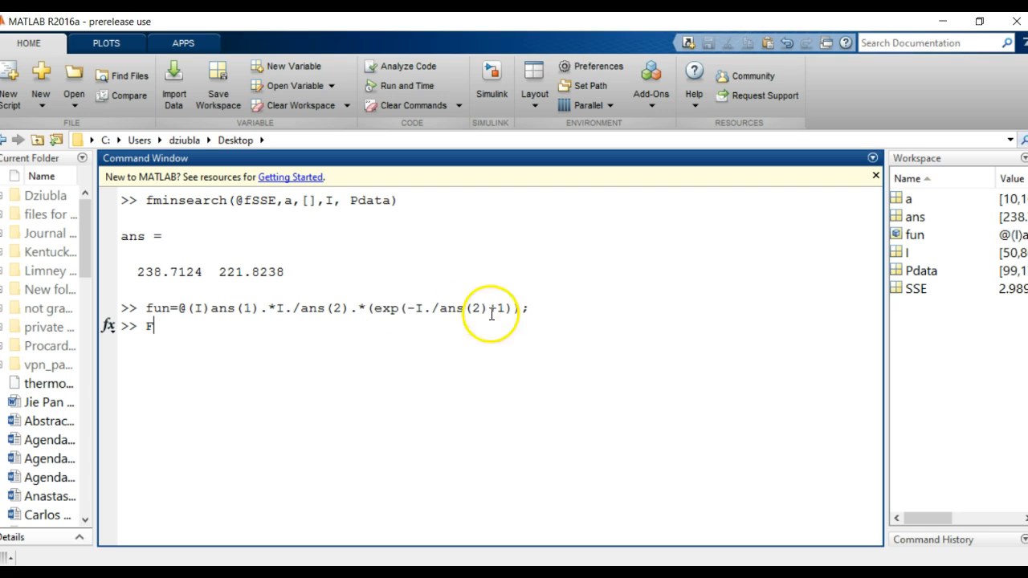
pyautogui.moveTo(892, 309)
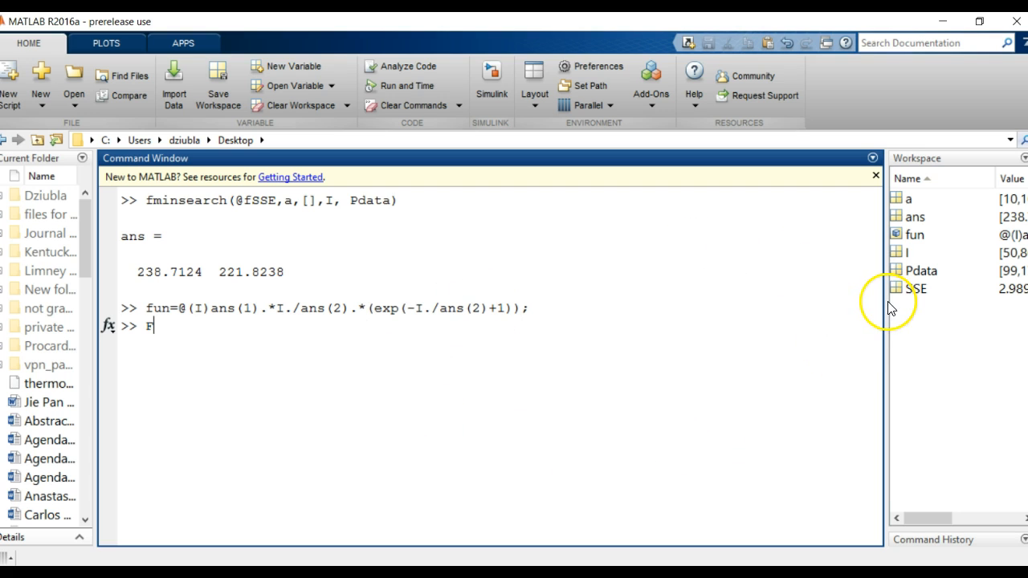
# Plot the fitted curve fun over 0 to 700 with fplot(fun,[0 700])
pyautogui.moveTo(892, 308); pyautogui.dragTo(847, 308)
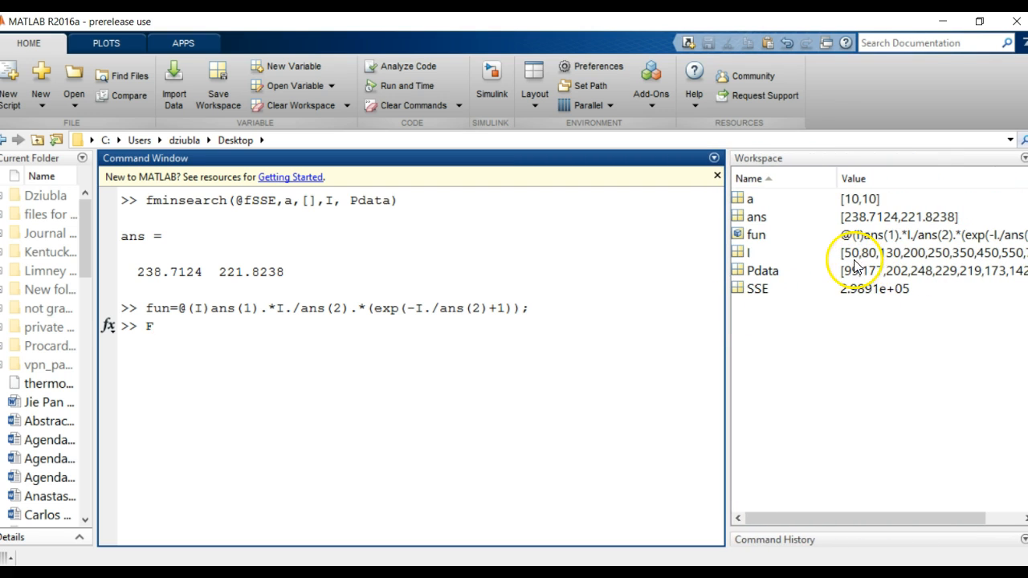
pyautogui.moveTo(727, 309)
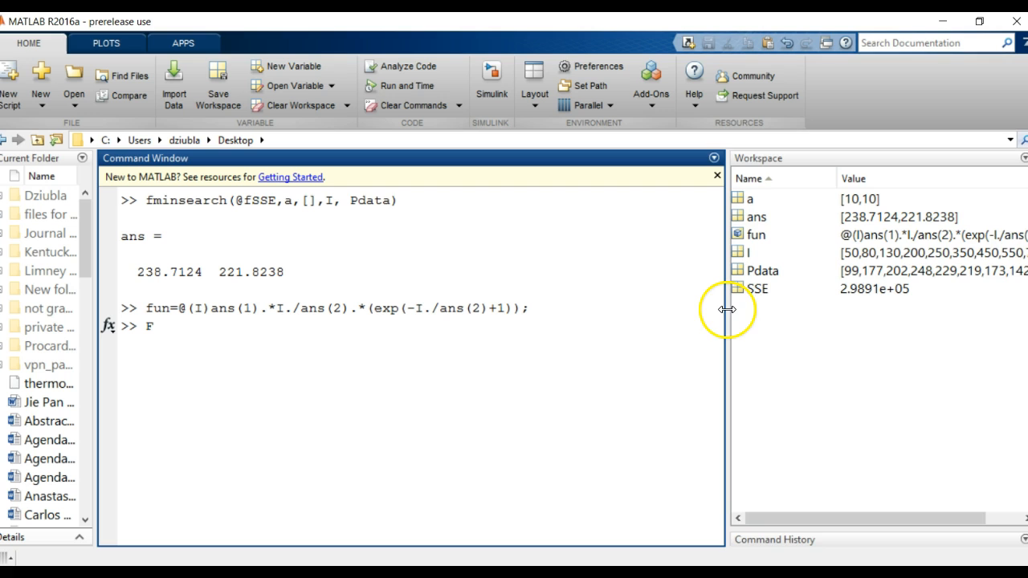
pyautogui.moveTo(726, 310); pyautogui.dragTo(930, 310)
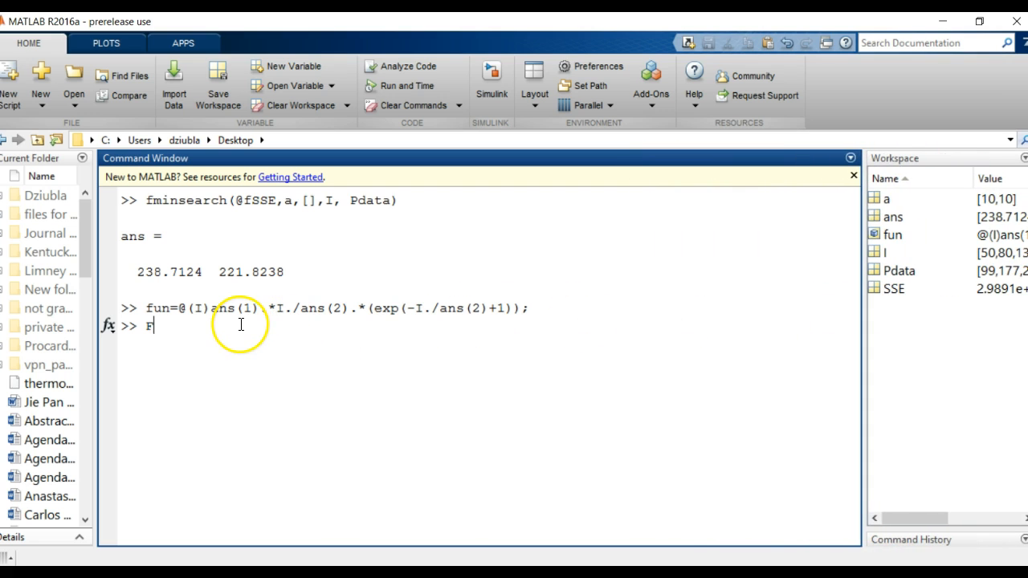
pyautogui.write('plot(')
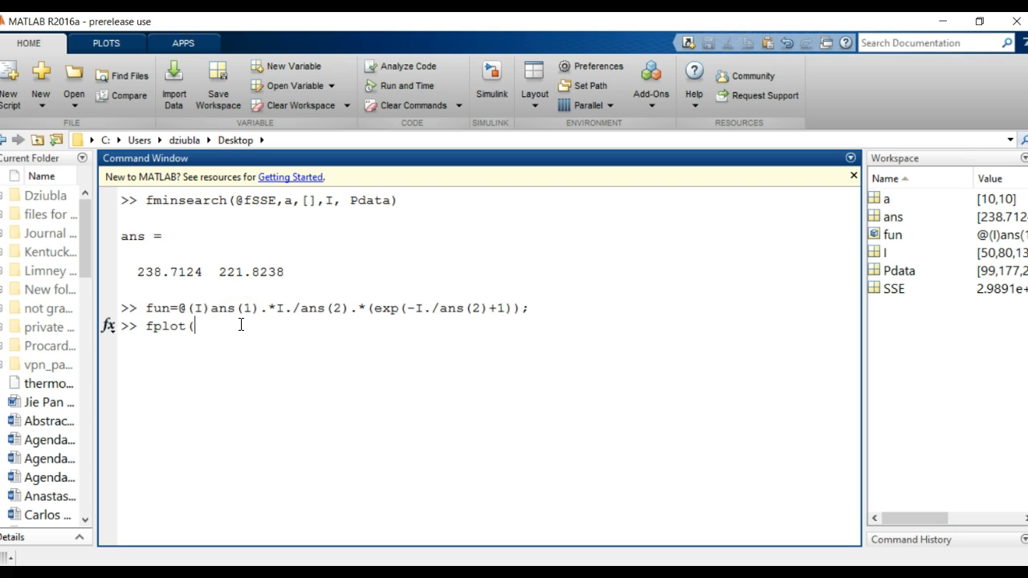
pyautogui.write('fun,')
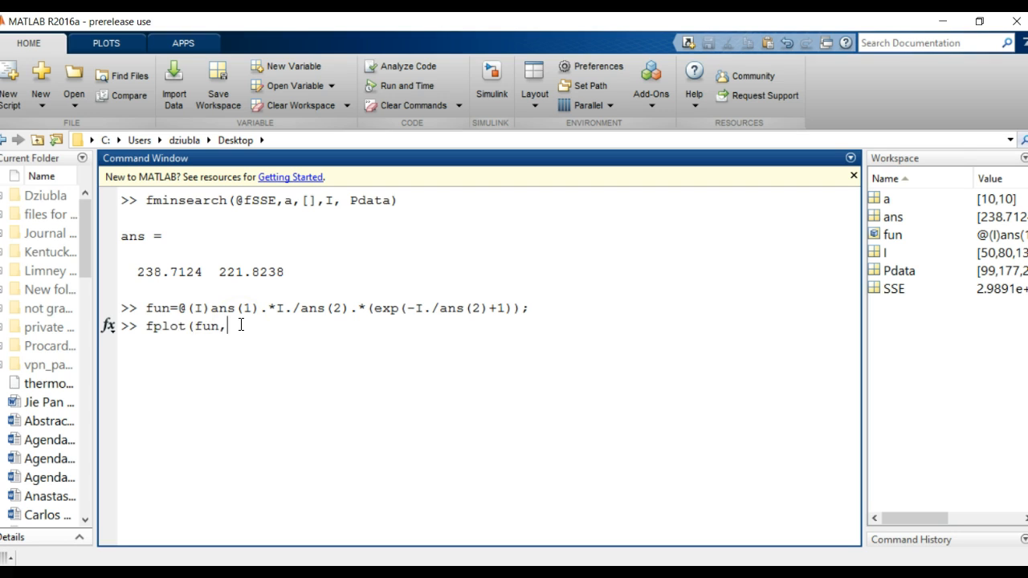
pyautogui.write('[0 700')
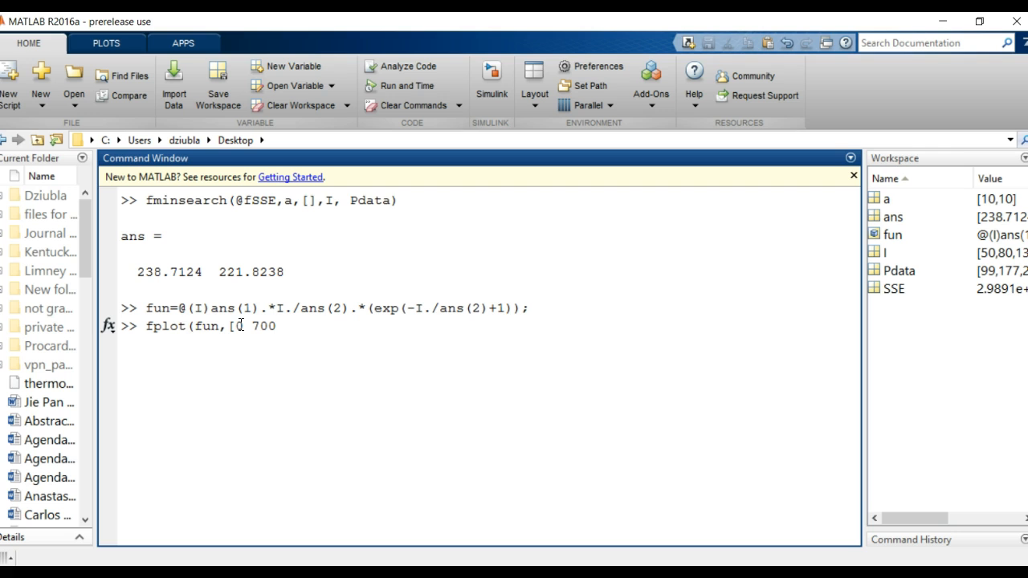
pyautogui.write('])')
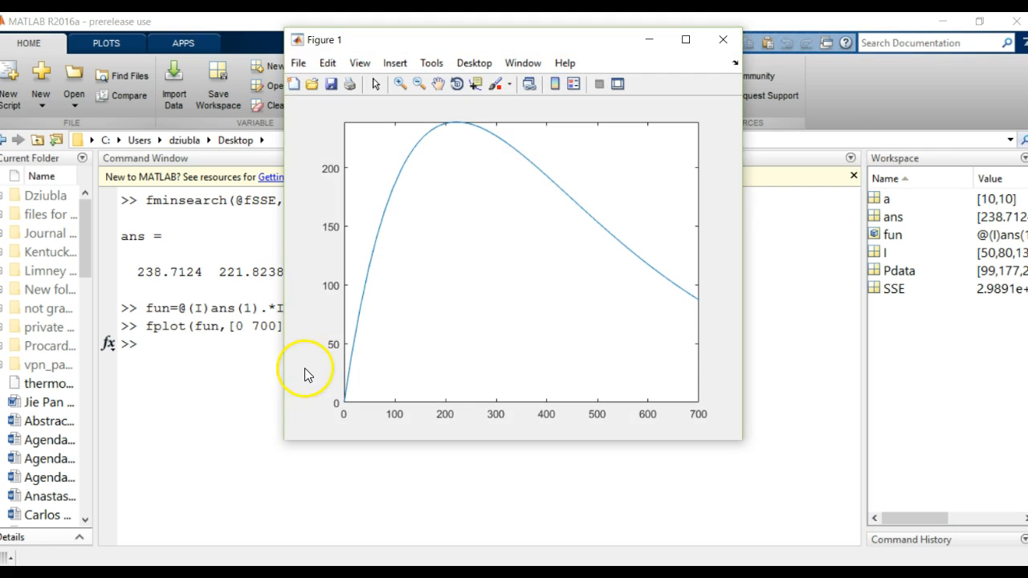
pyautogui.moveTo(438, 429)
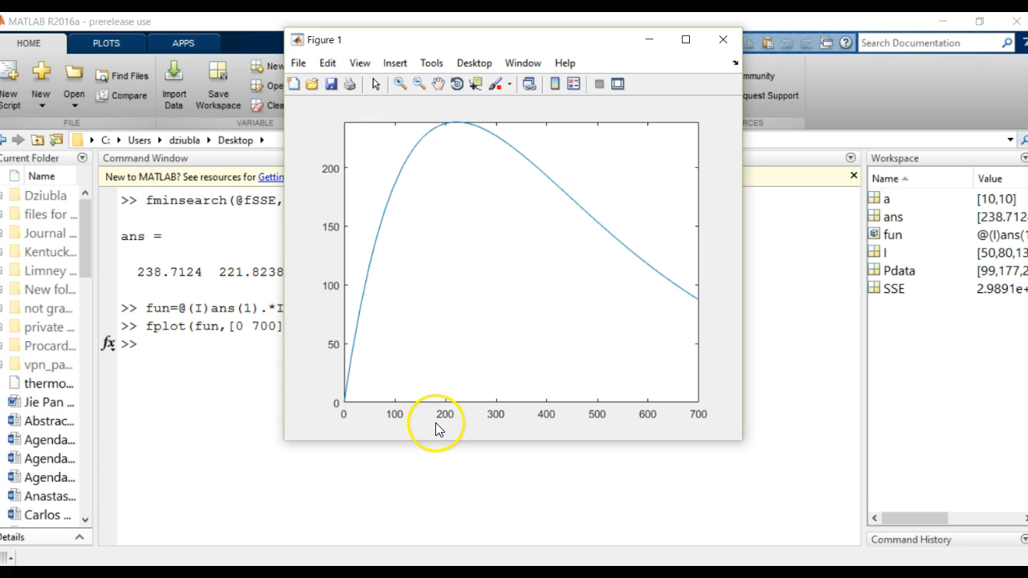
pyautogui.moveTo(328, 413)
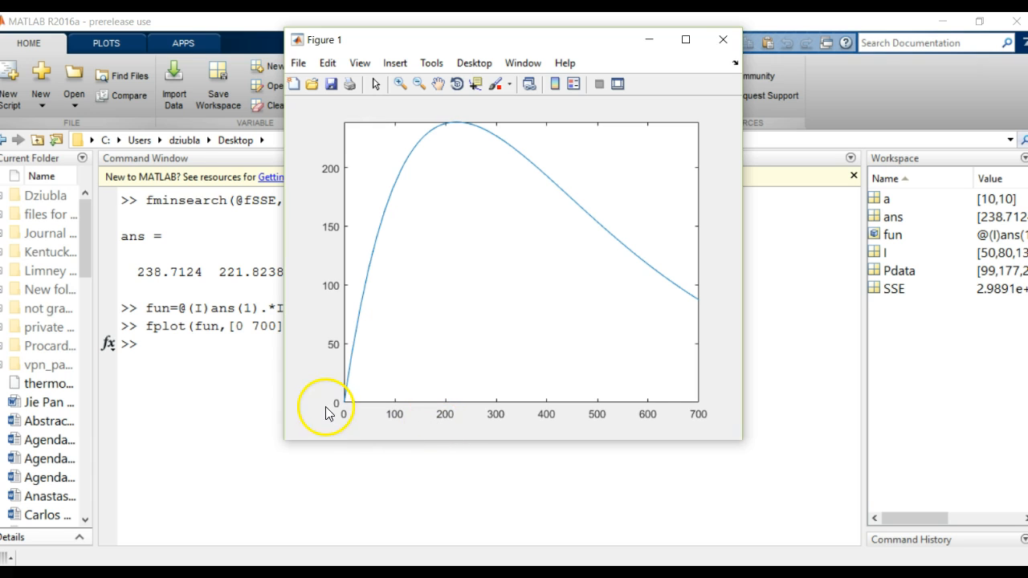
pyautogui.click(721, 38)
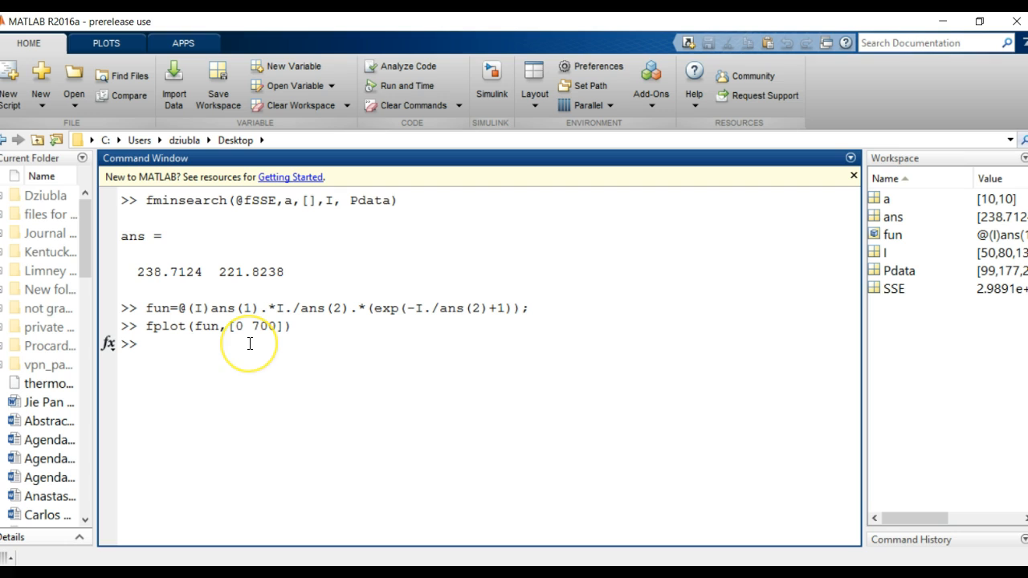
# Turn hold on and overlay plot(I,Pdata,'ob') on the curve
pyautogui.write('ho')
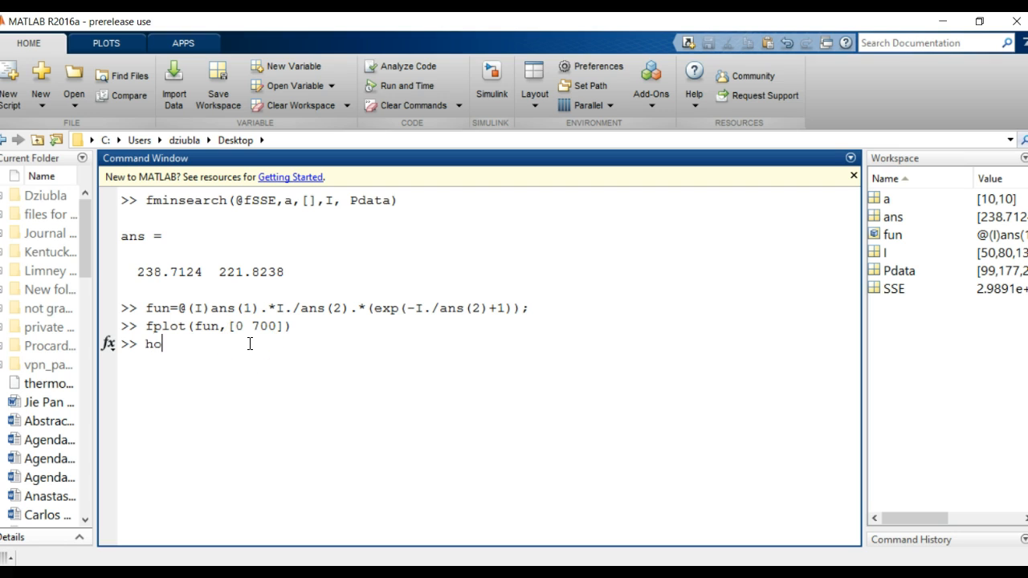
pyautogui.press('Return')
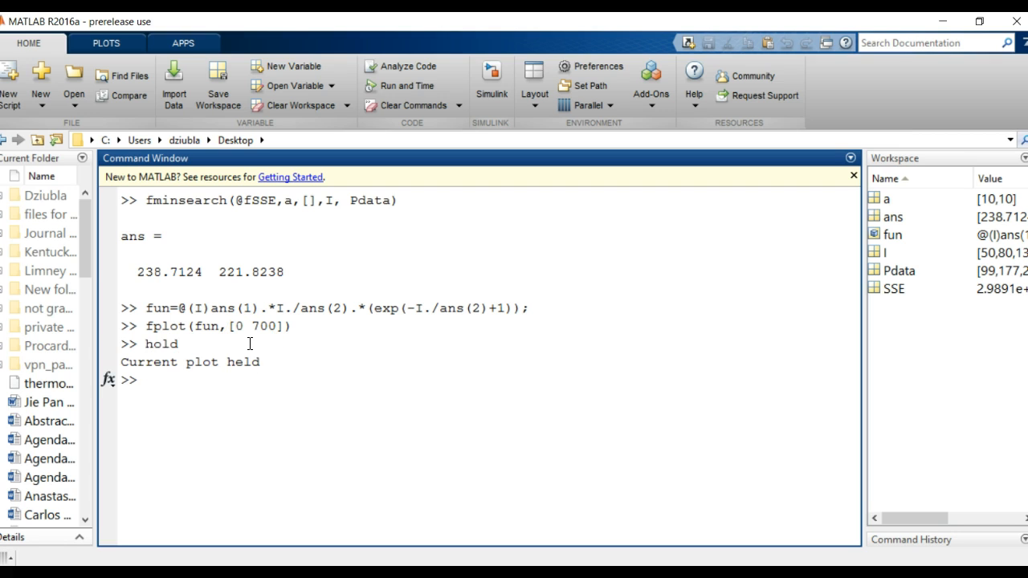
pyautogui.write('plot(')
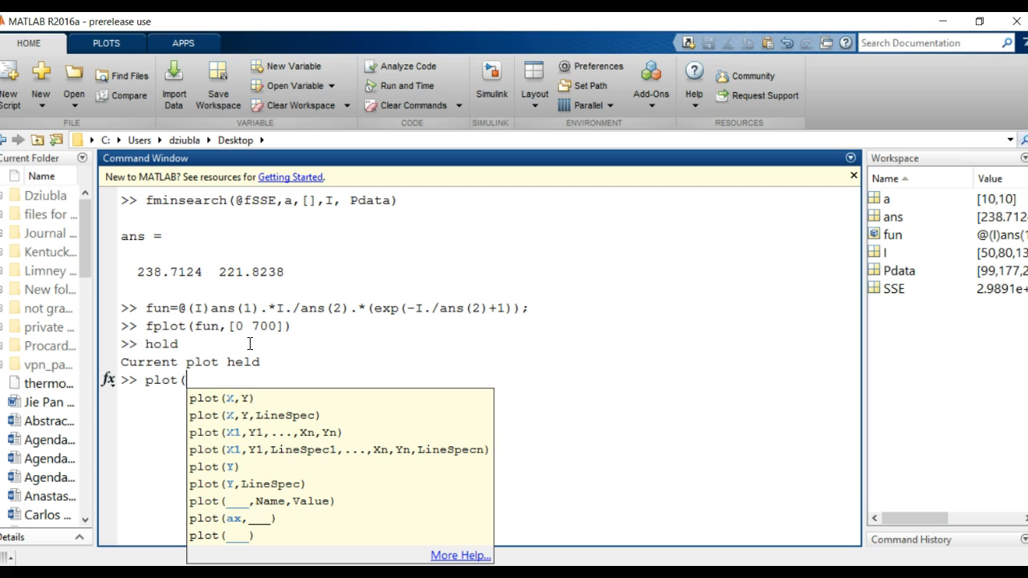
pyautogui.write('I,P')
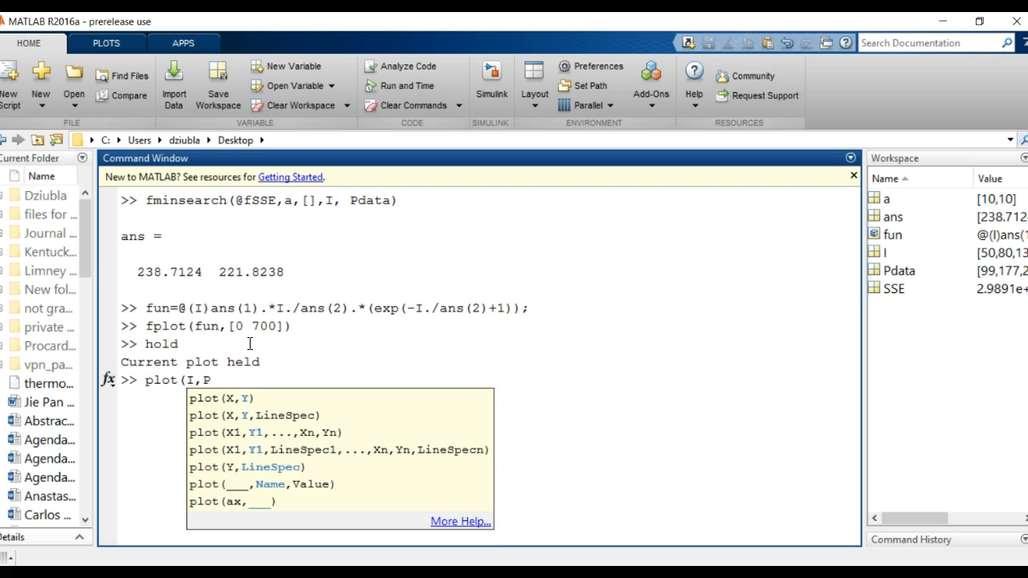
pyautogui.write('data')
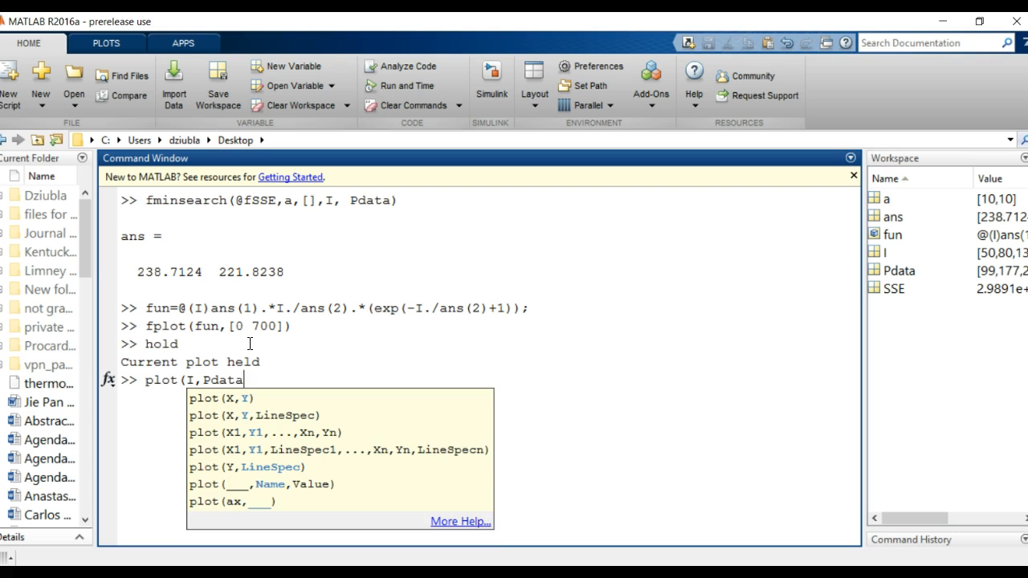
pyautogui.write(',')
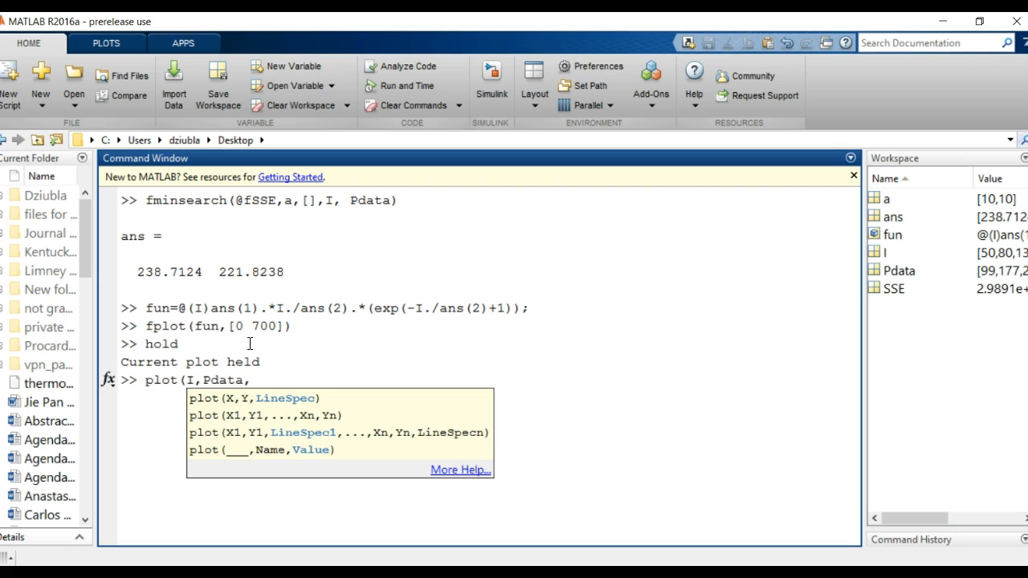
pyautogui.write("'o")
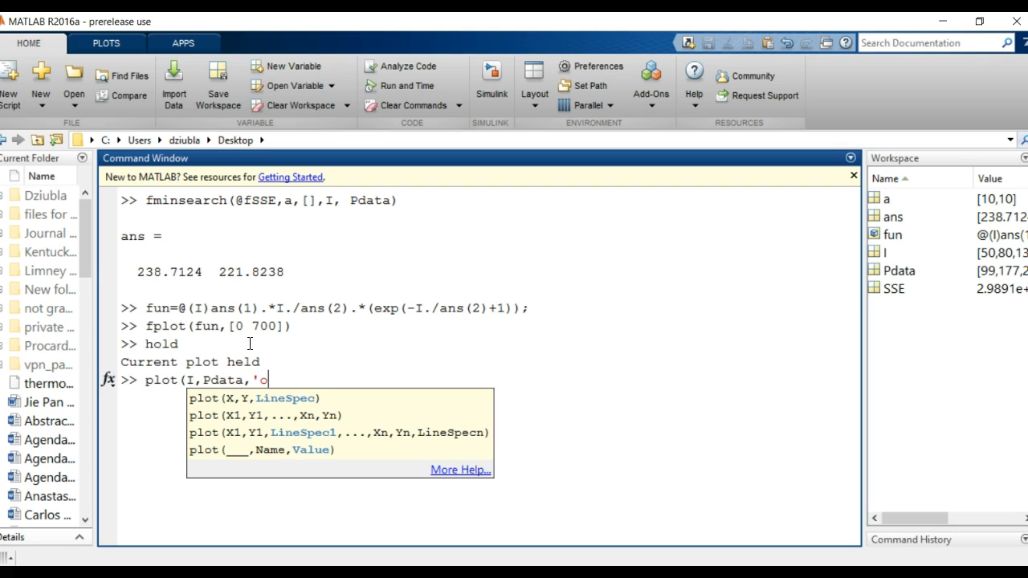
pyautogui.write("b')")
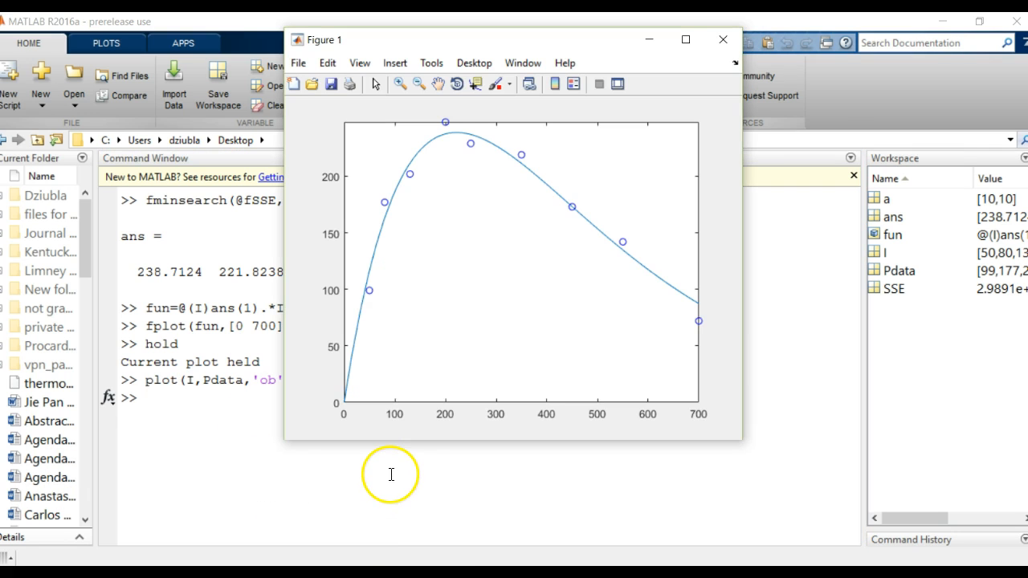
pyautogui.moveTo(484, 169)
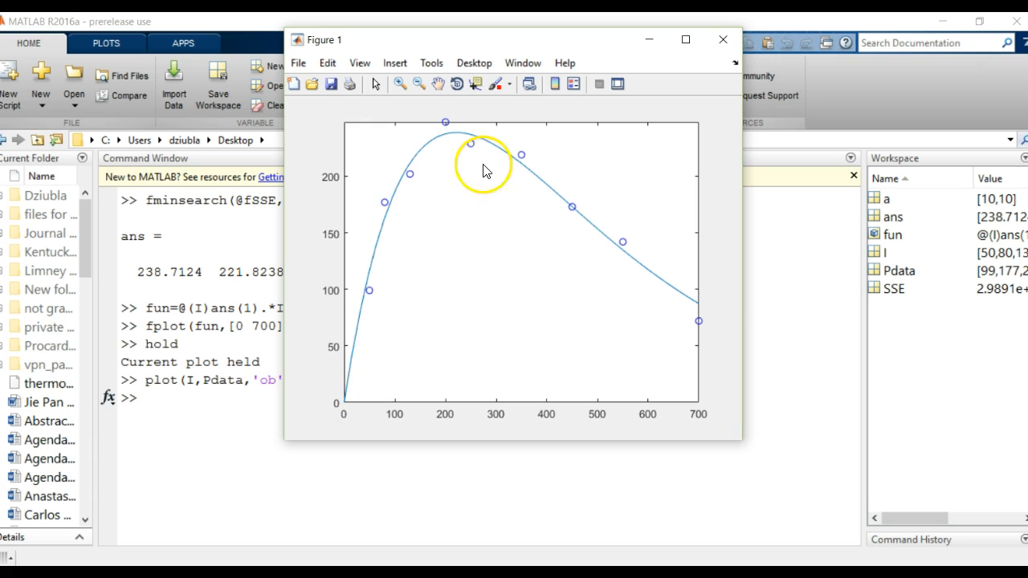
pyautogui.moveTo(363, 276)
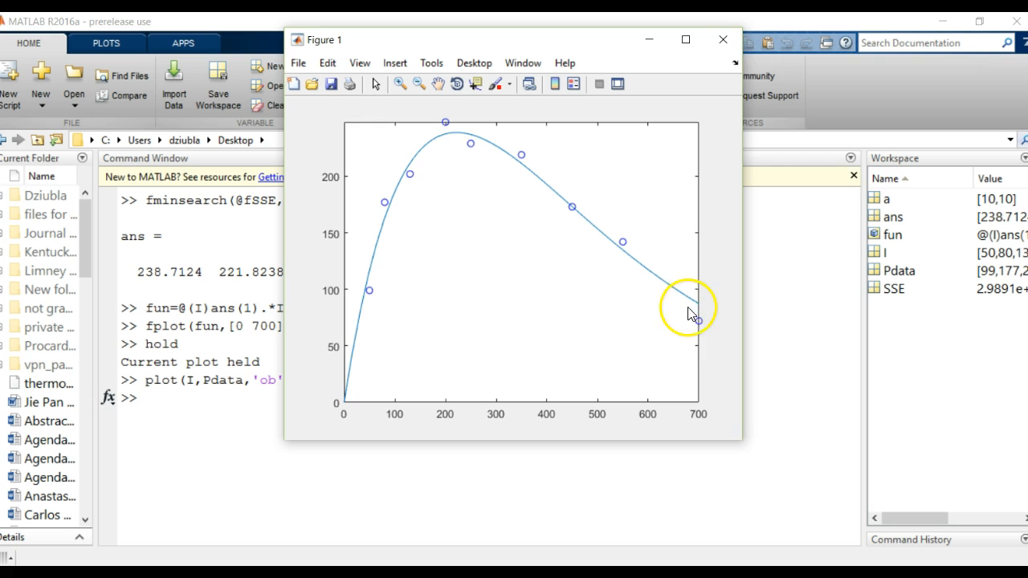
pyautogui.moveTo(684, 304)
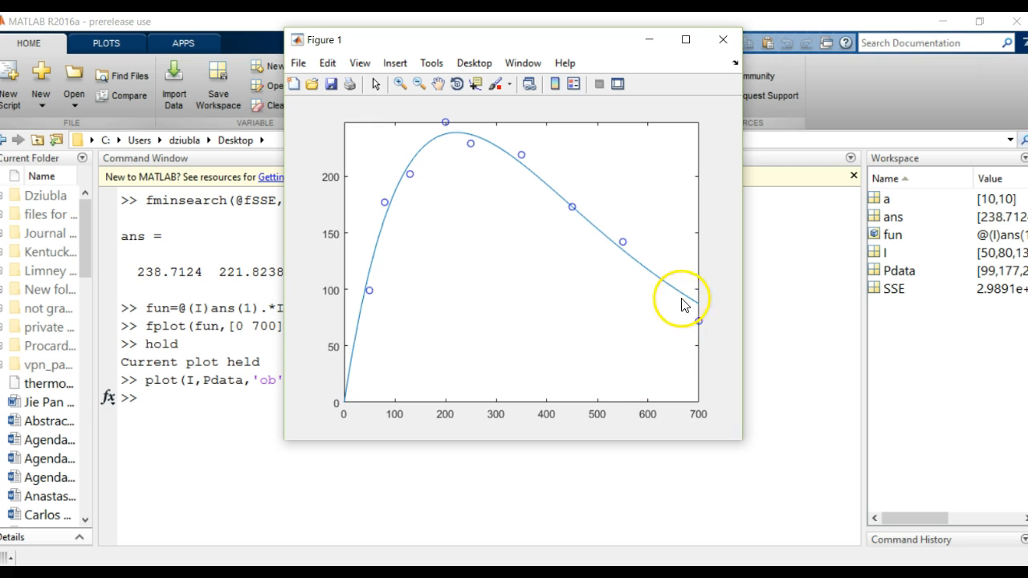
pyautogui.moveTo(470, 211)
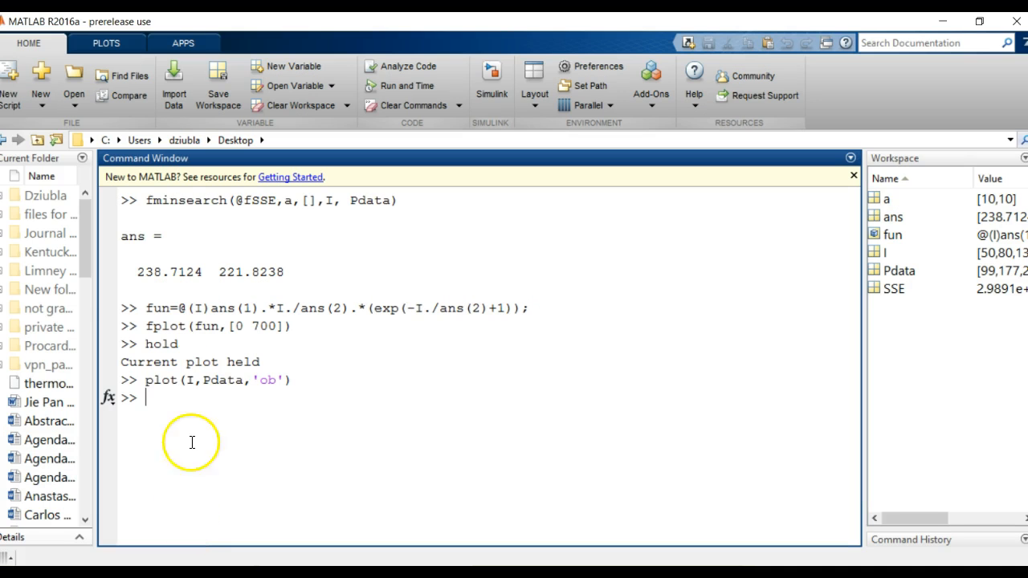
pyautogui.moveTo(415, 204)
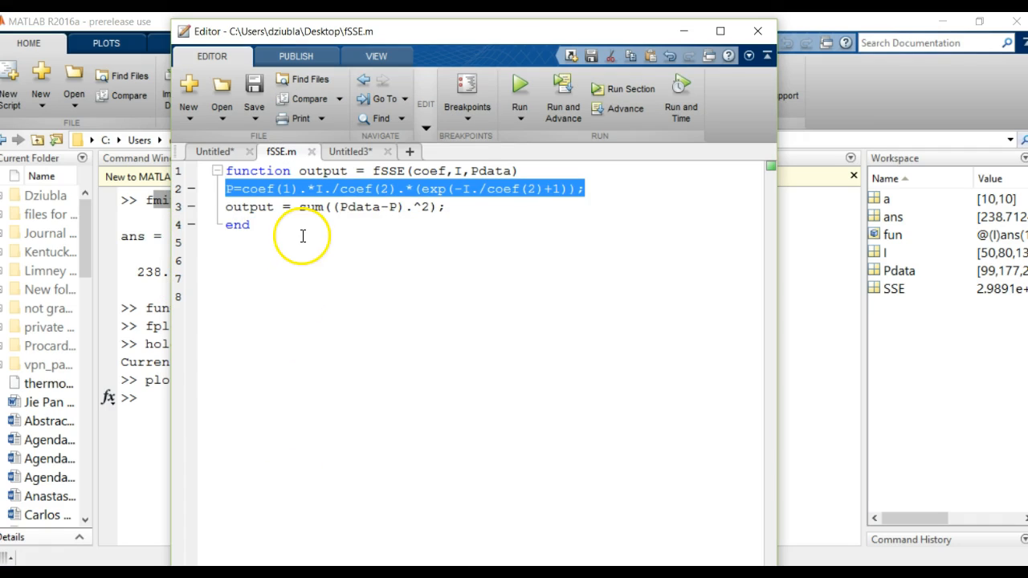
pyautogui.press('ctrl+a')
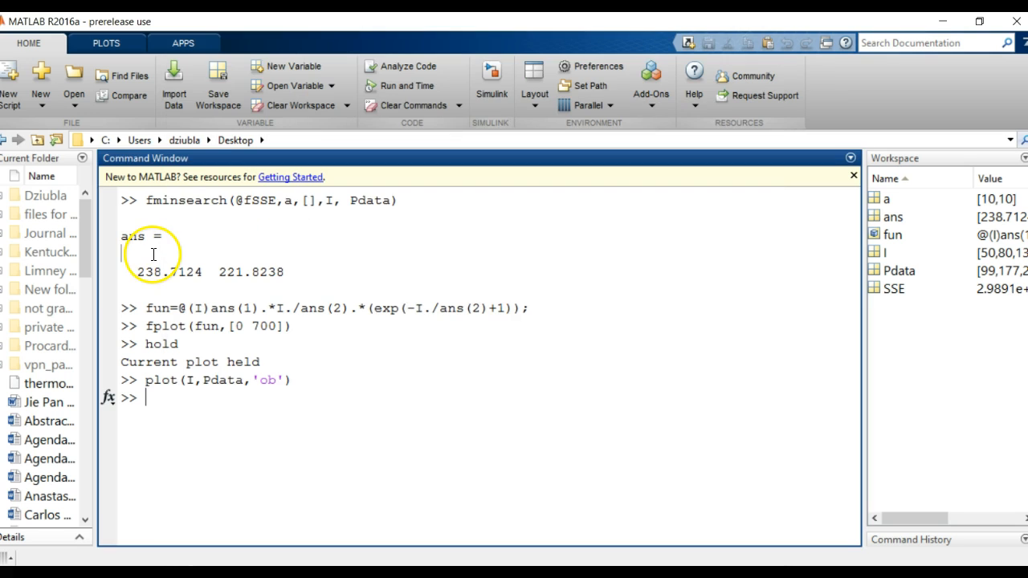
pyautogui.moveTo(210, 558)
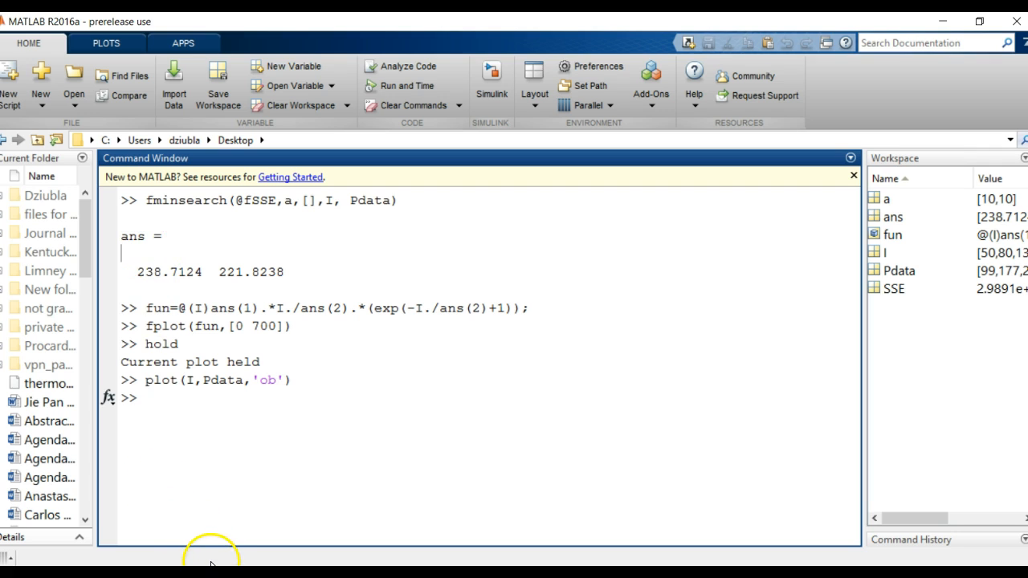